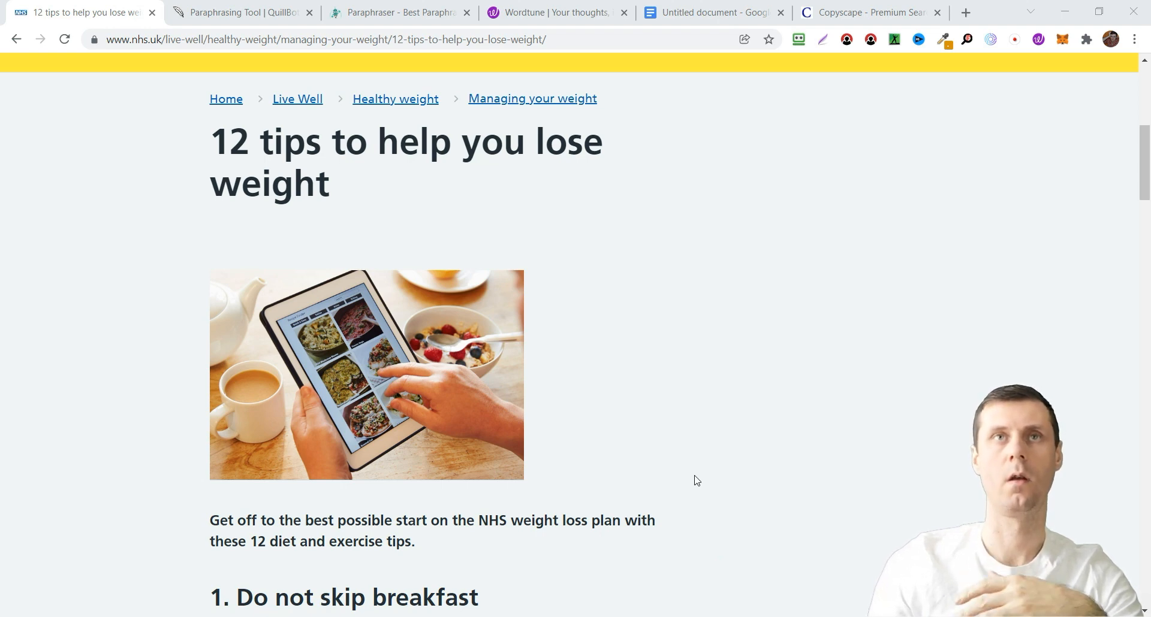
mouse_move(709, 465)
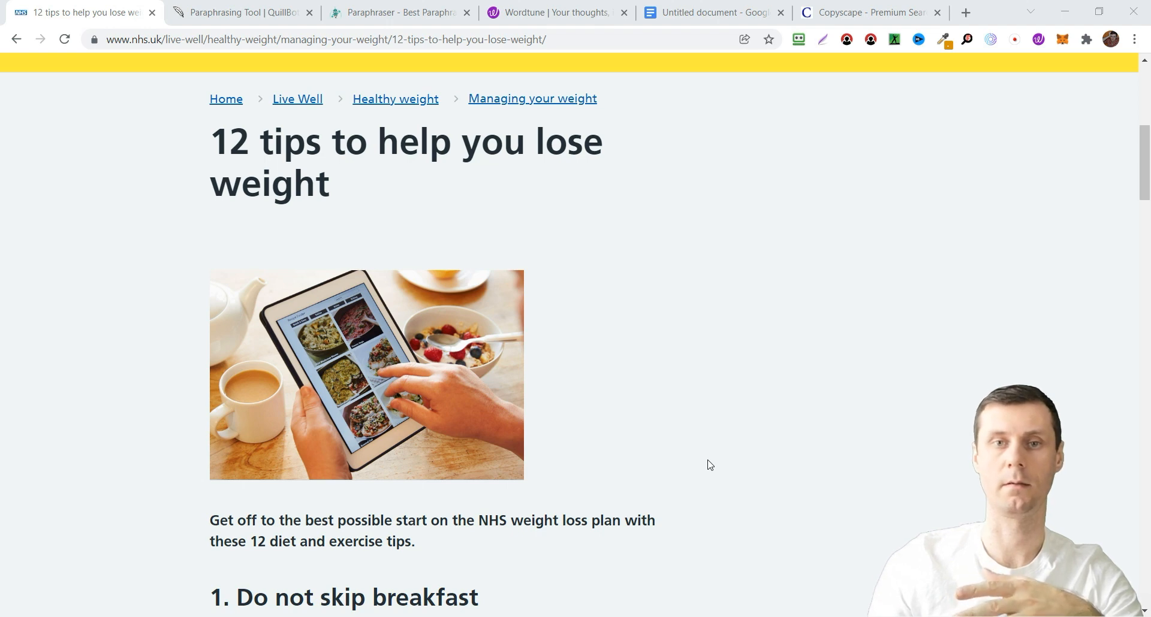
mouse_move(741, 418)
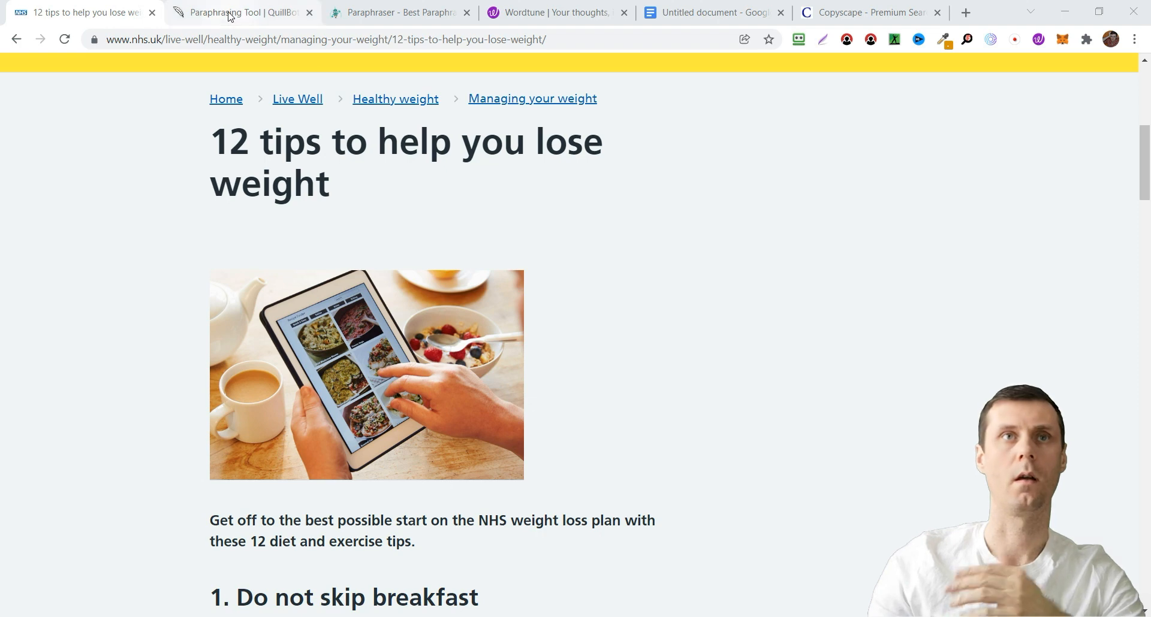
- Glance at the empty Paraphraser.io page, then move to the Wordtune homepage
click(397, 12)
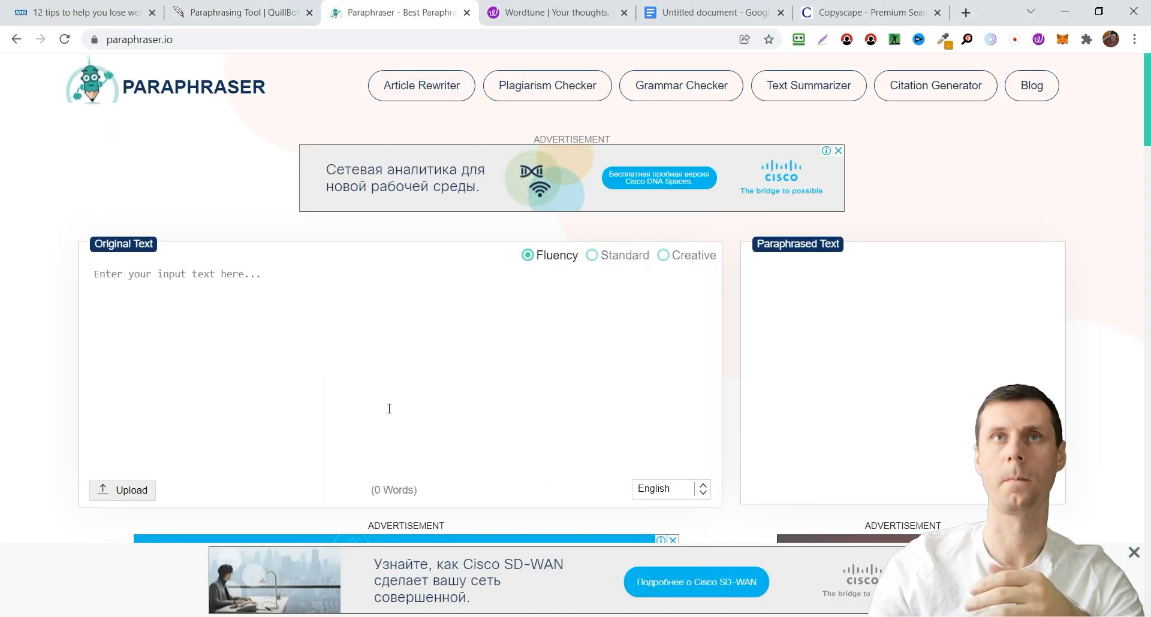
mouse_move(436, 362)
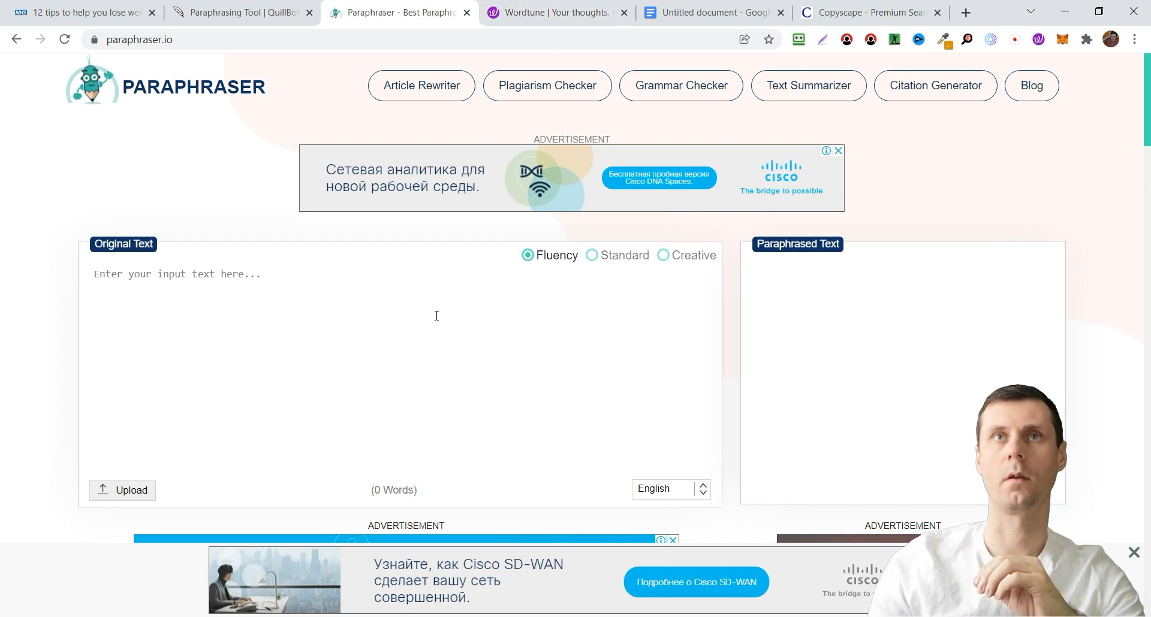
click(554, 12)
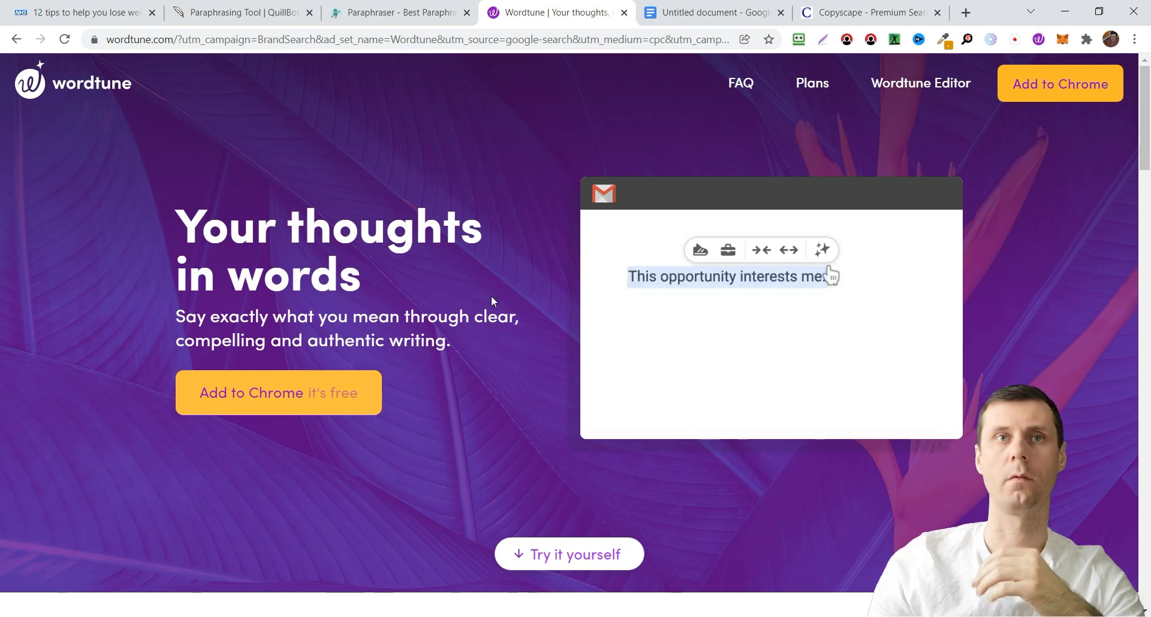
- Preview the demo's rewrite, formal and casual suggestions for 'This opportunity interests me', then dismiss them
click(821, 250)
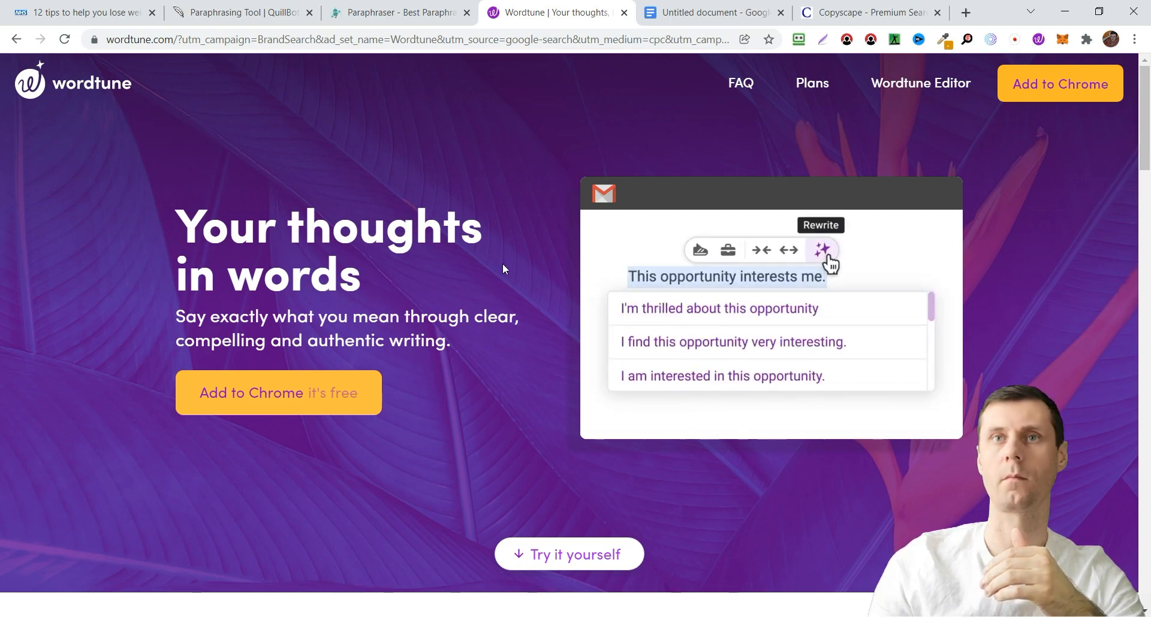
mouse_move(728, 249)
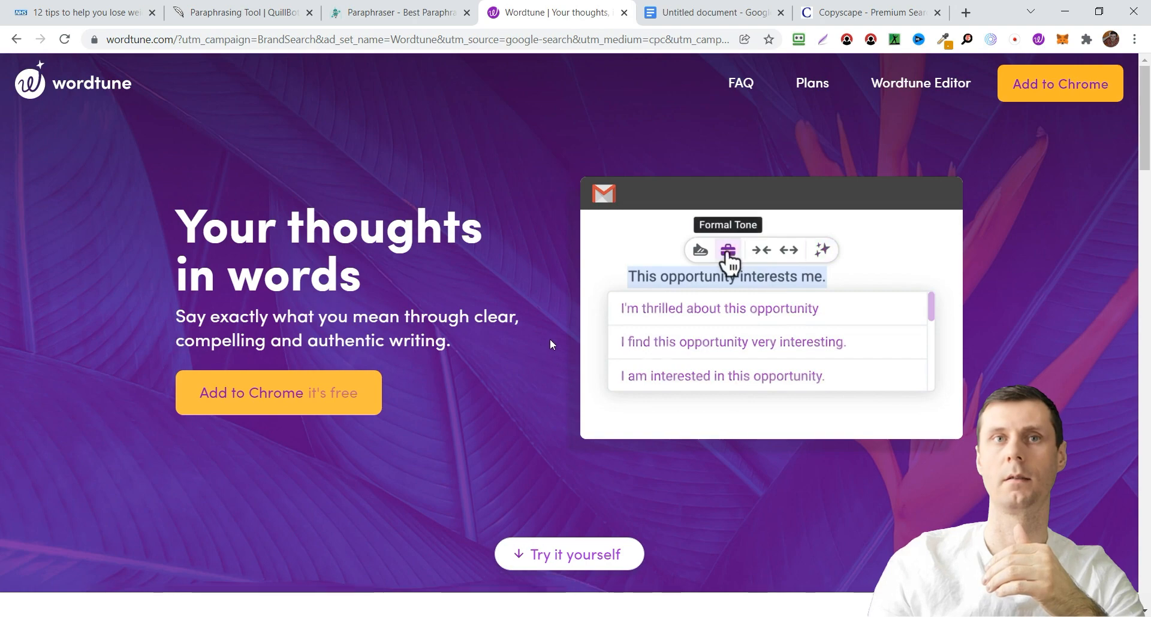
click(728, 249)
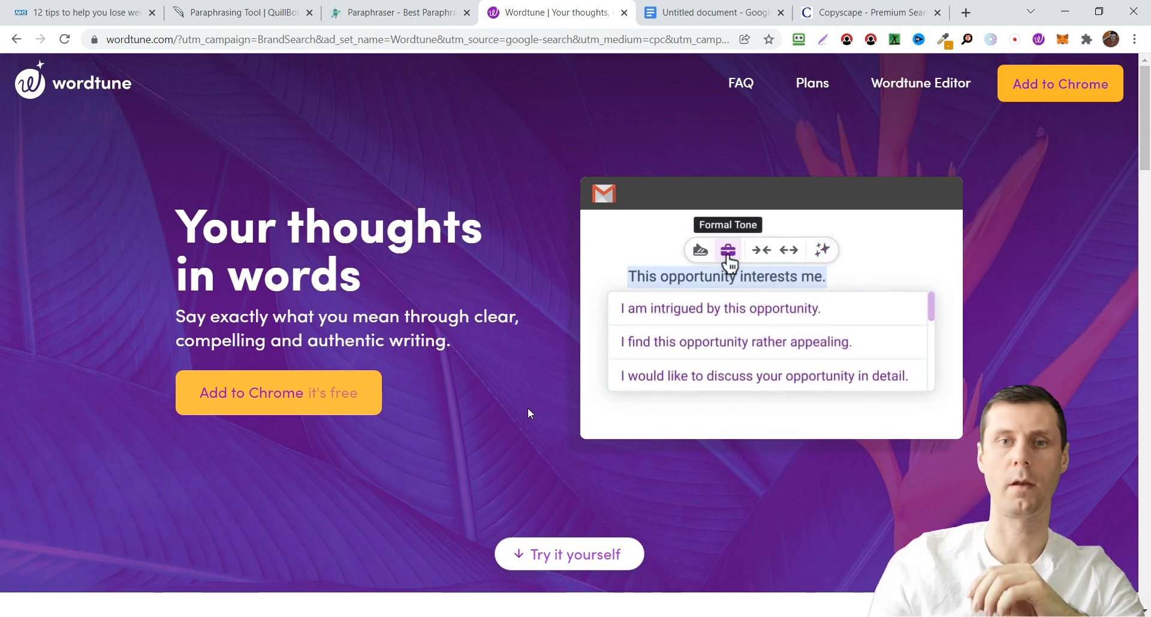
click(699, 249)
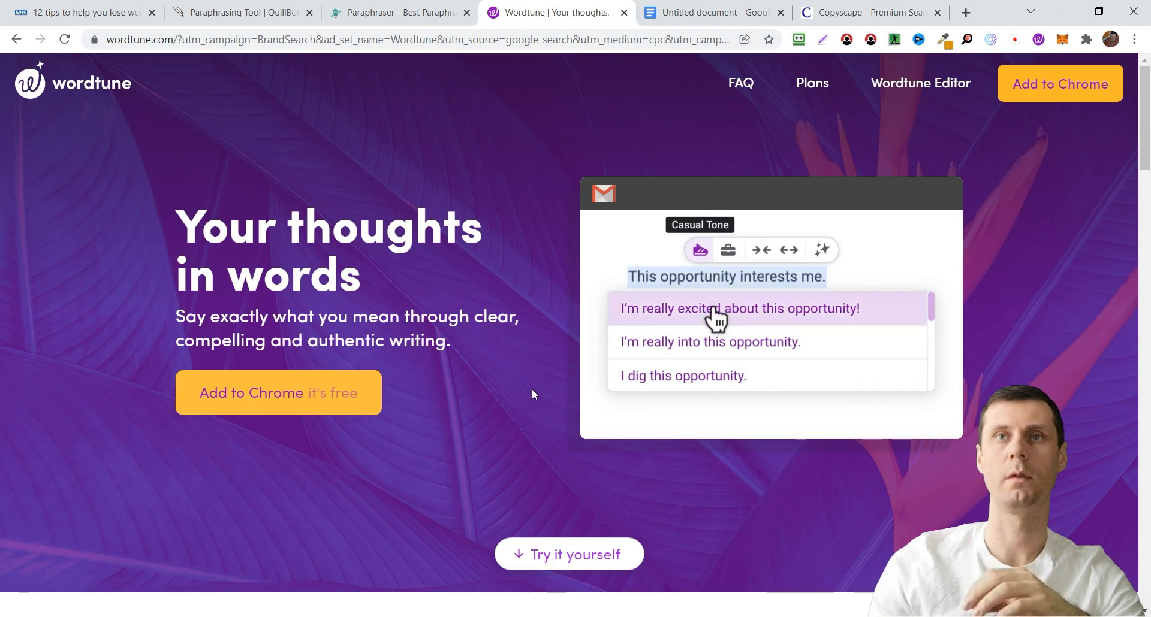
click(740, 308)
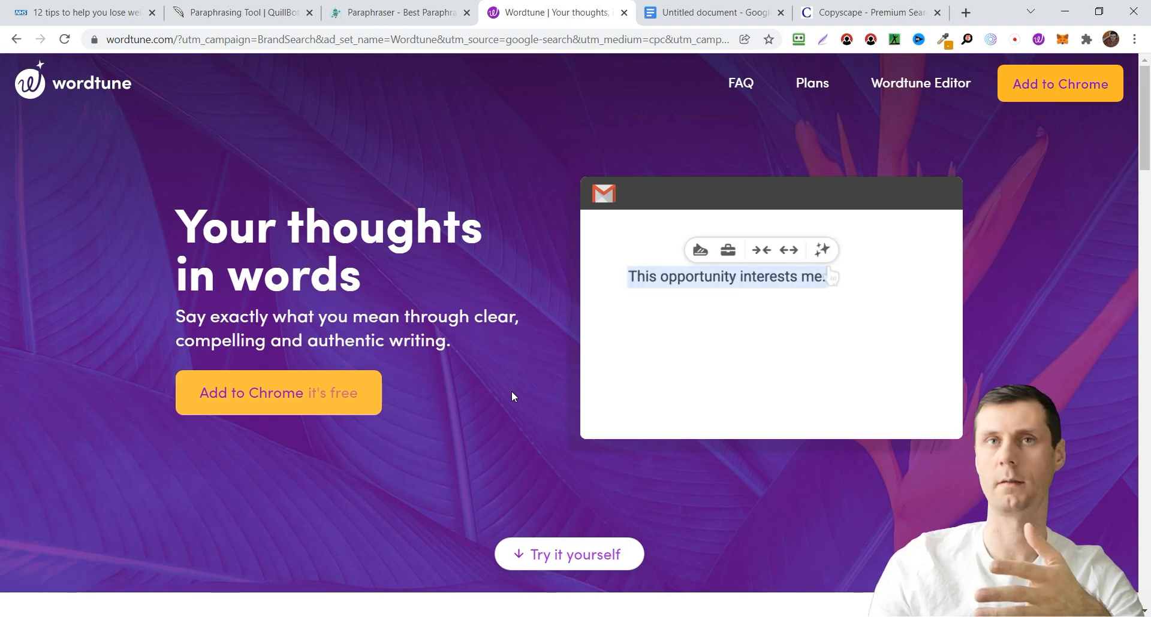
- Reopen the demo's rewrite and formal-tone suggestions while browsing the homepage's try-it box and testimonials
click(822, 250)
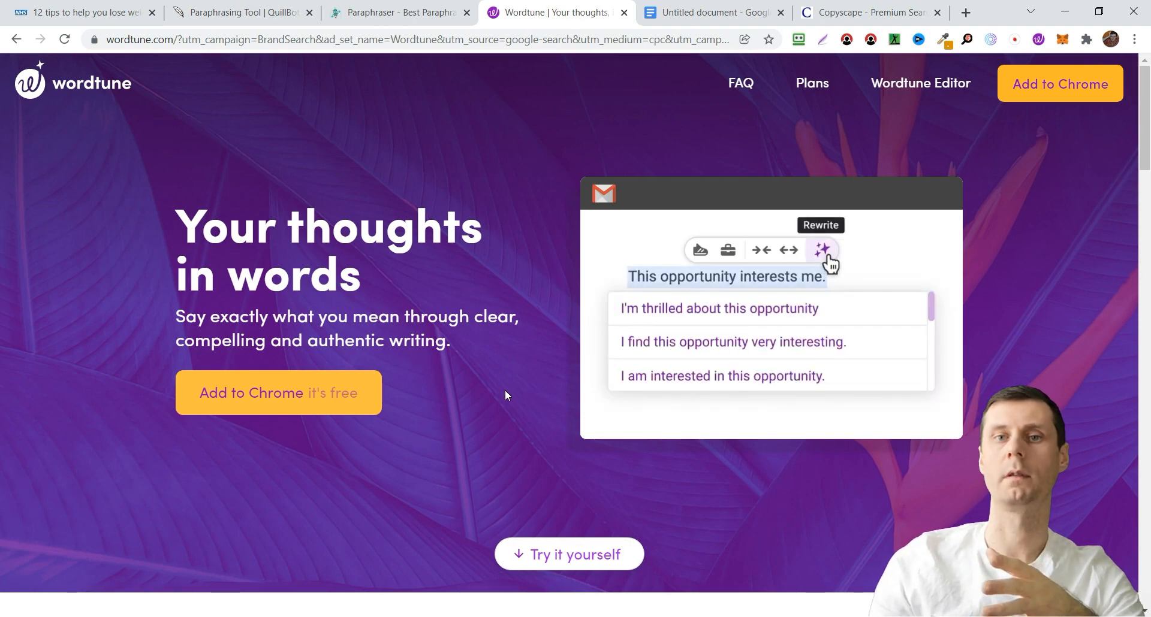
mouse_move(728, 251)
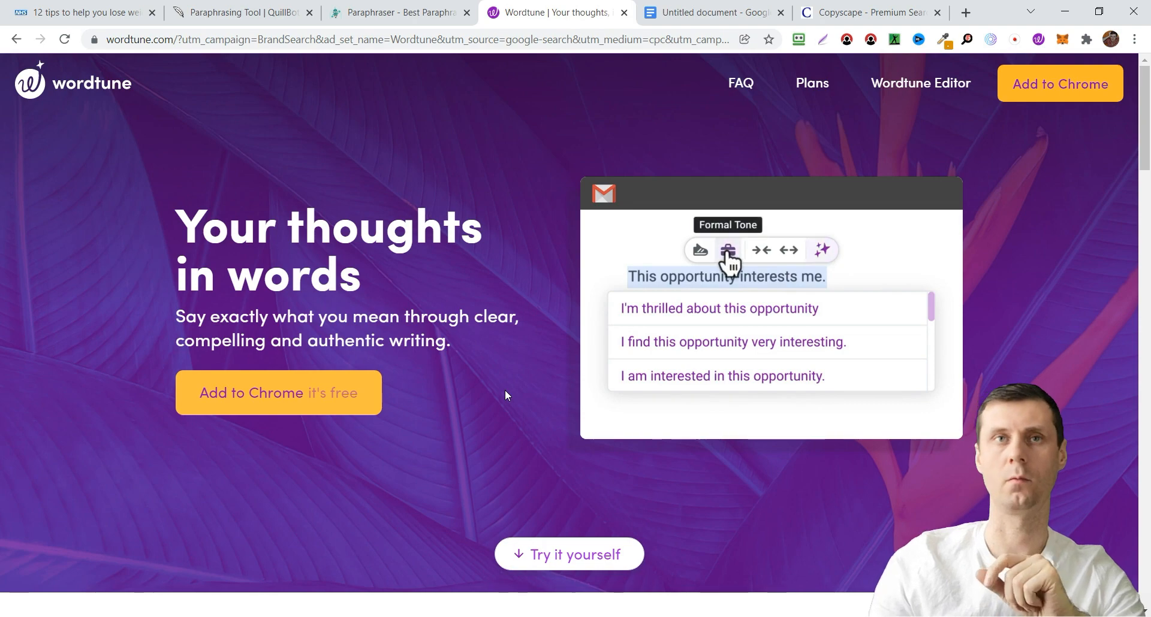
click(728, 250)
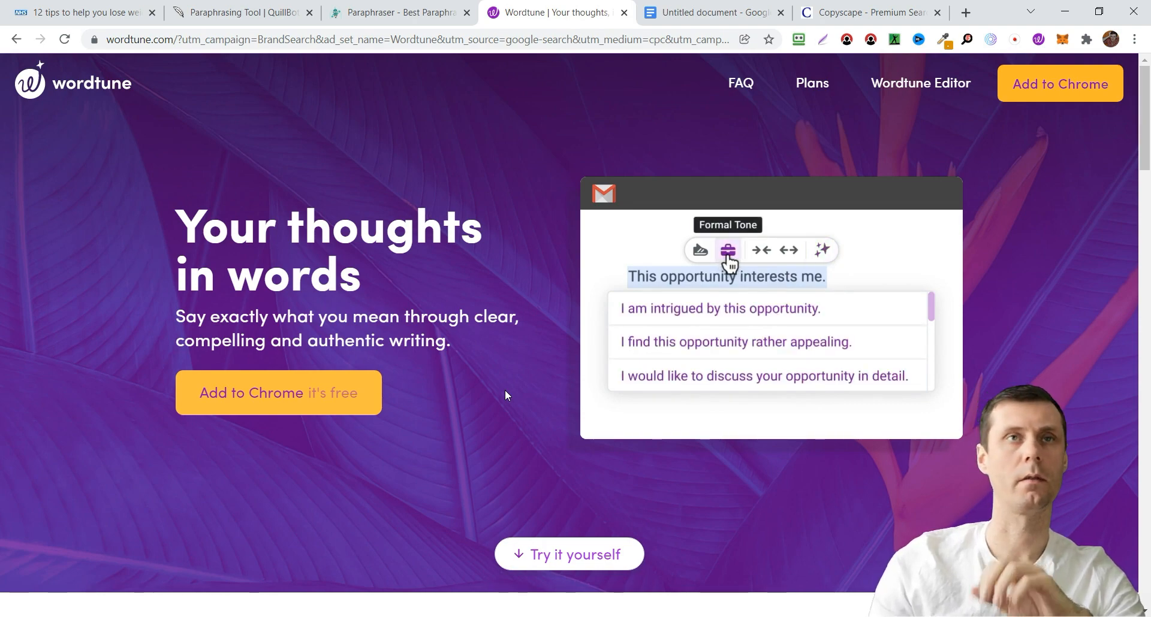
scroll(down, 3)
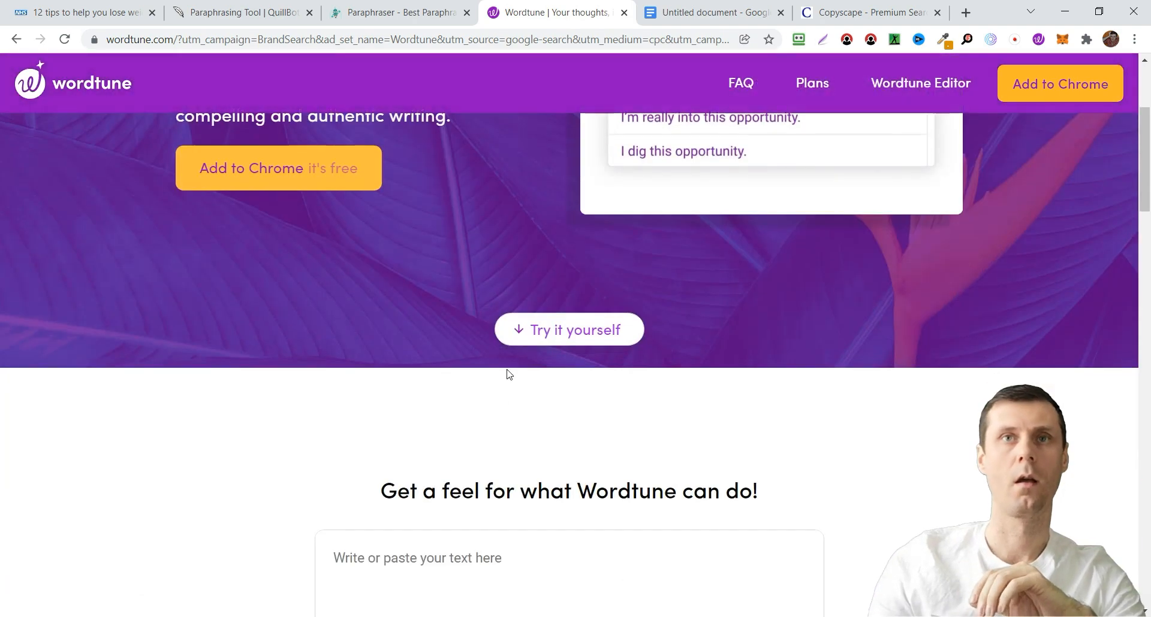
scroll(up, 3)
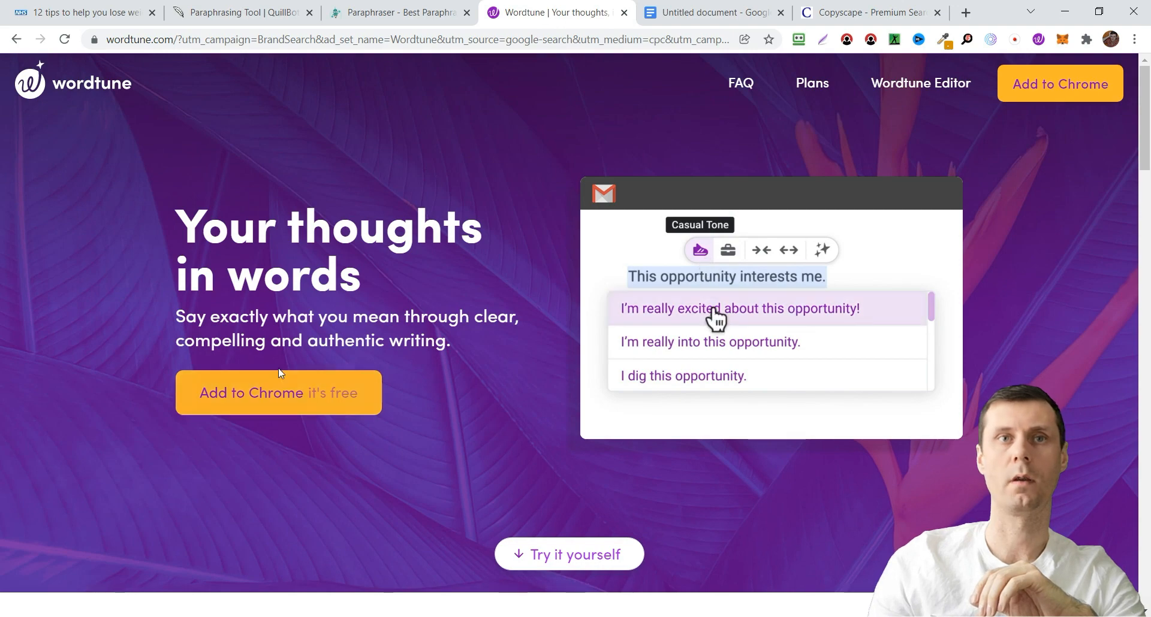
click(740, 308)
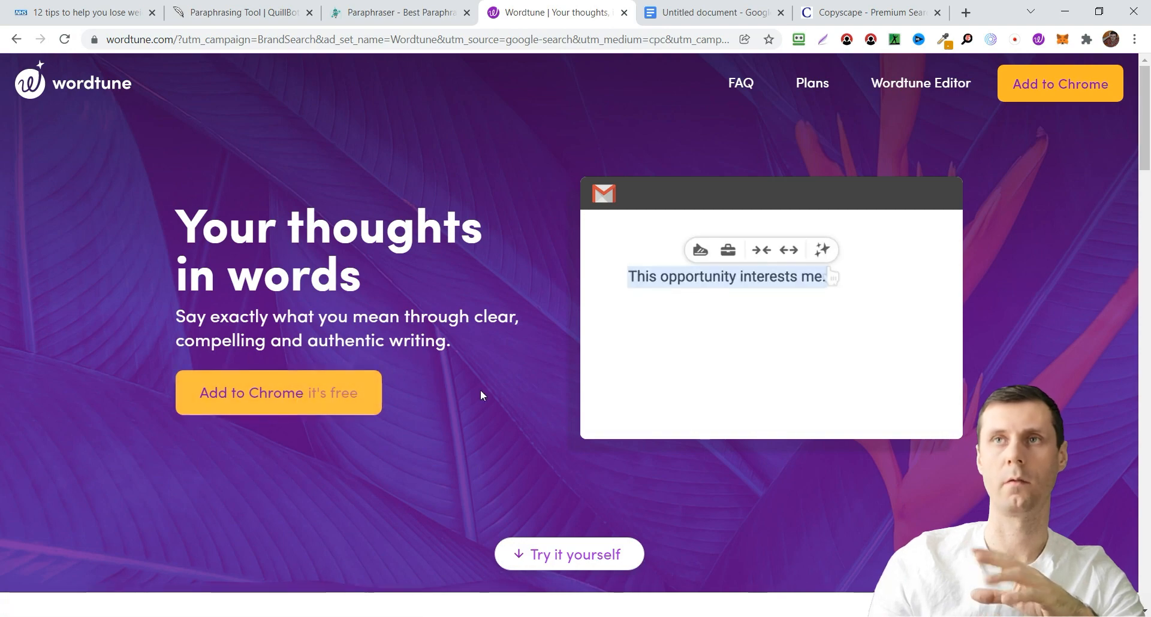
click(823, 249)
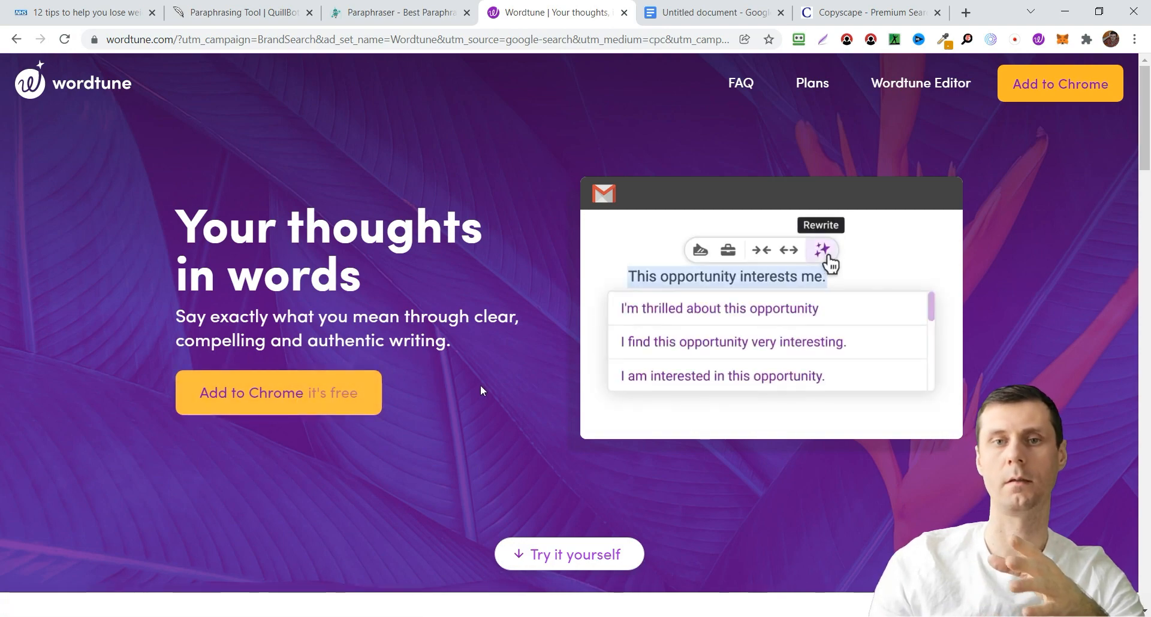
mouse_move(728, 250)
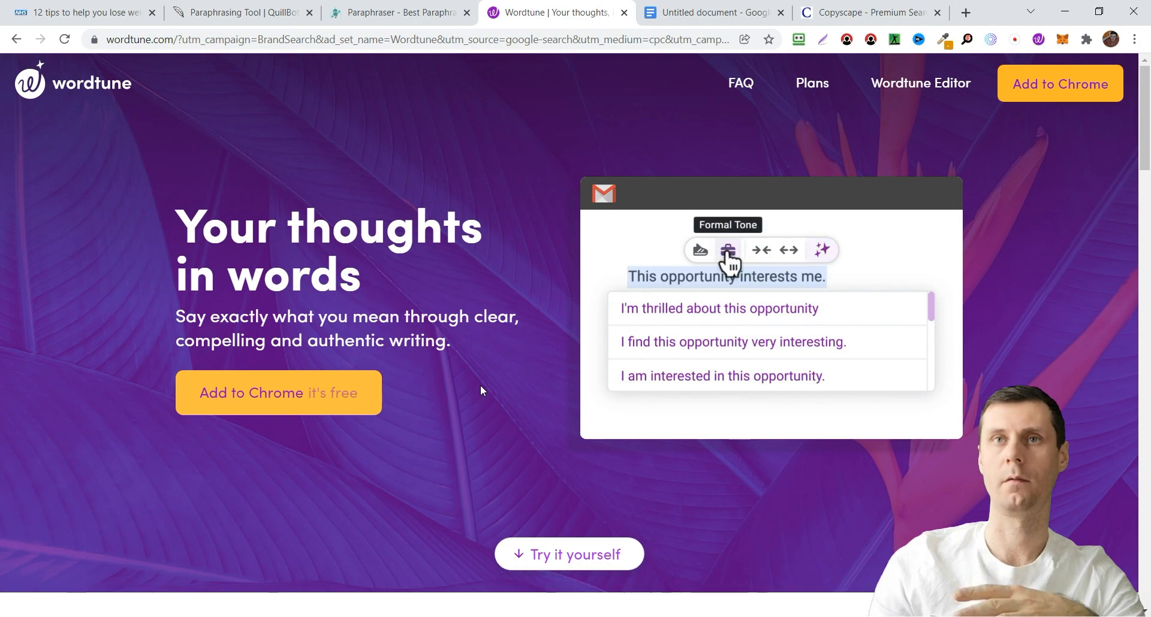
scroll(down, 3)
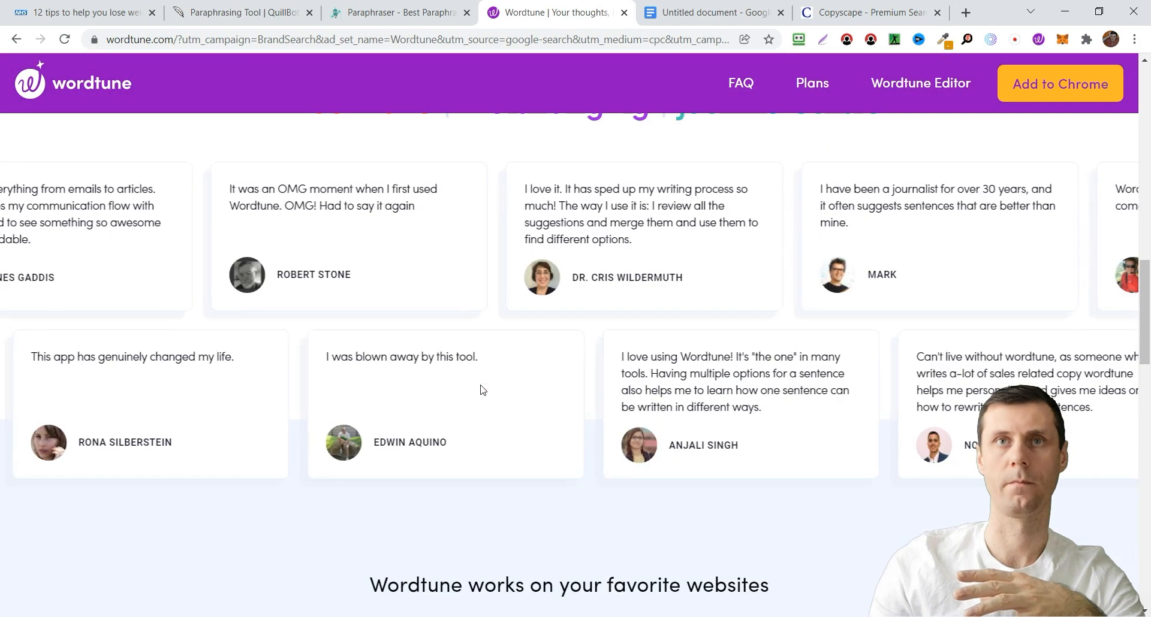
scroll(up, 3)
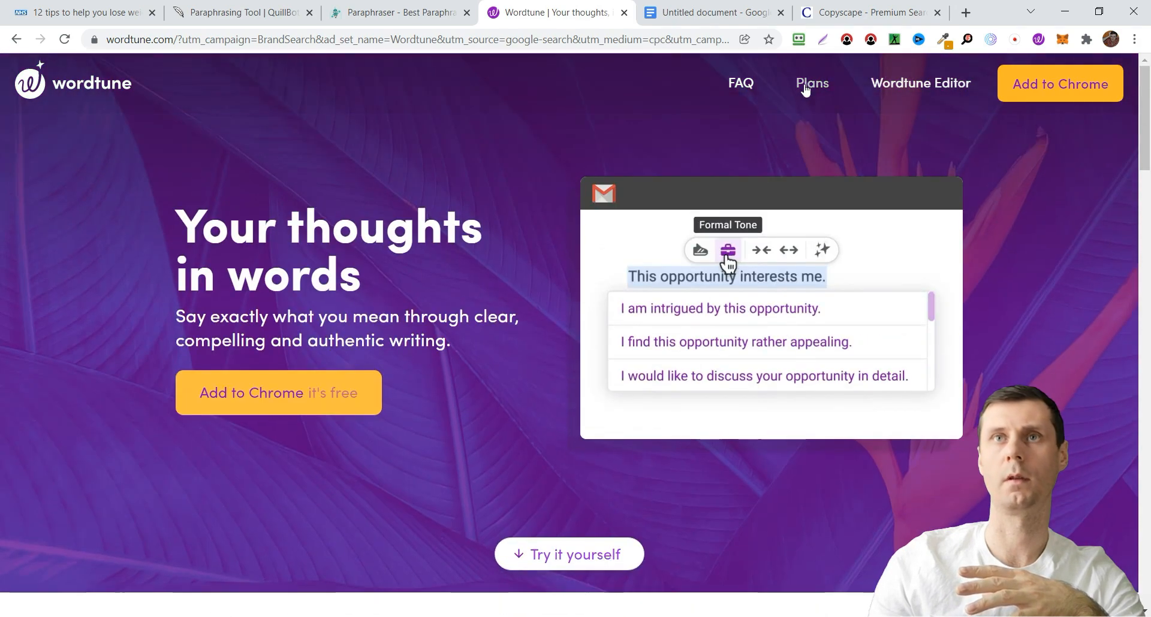
- Compare Wordtune Premium's monthly price with the $9.99/month yearly billing on the Plans page
click(812, 83)
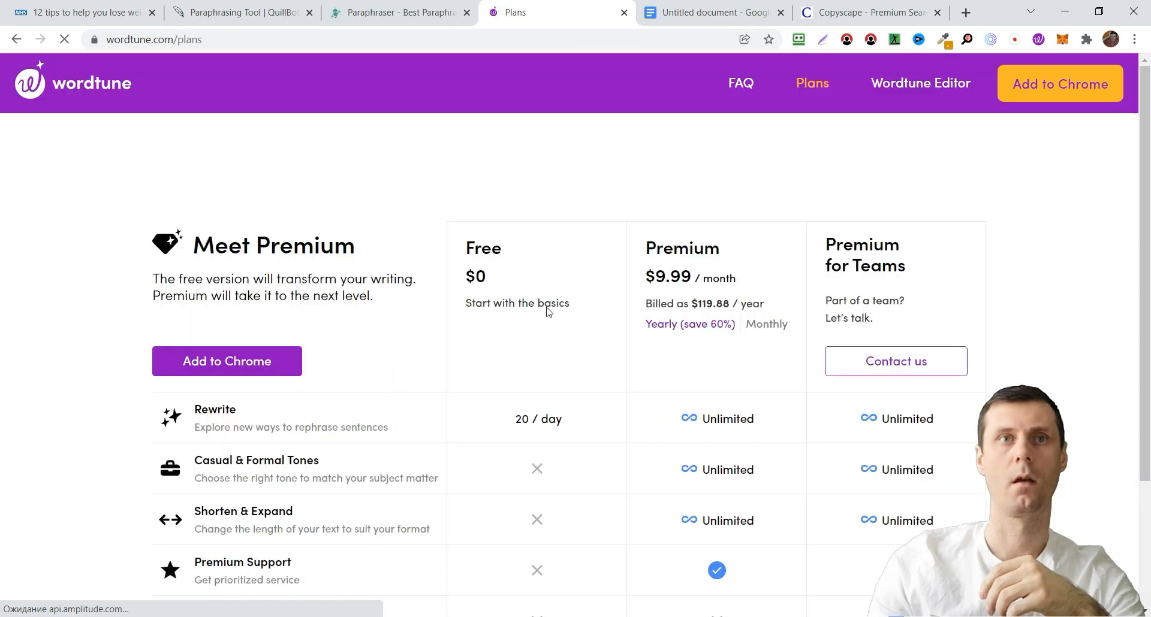
scroll(up, 3)
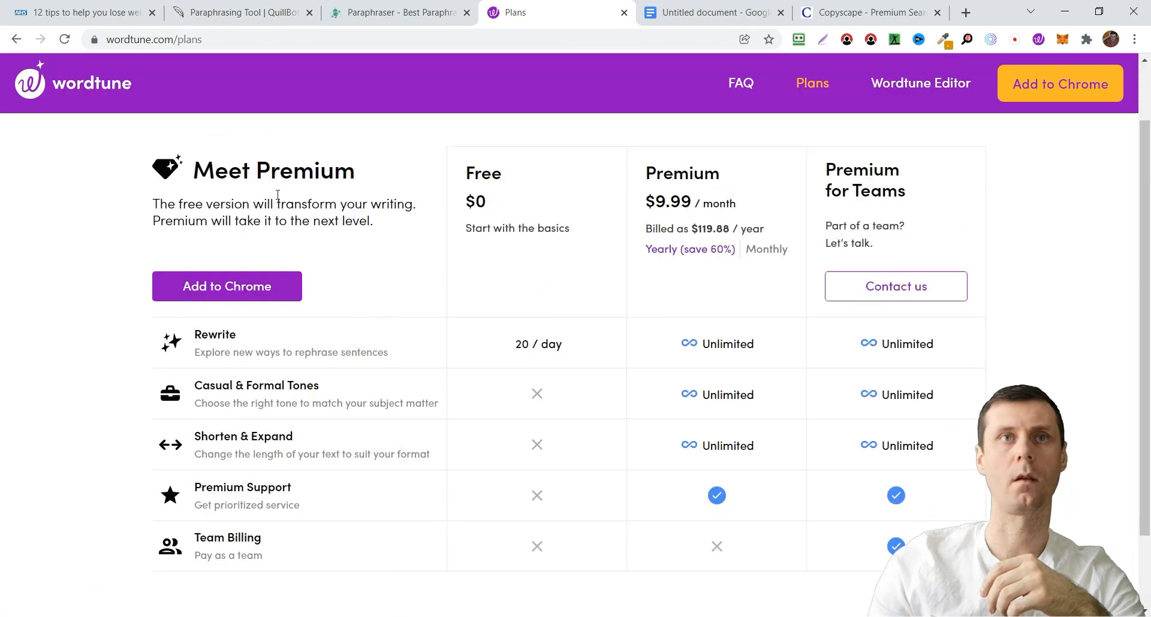
mouse_move(390, 310)
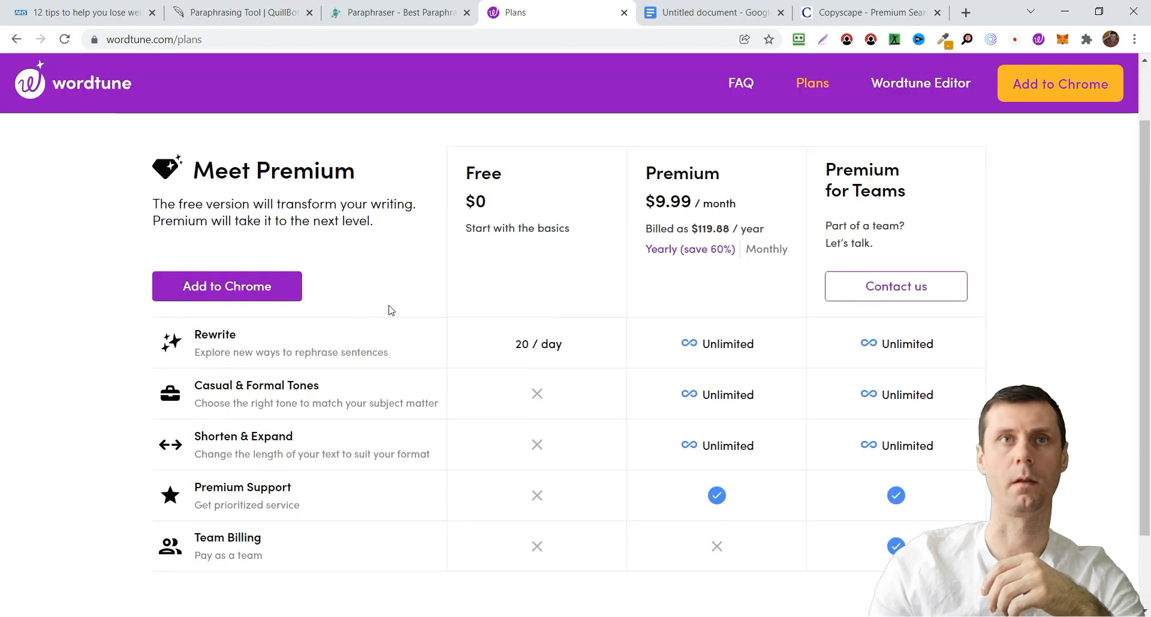
mouse_move(558, 349)
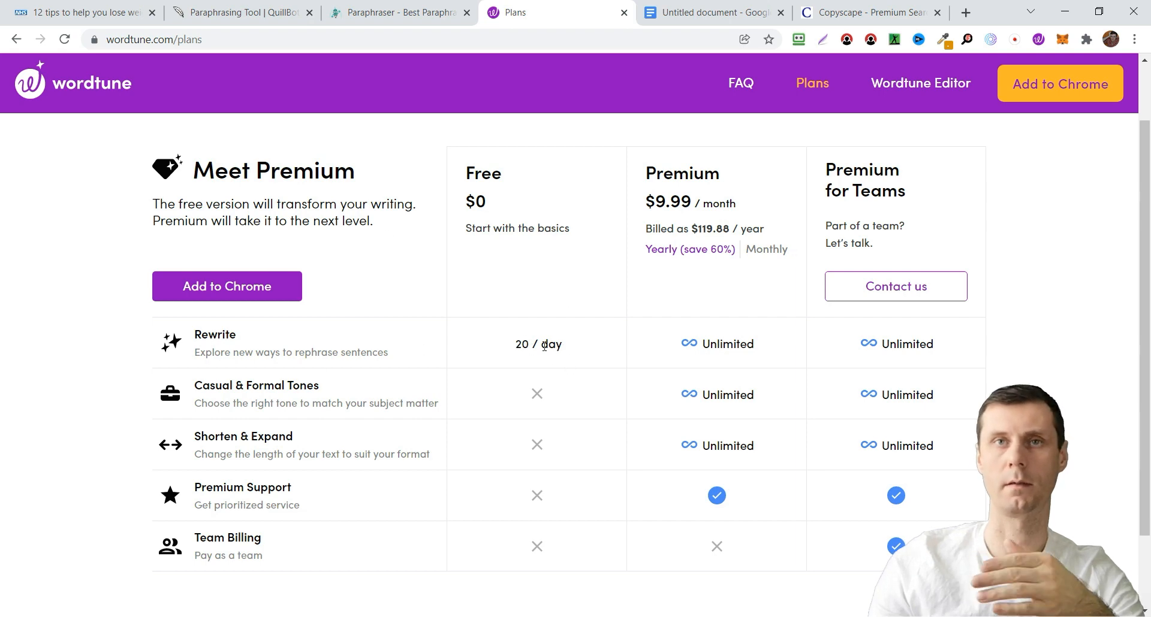
mouse_move(532, 380)
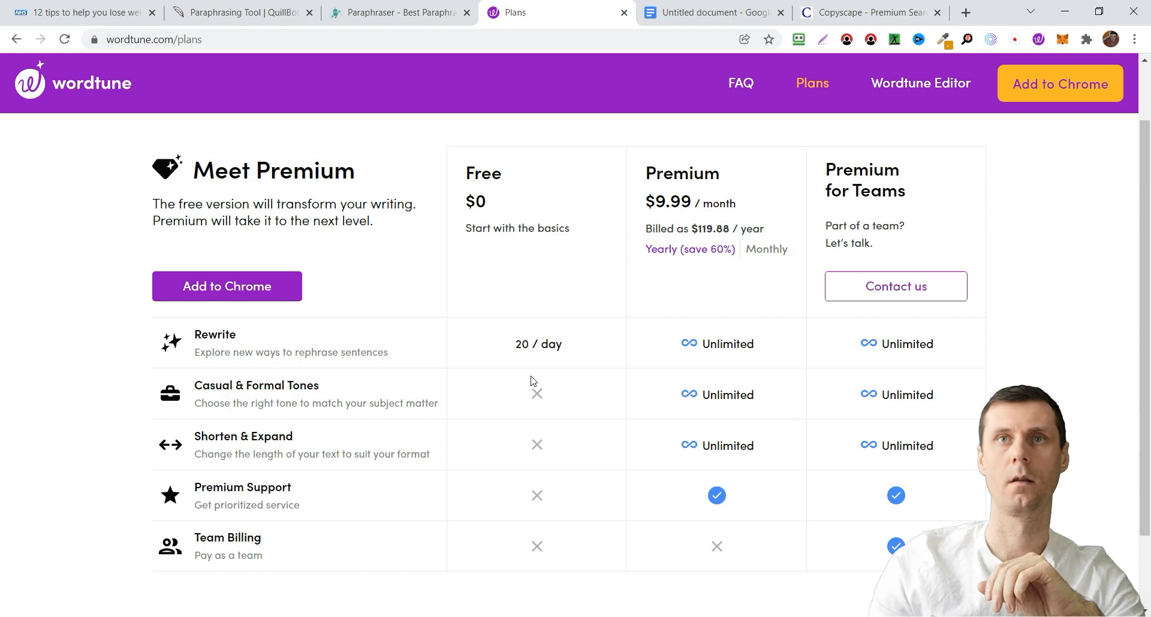
scroll(down, 3)
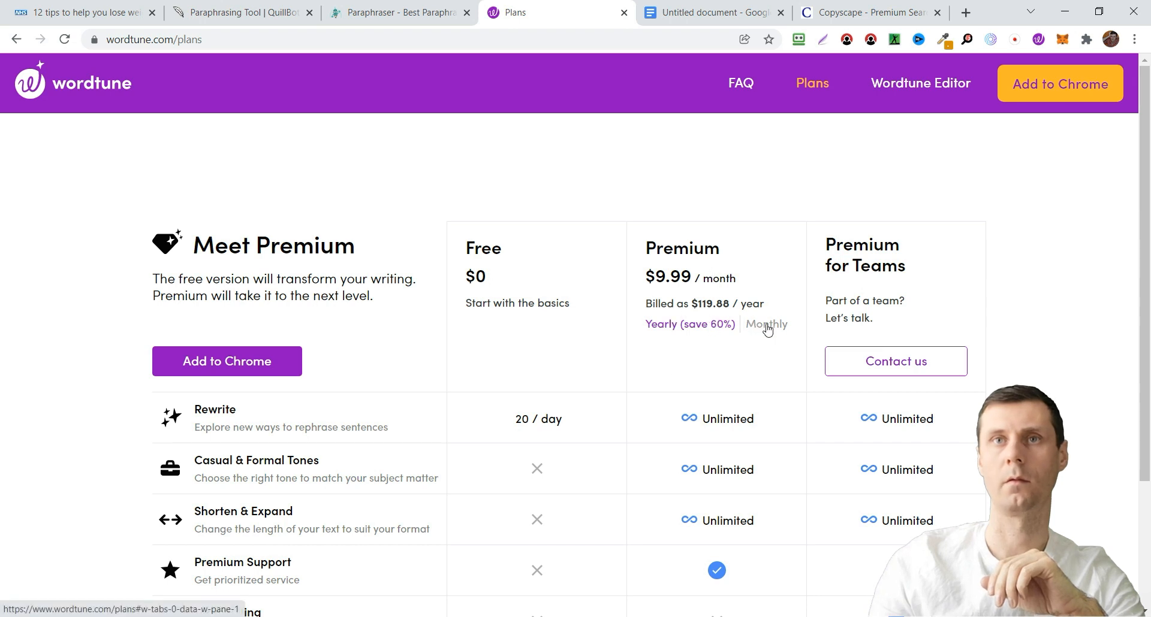
click(766, 324)
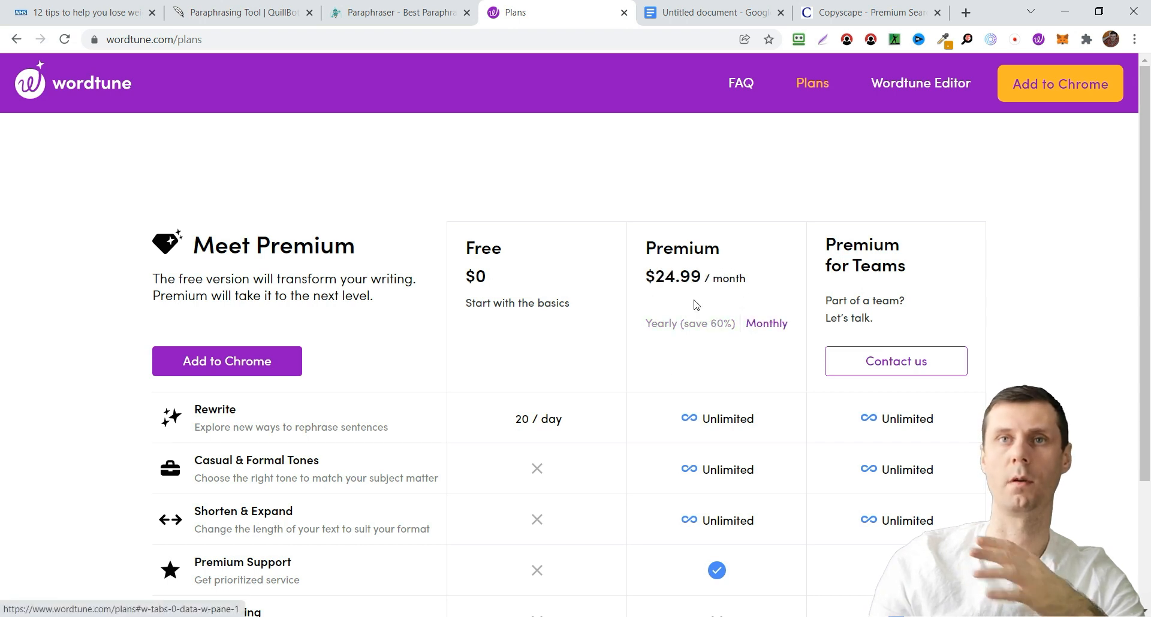
click(660, 324)
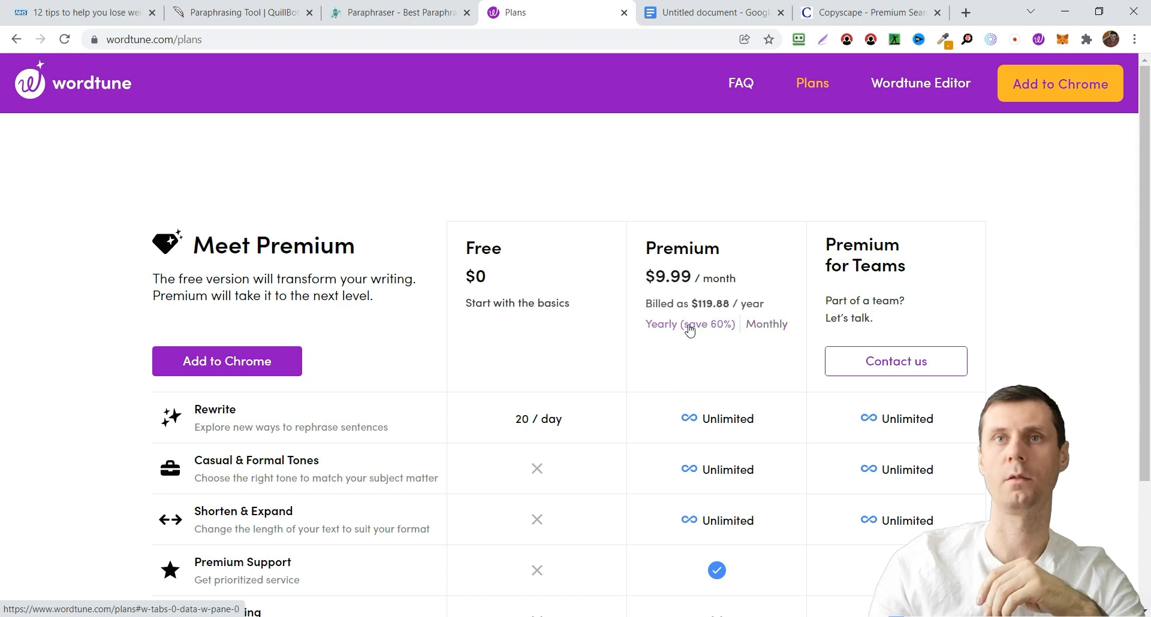
- Review the plan feature table, then return to the NHS weight-loss article
scroll(down, 3)
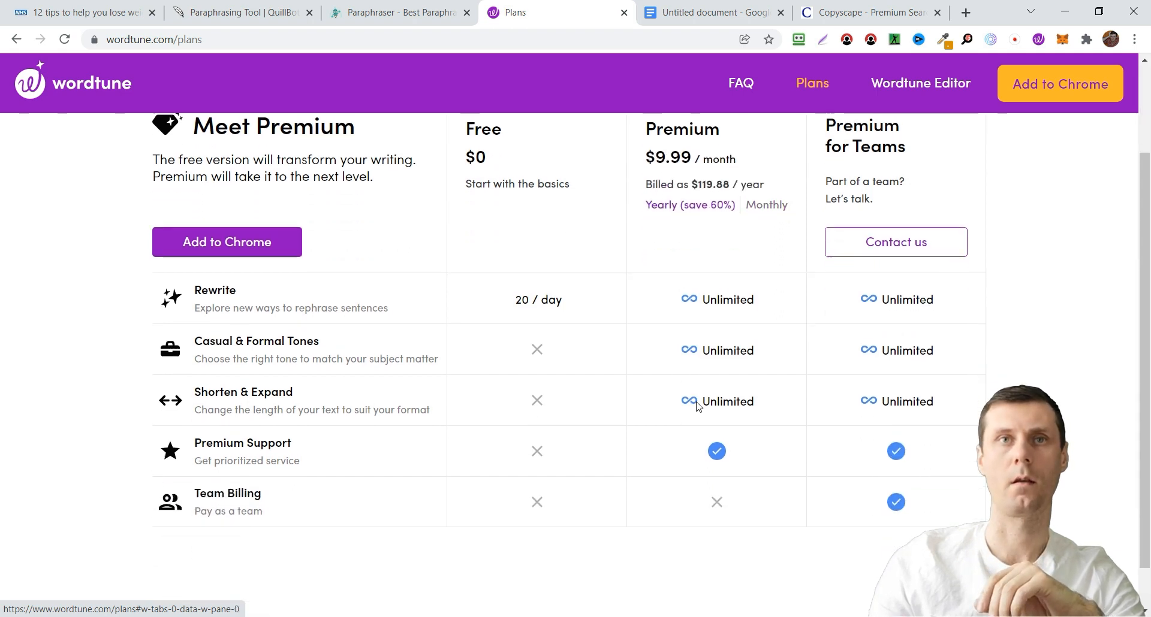
scroll(down, 3)
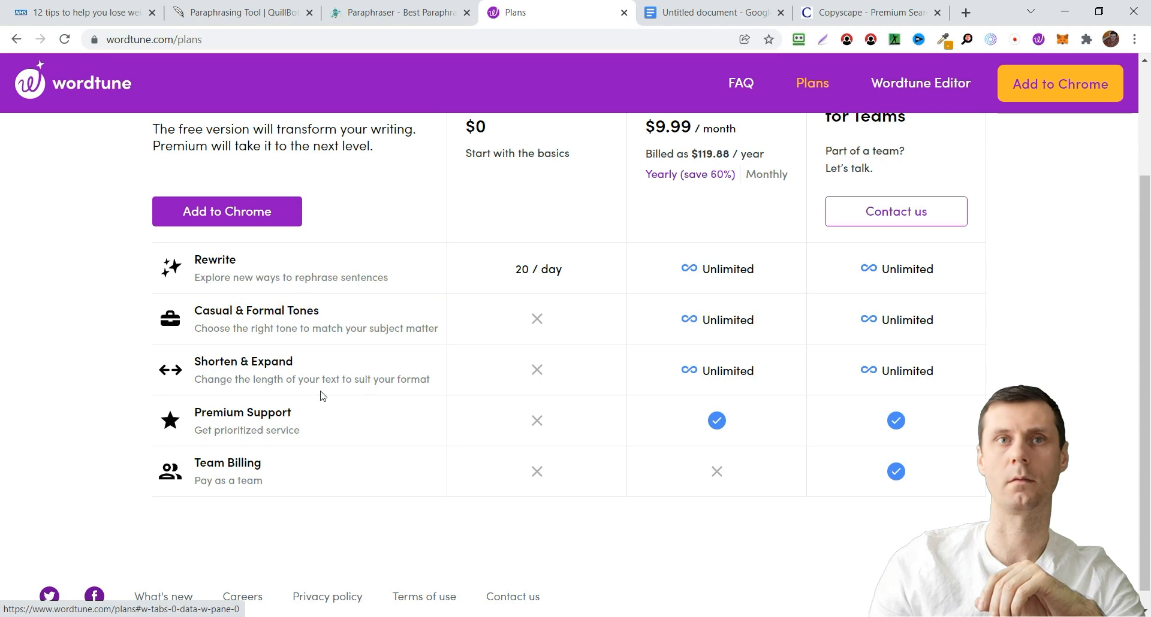
mouse_move(731, 373)
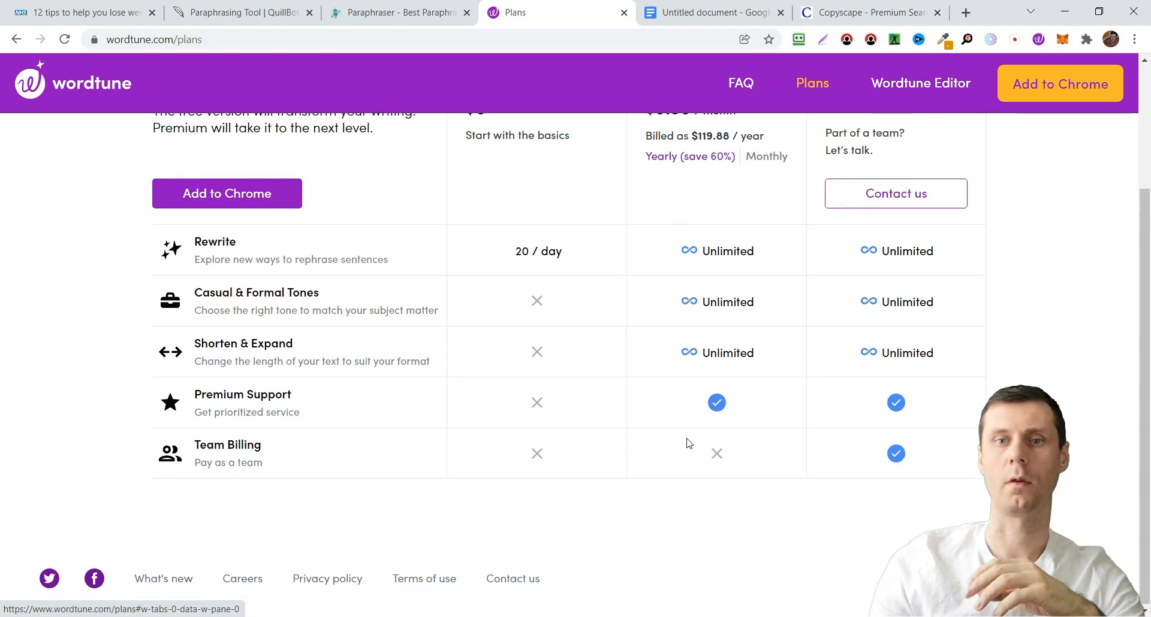
scroll(up, 3)
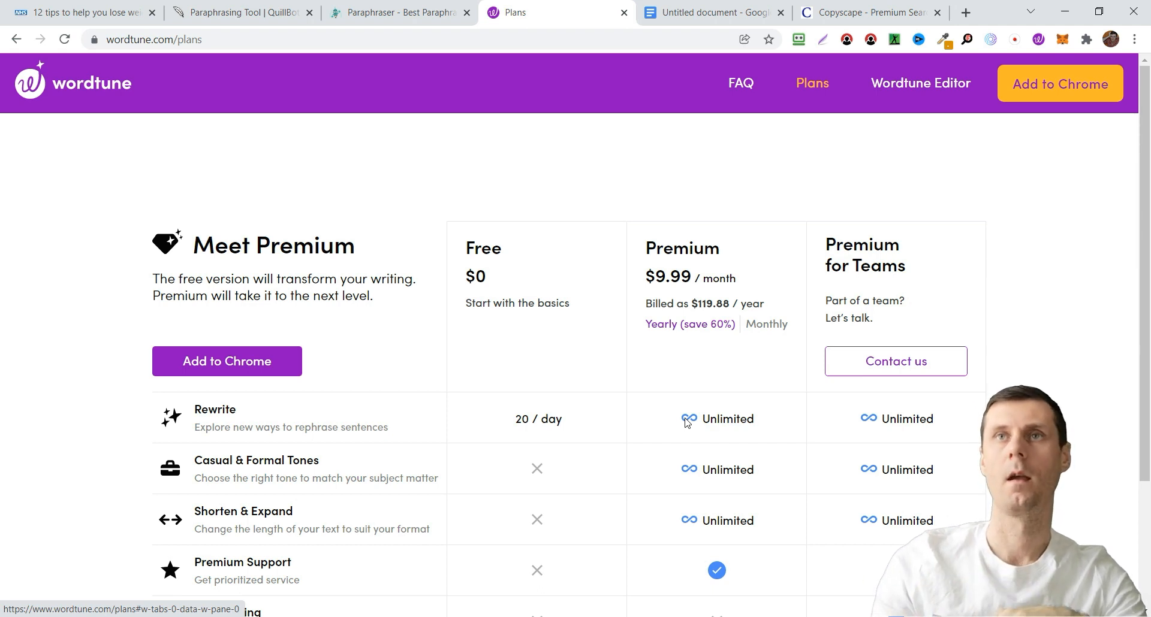
mouse_move(792, 333)
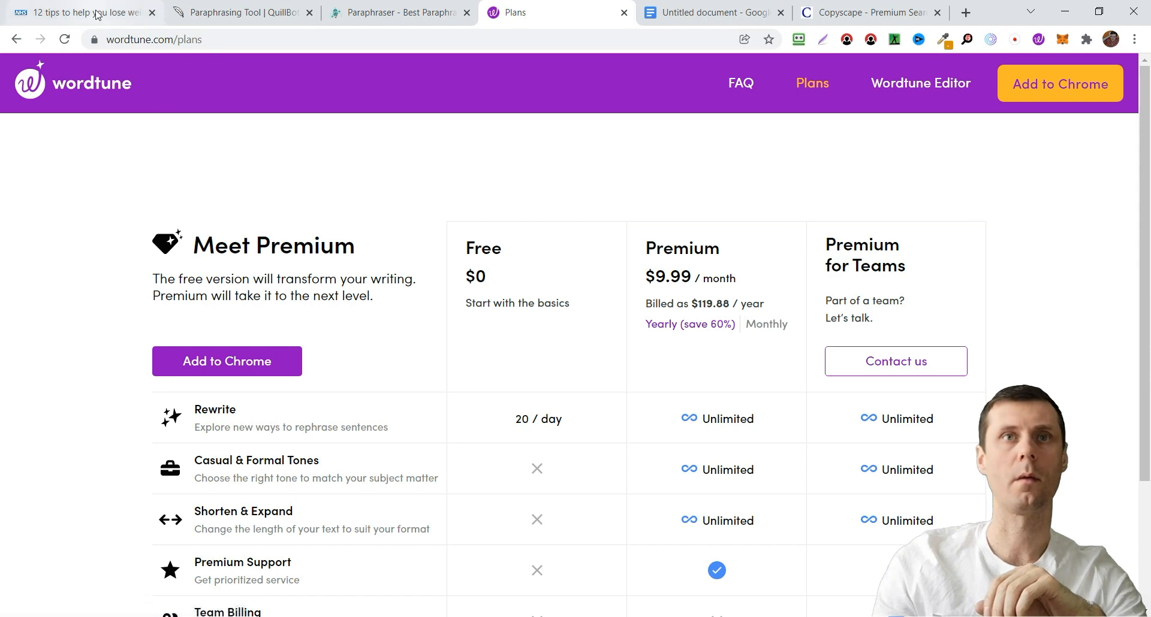
click(80, 12)
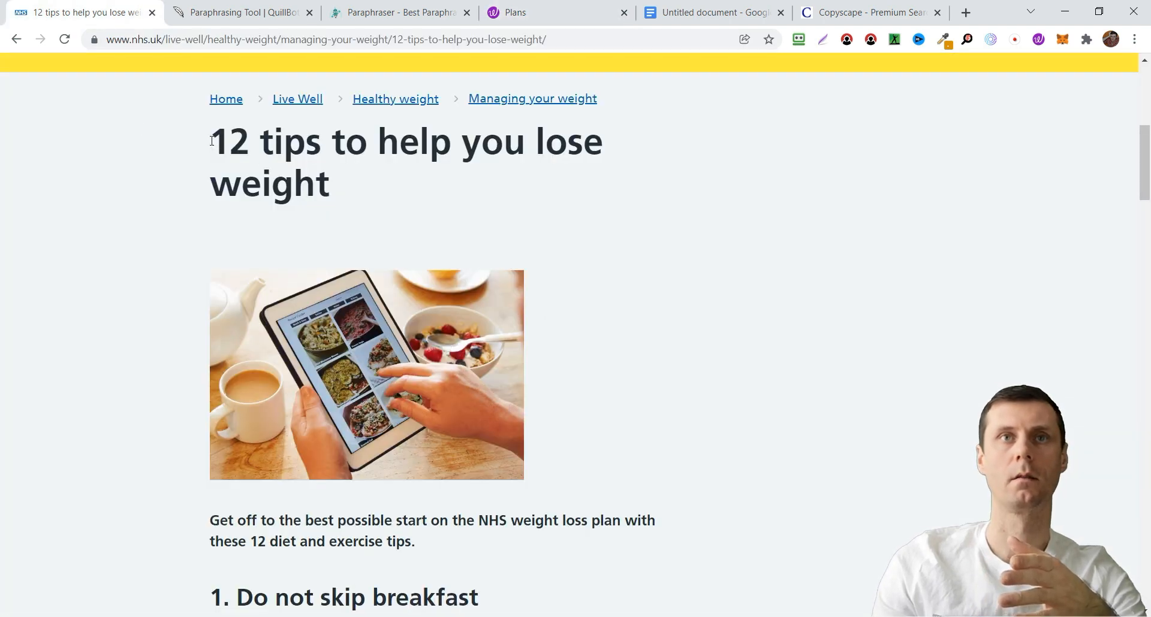
- Copy the NHS article title '12 tips to help you lose weight'
drag(217, 142, 430, 142)
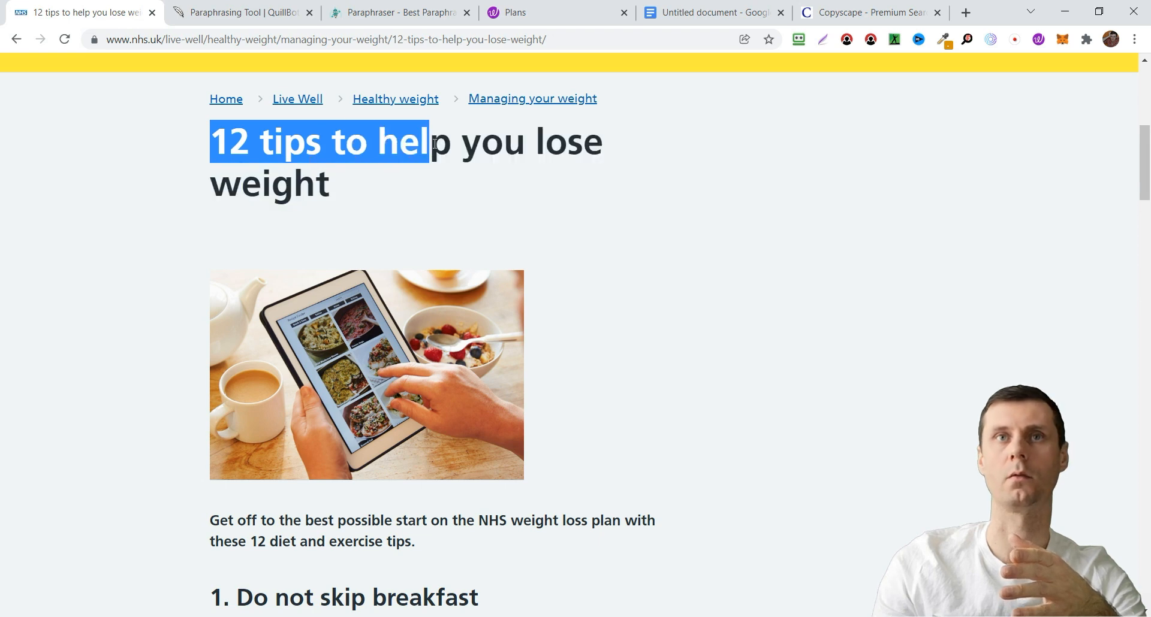
right_click(411, 162)
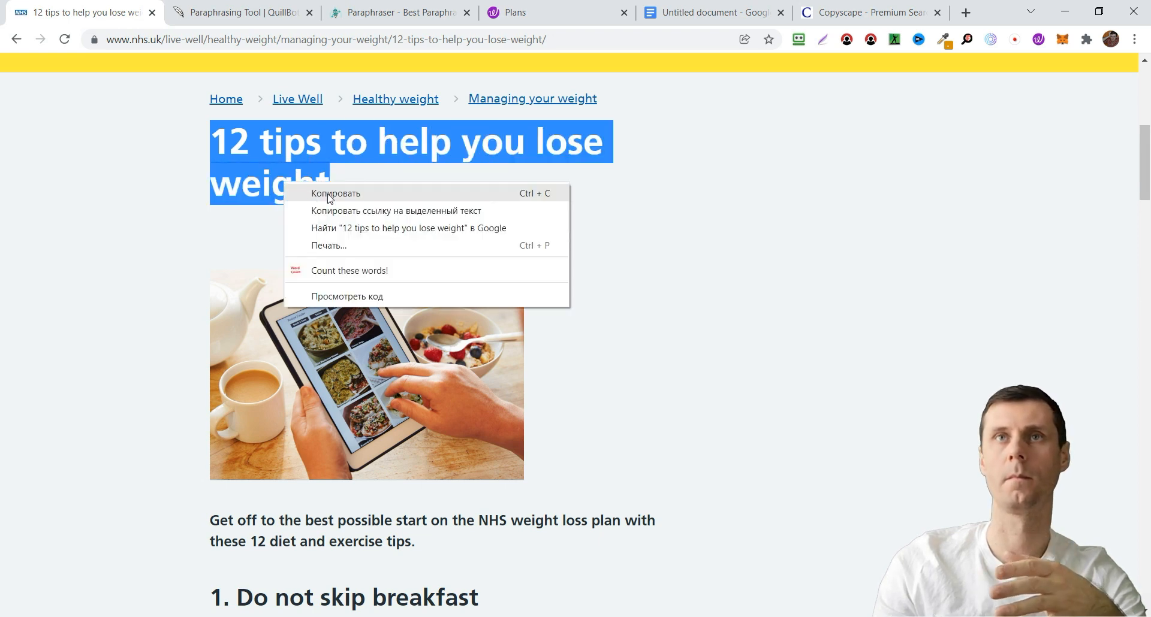
click(712, 12)
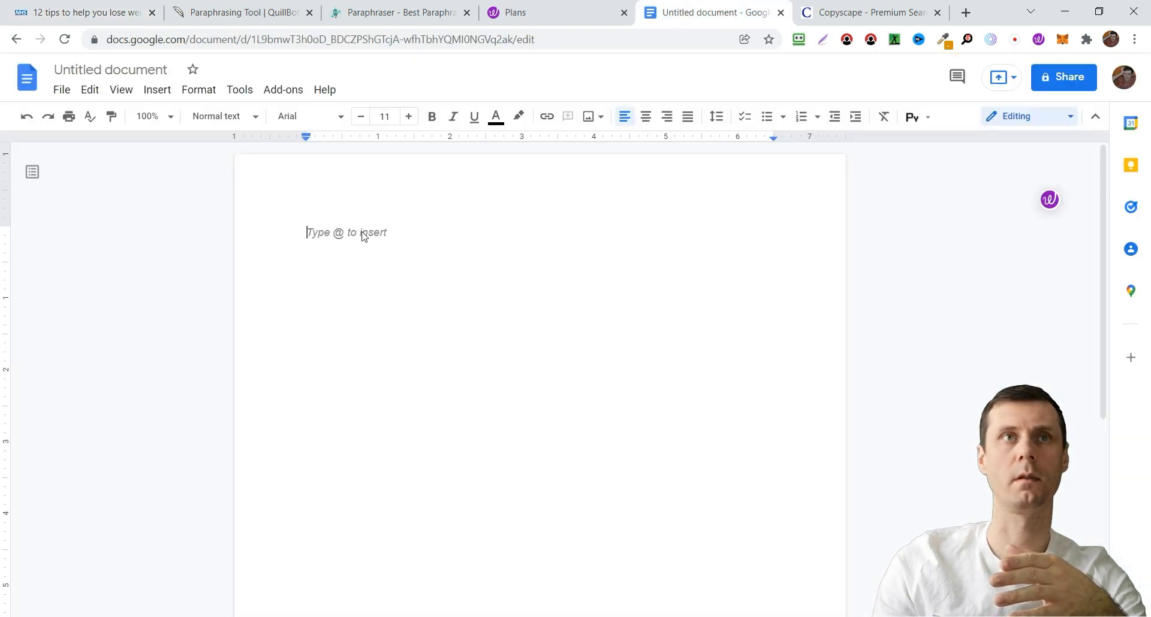
mouse_move(394, 265)
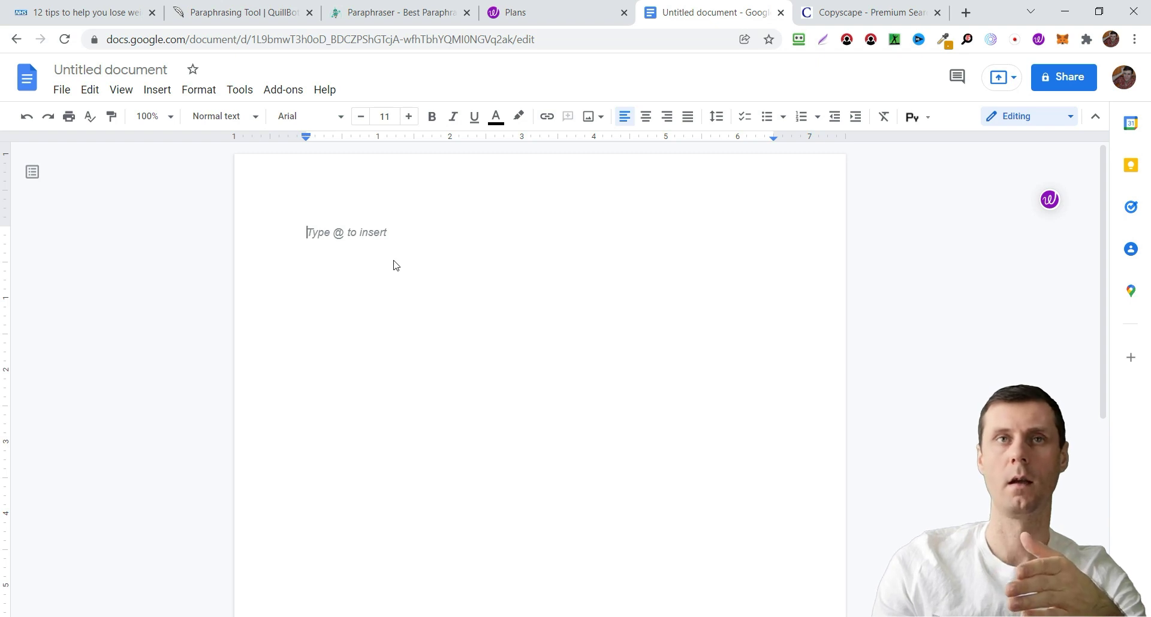
mouse_move(1066, 59)
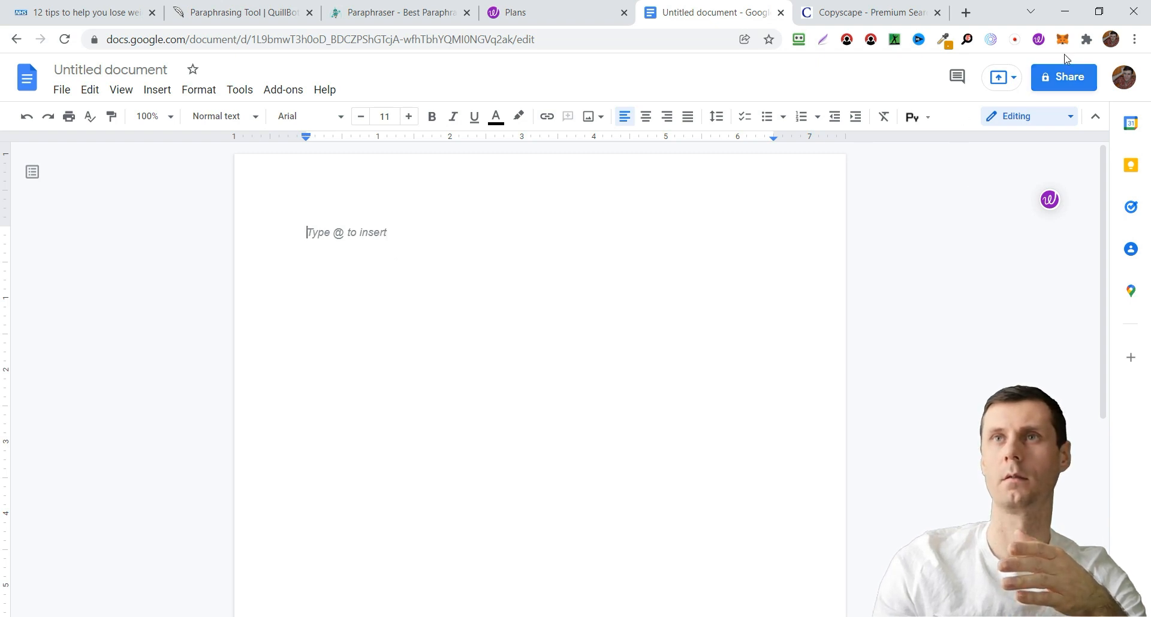
mouse_move(1039, 39)
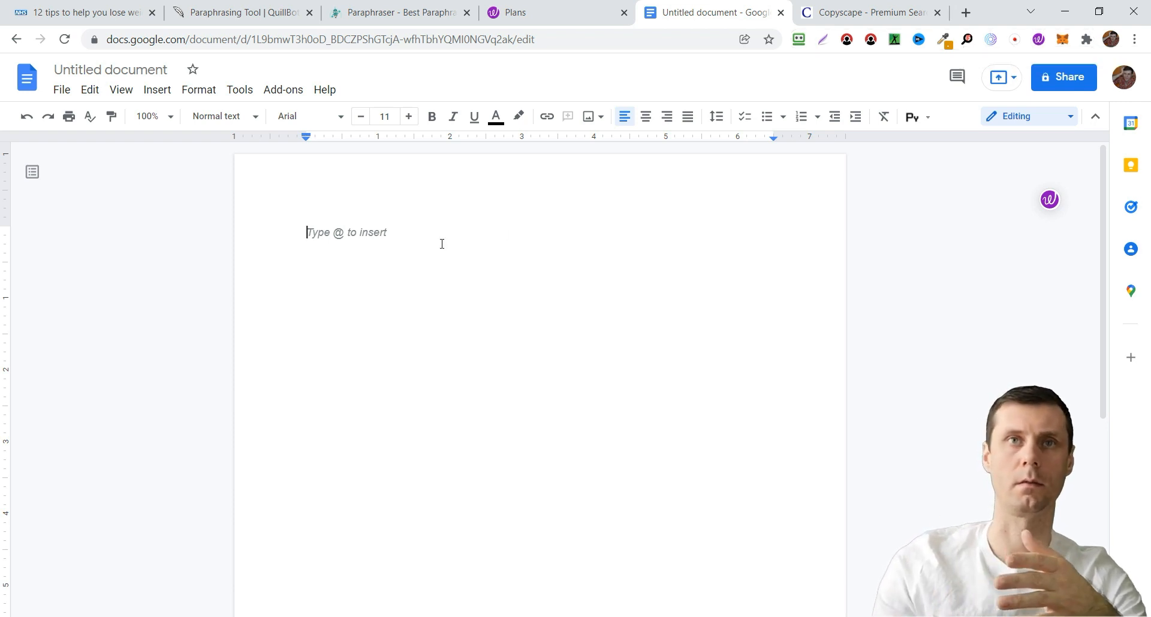
- Paste the copied title into the blank Google Docs document as a heading
click(80, 12)
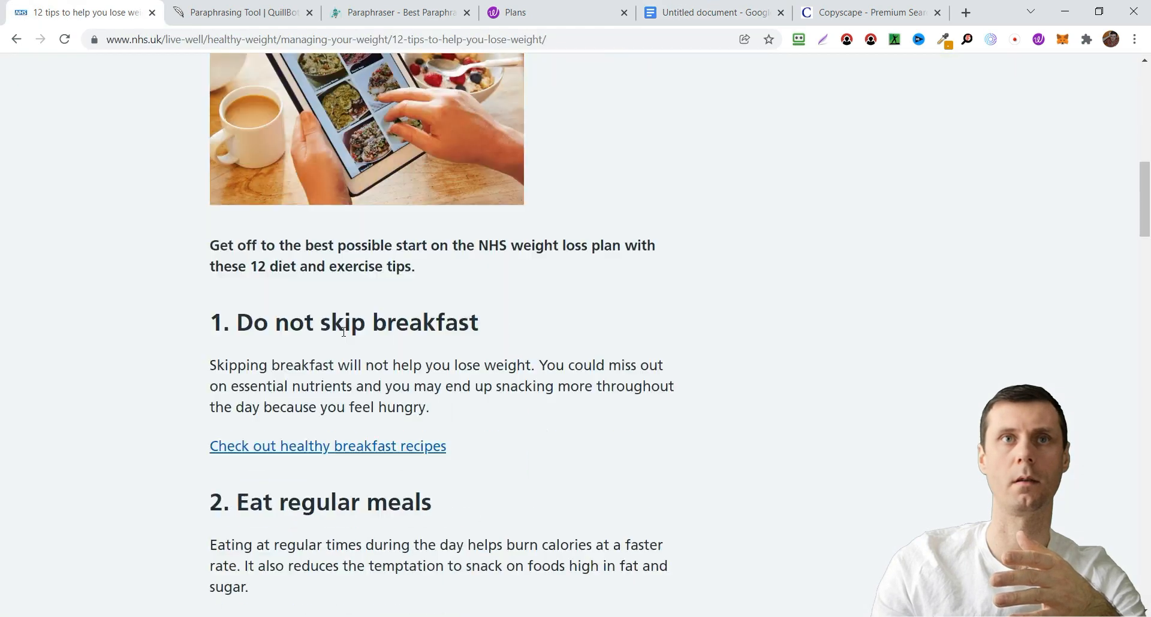
drag(210, 246, 415, 266)
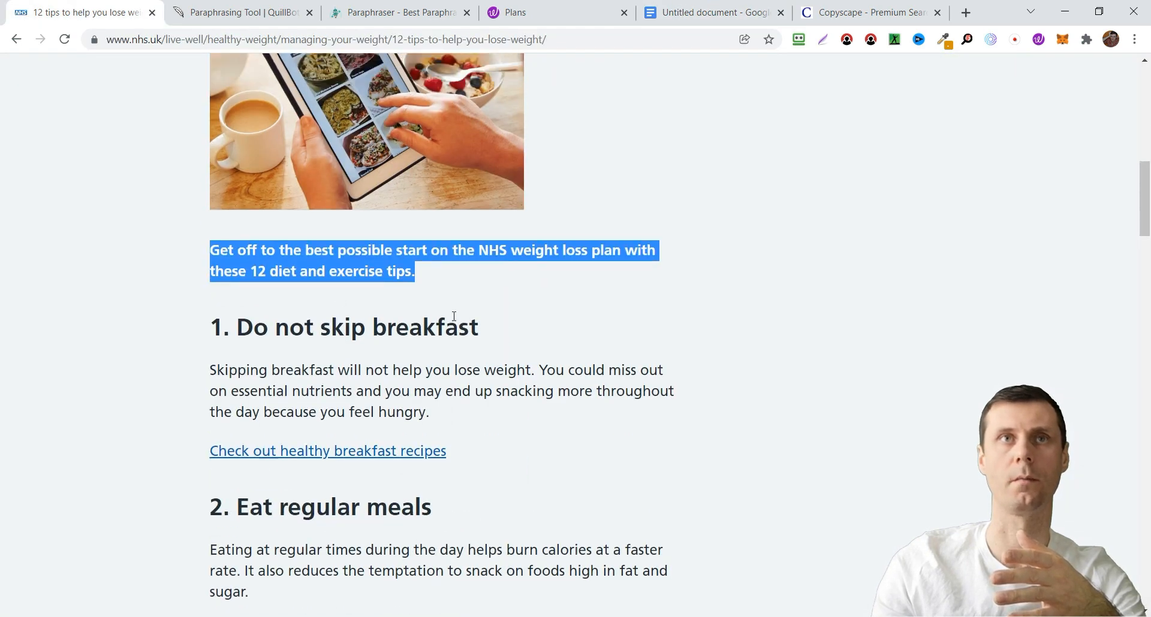
scroll(up, 3)
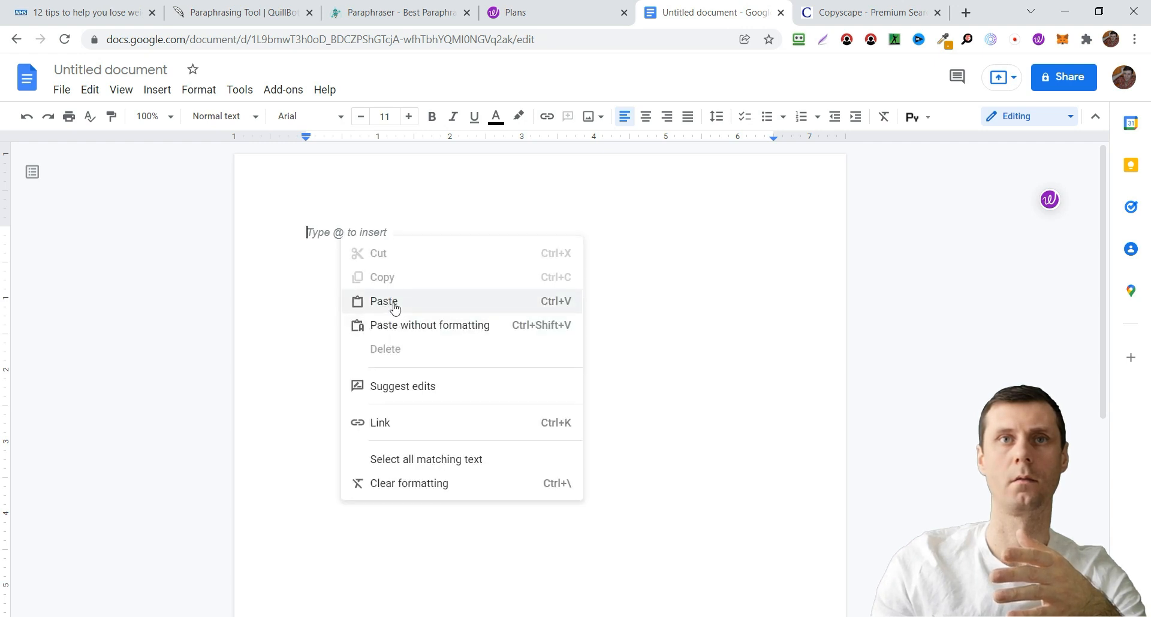
click(384, 301)
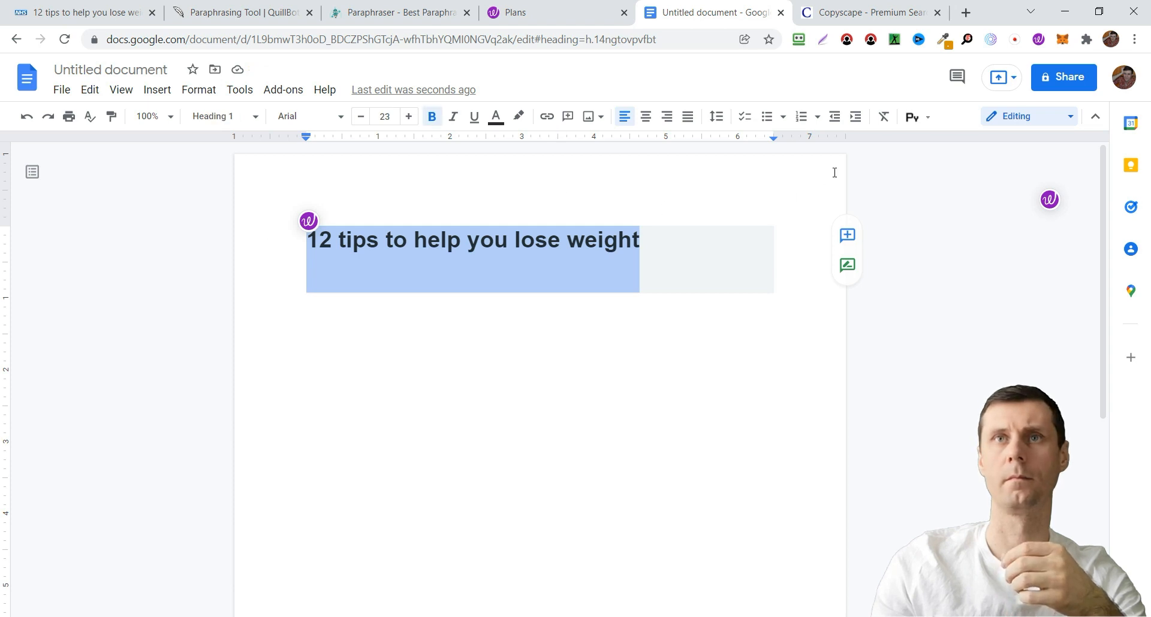
mouse_move(465, 282)
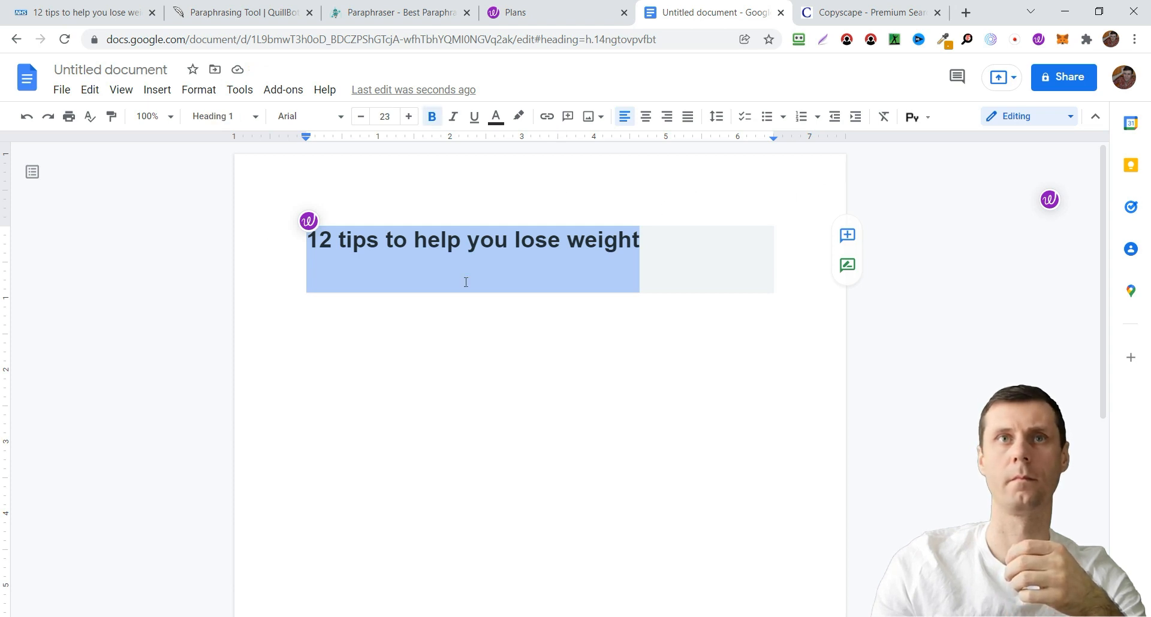
- Paste the title again below as plain unformatted text
right_click(339, 301)
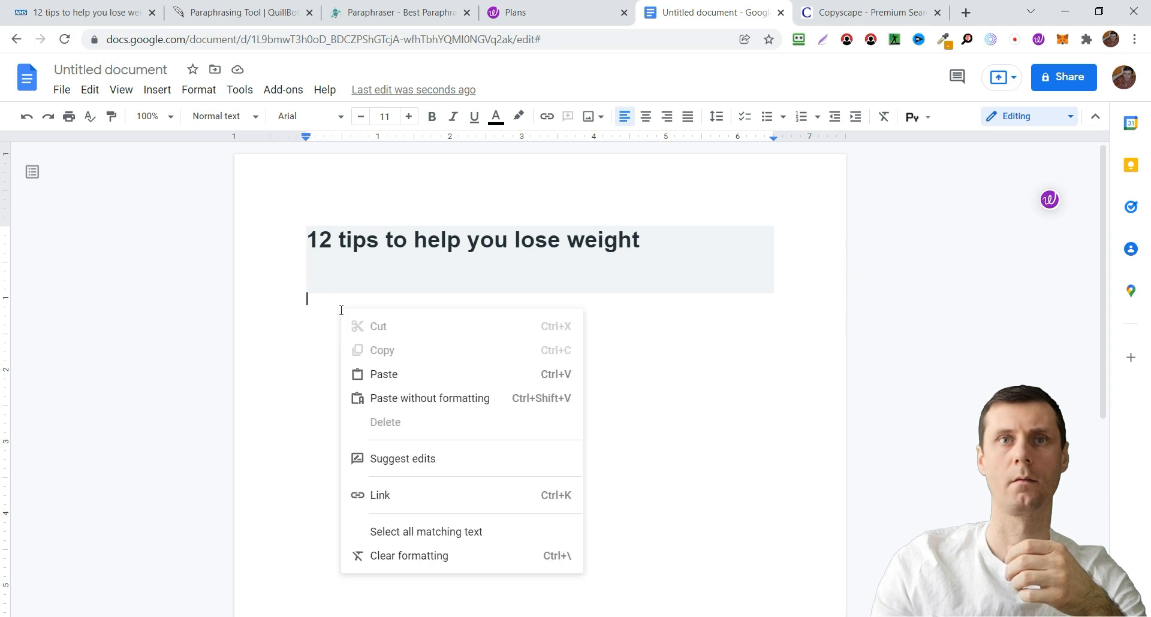
click(383, 374)
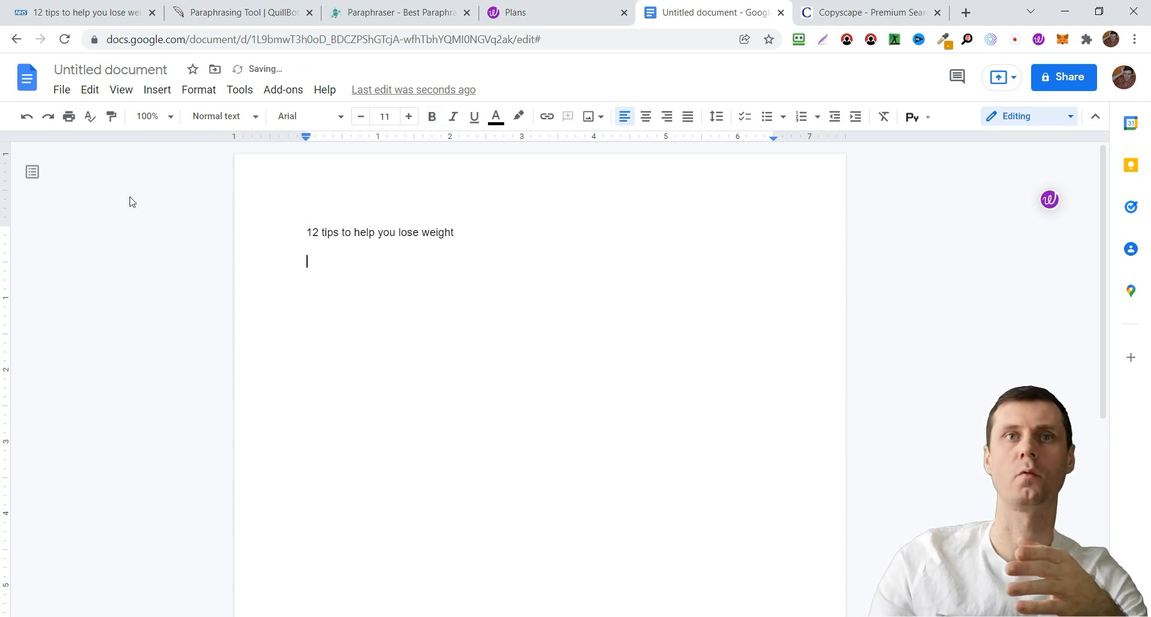
- Select tip 1 'Do not skip breakfast' with its paragraph in the NHS article for copying
click(242, 12)
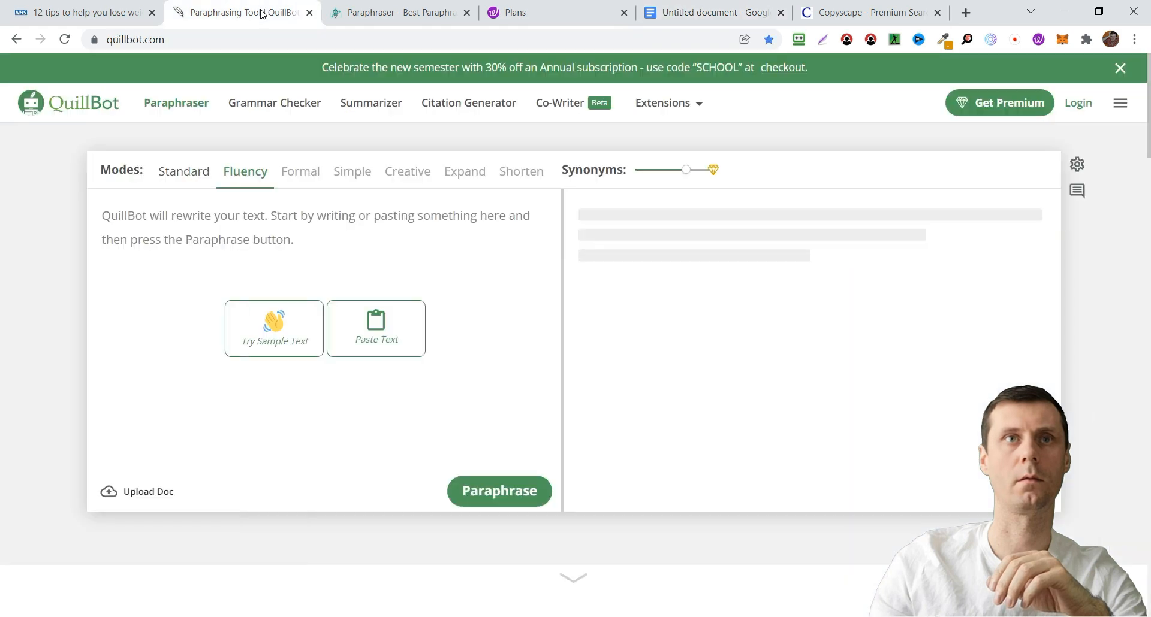
click(81, 12)
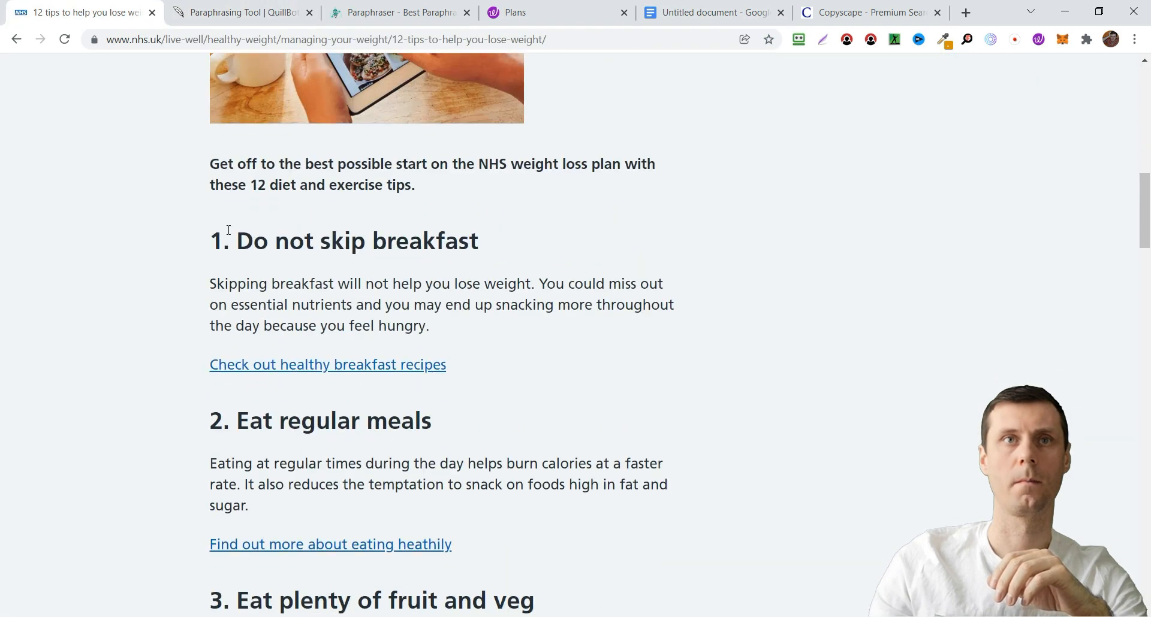
drag(211, 240, 429, 326)
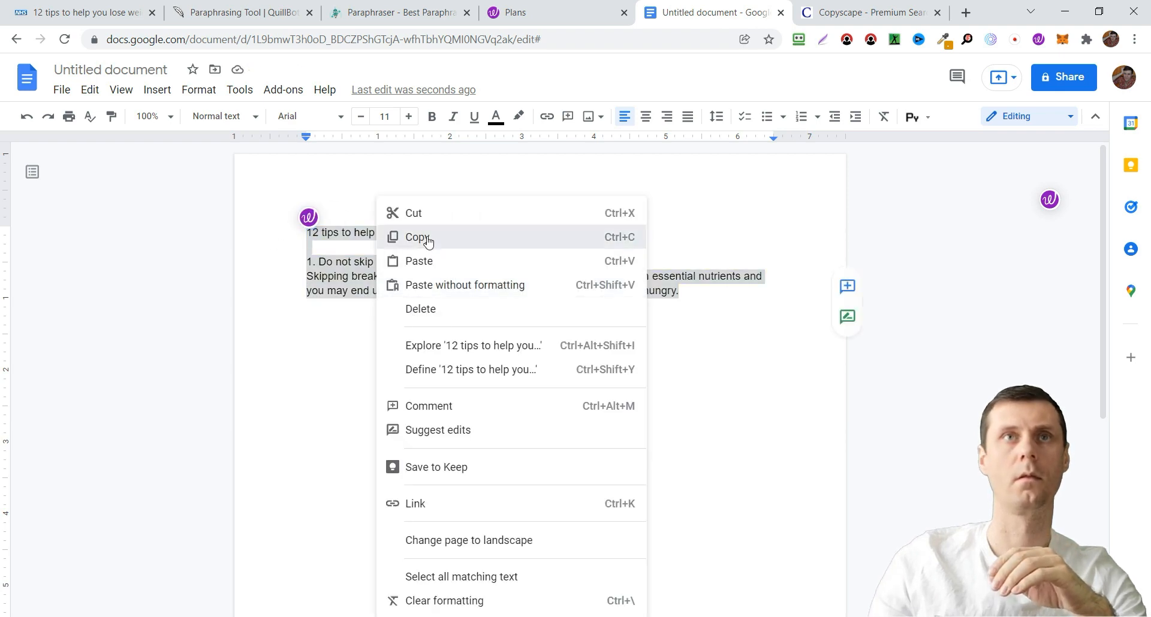
- Paste the title and tip 1 text into QuillBot and start a Fluency-mode paraphrase
click(242, 12)
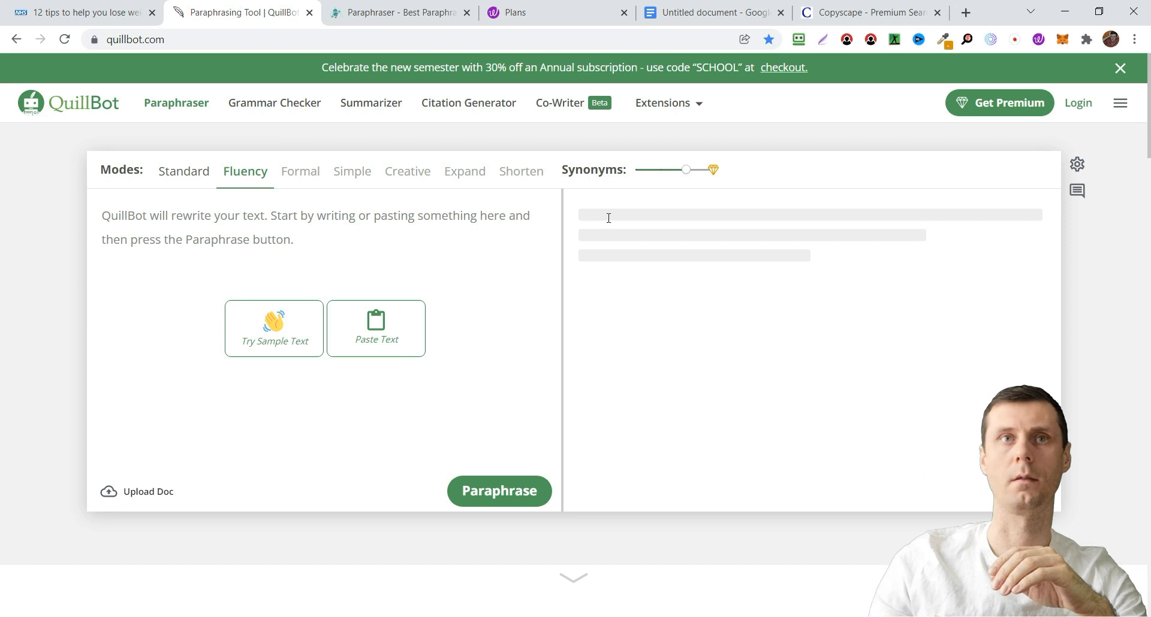
mouse_move(356, 420)
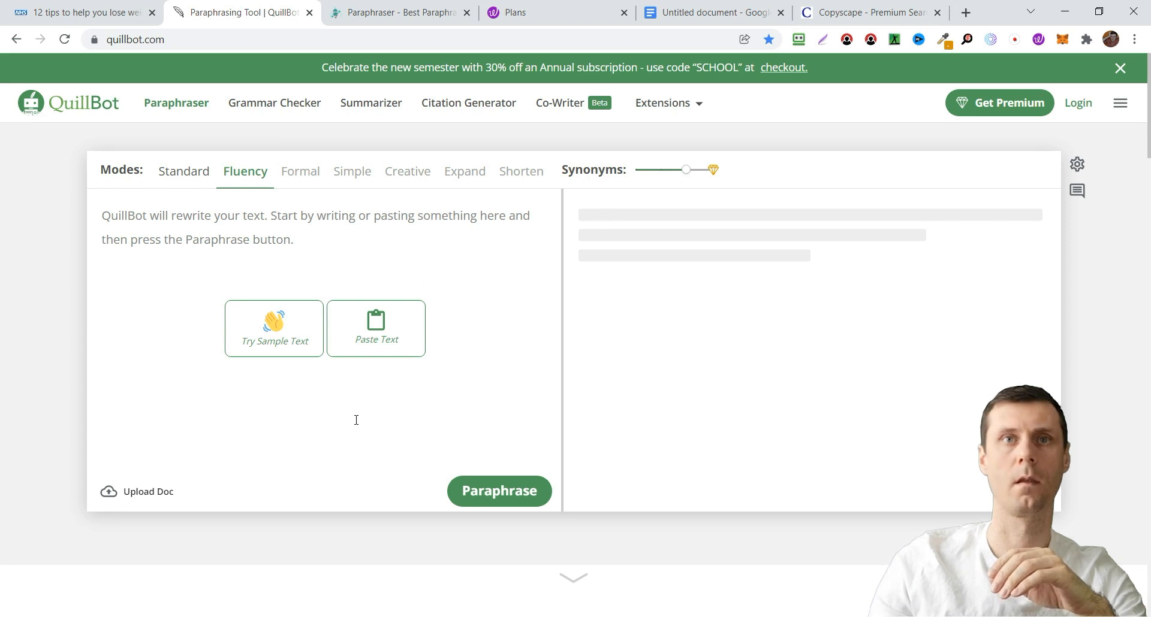
click(376, 329)
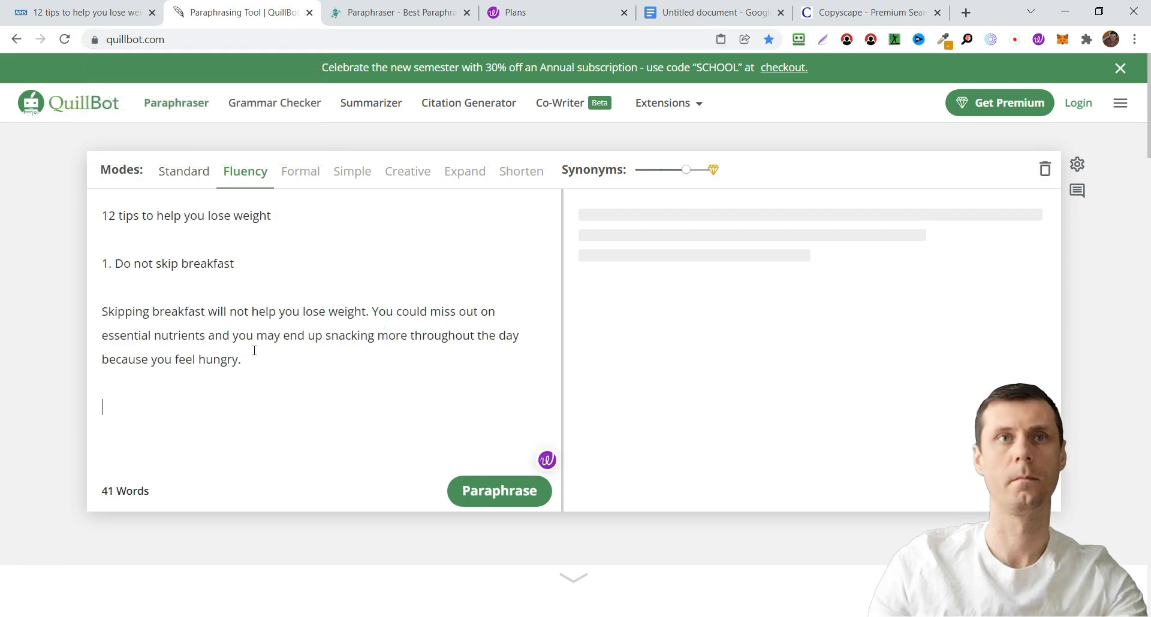
mouse_move(499, 490)
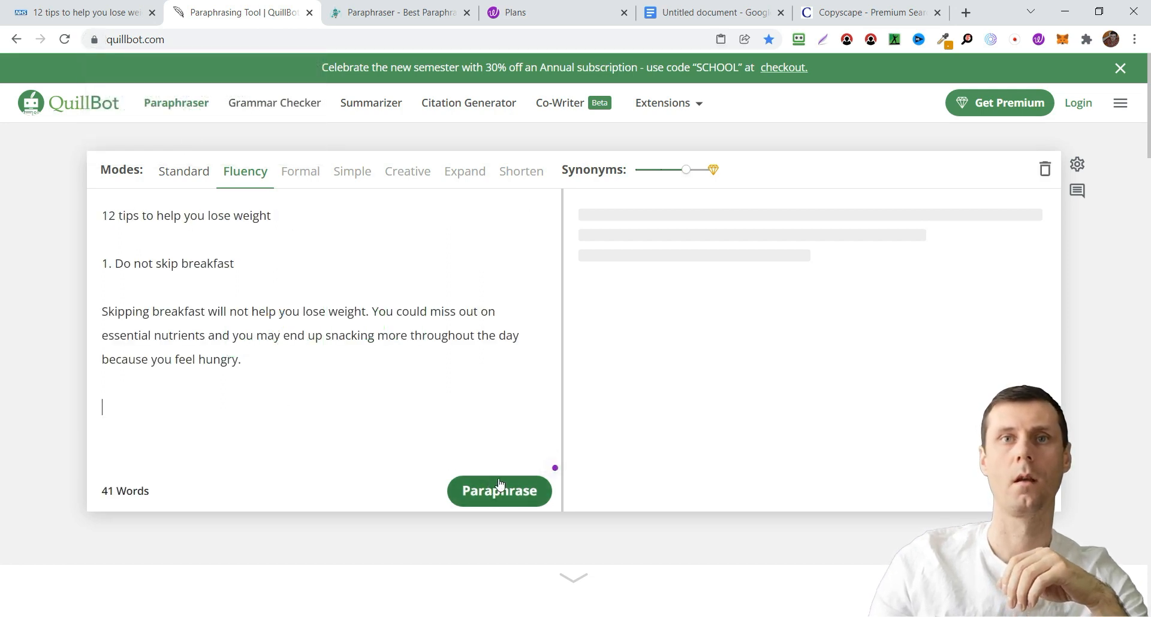
mouse_move(498, 491)
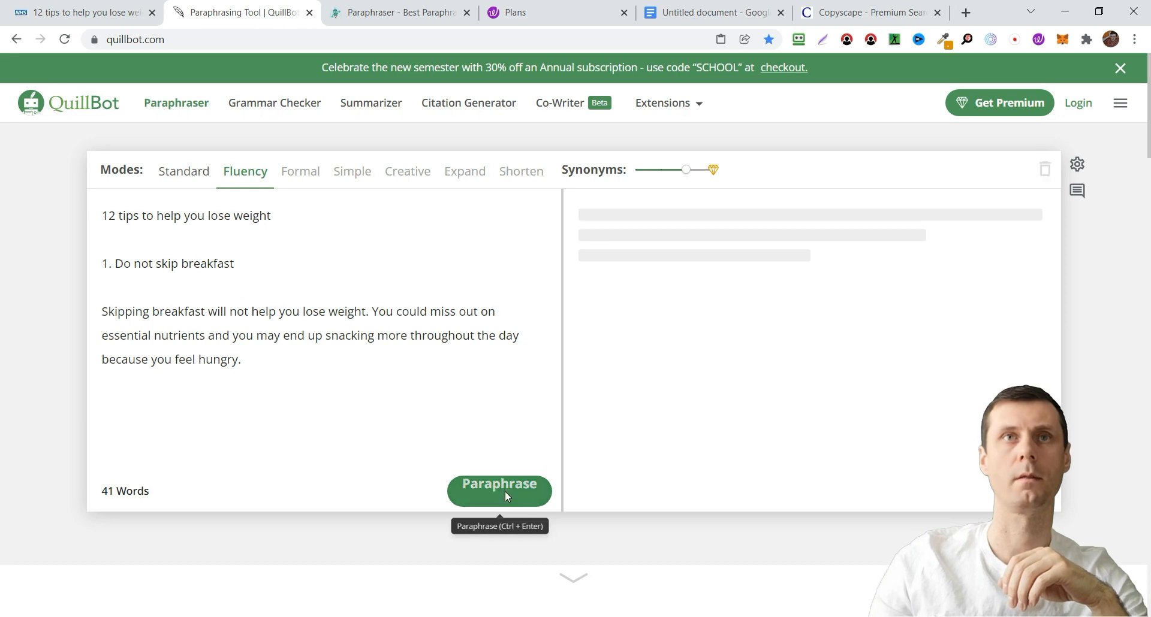
click(399, 12)
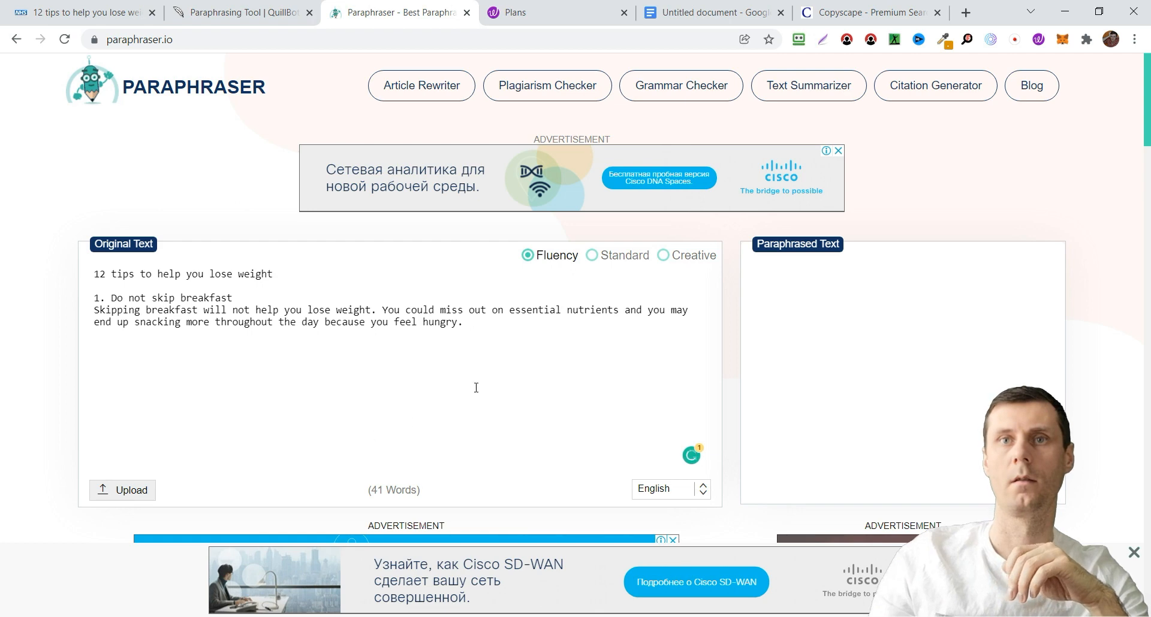
- Compare Paraphraser.io's and QuillBot's rewrites of the title and tip 1, then return to Wordtune's plans page
scroll(down, 3)
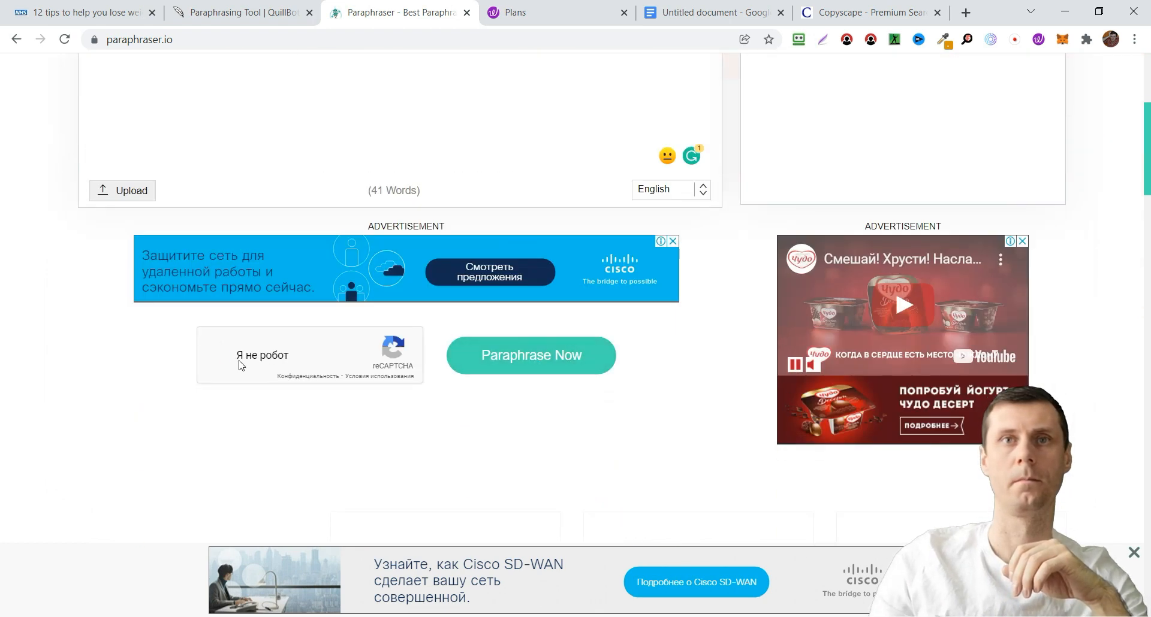
click(242, 12)
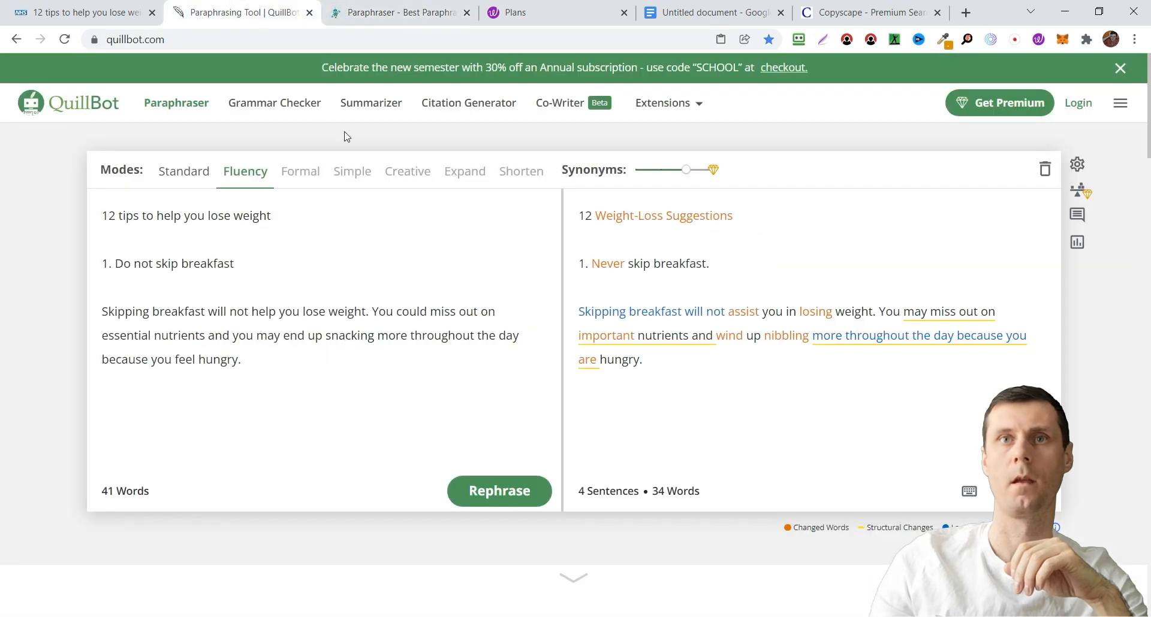
mouse_move(762, 273)
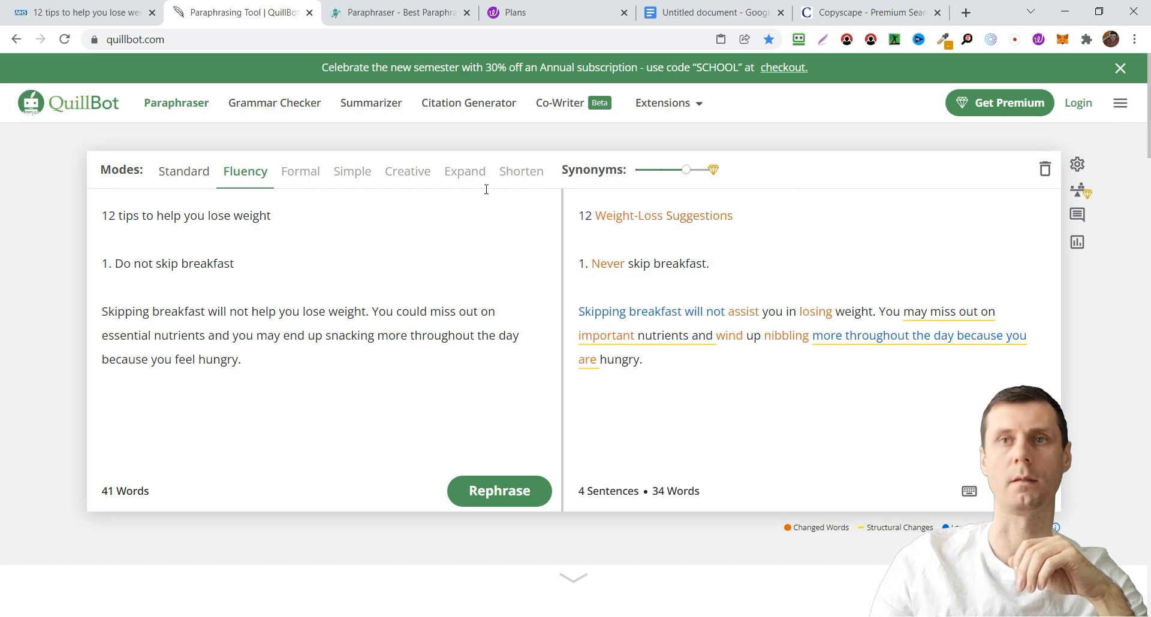
click(398, 12)
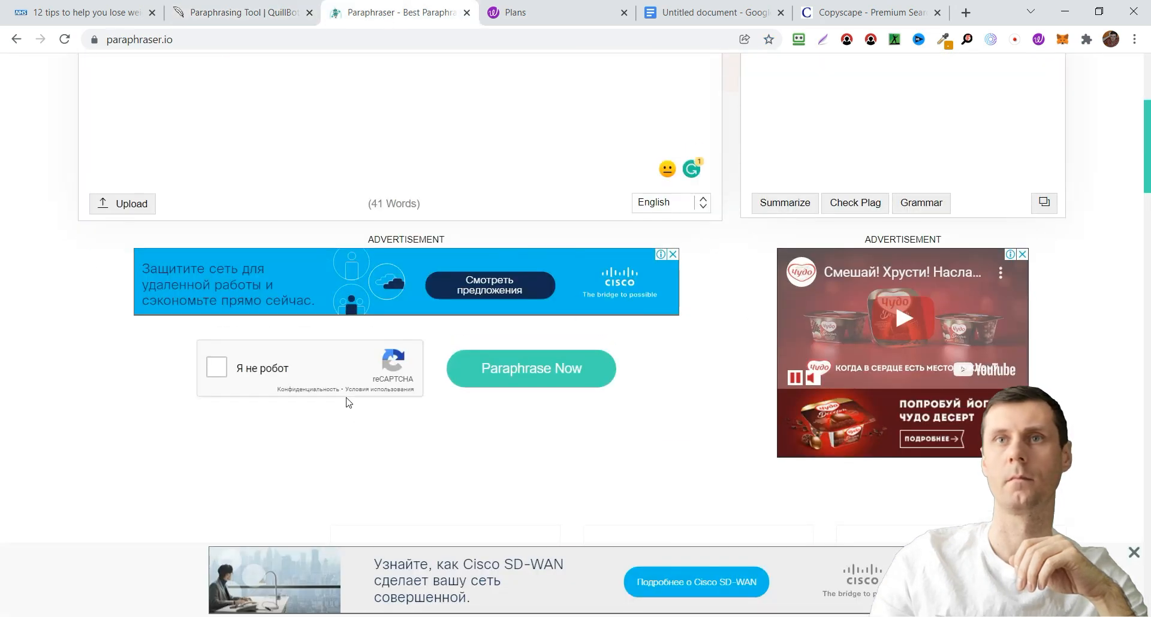
scroll(up, 3)
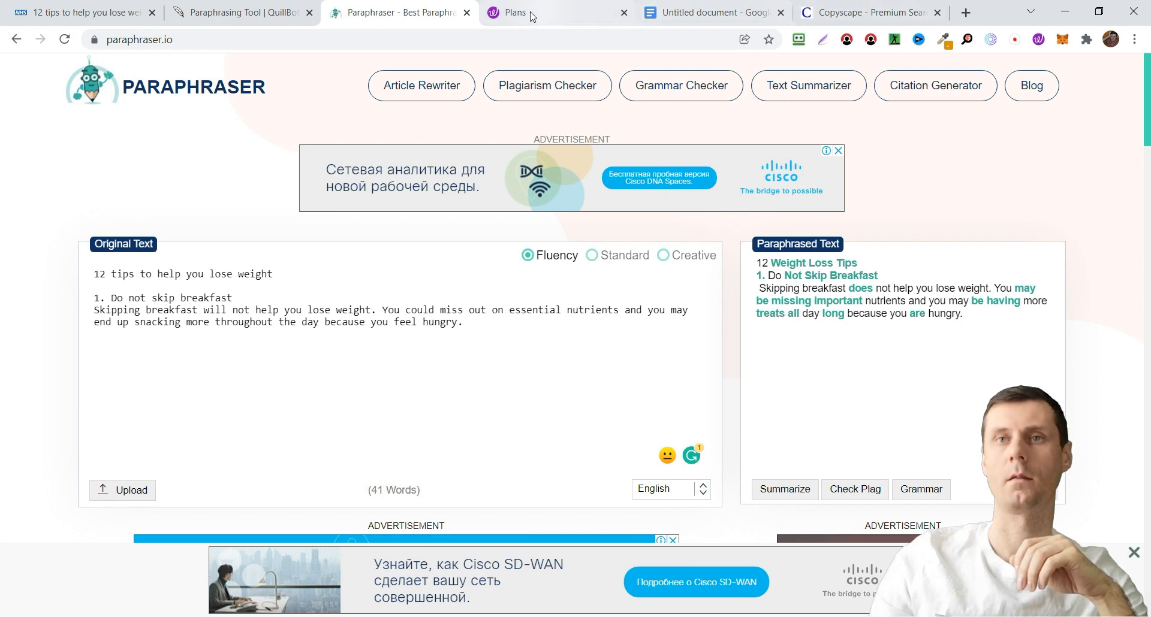
click(515, 12)
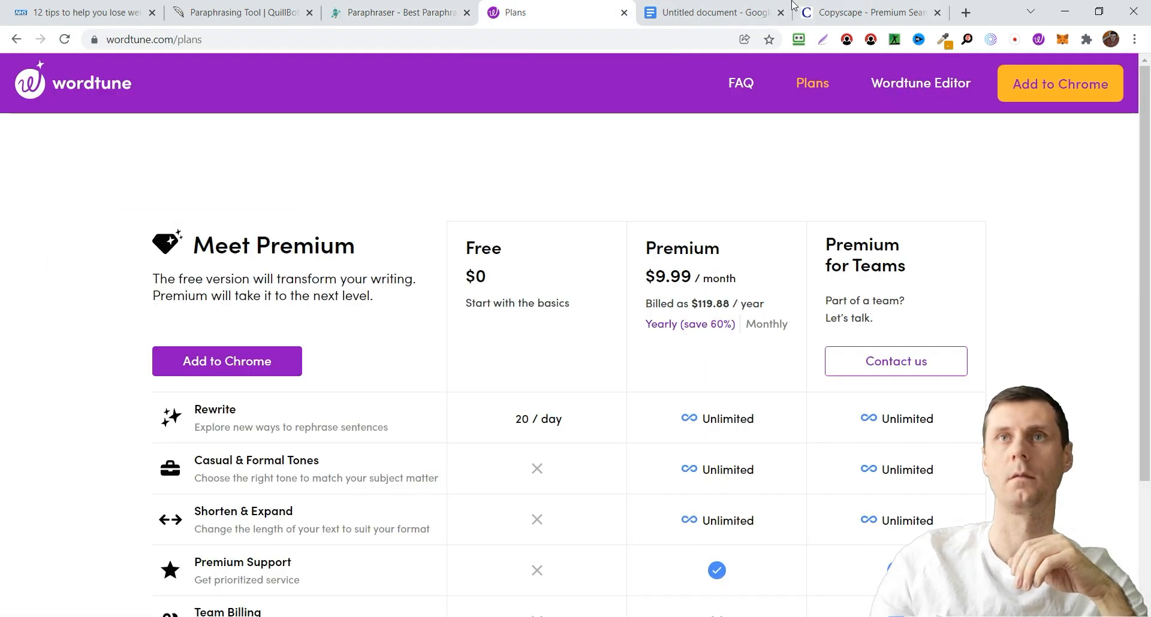
- Replace the Google Docs title with Wordtune's rewrite 'Lose weight with these 12 tips'
click(709, 12)
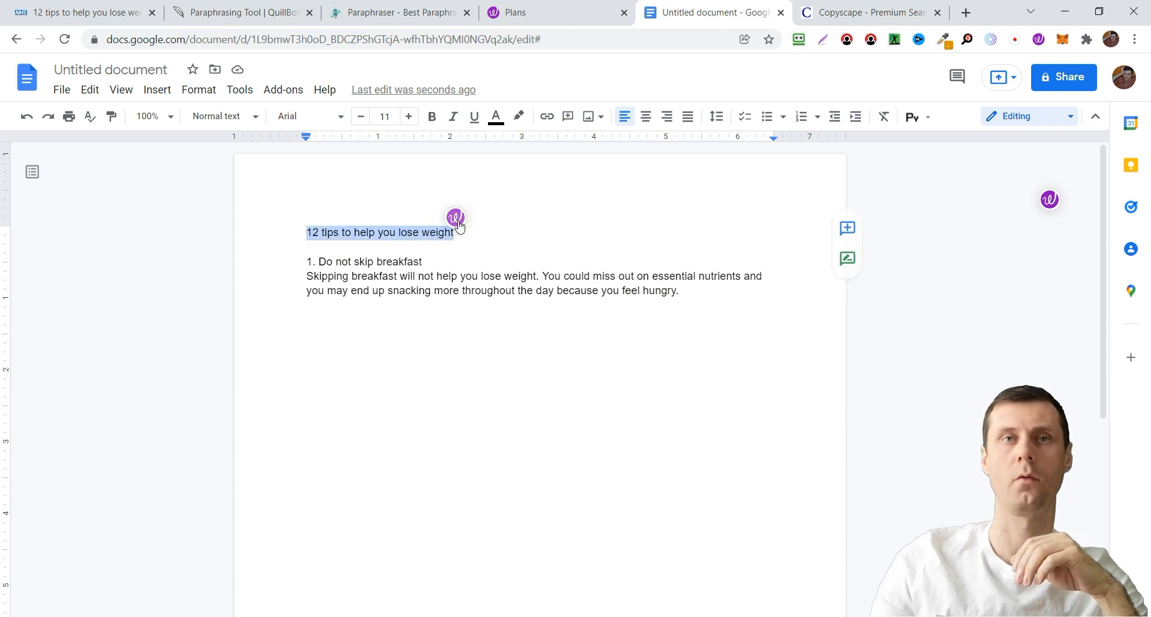
mouse_move(393, 249)
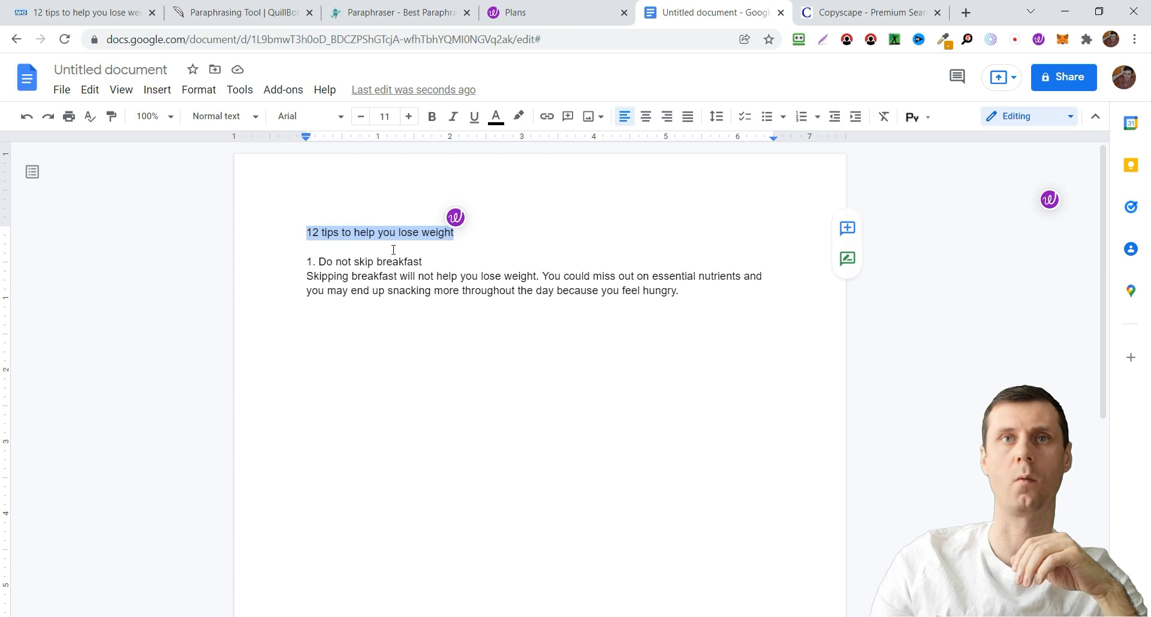
click(456, 217)
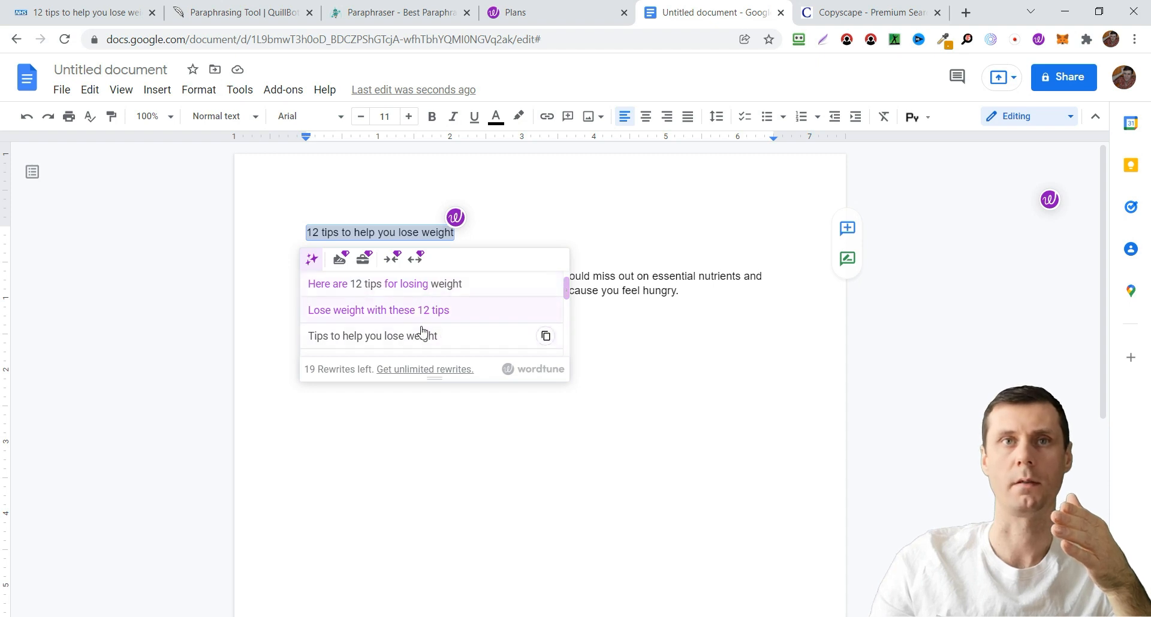
mouse_move(434, 309)
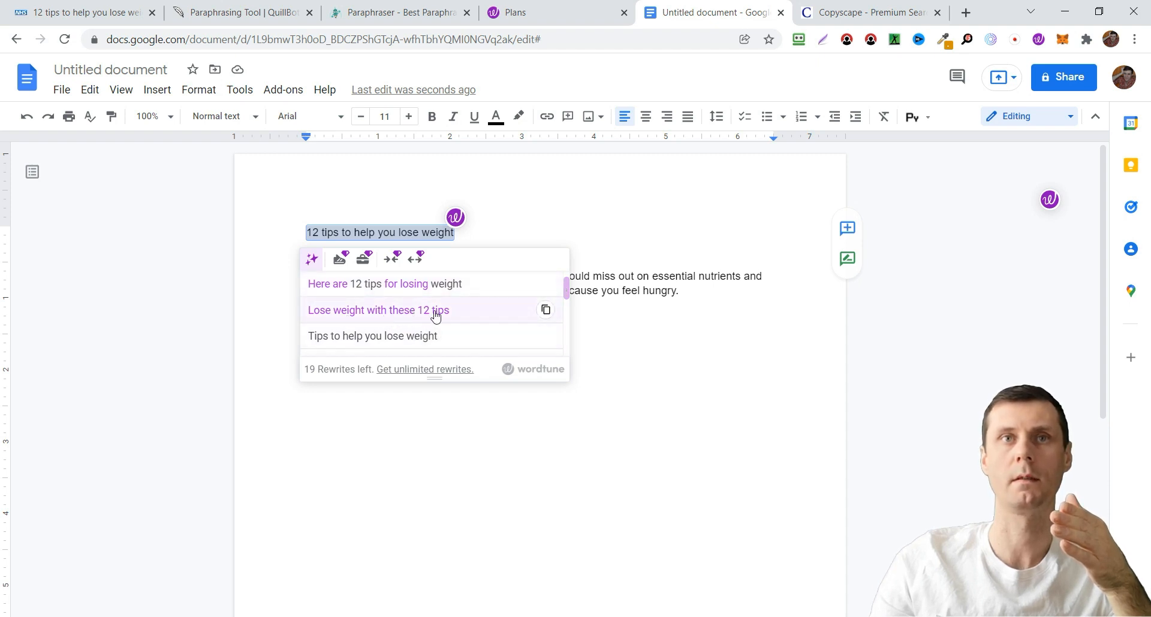
mouse_move(451, 322)
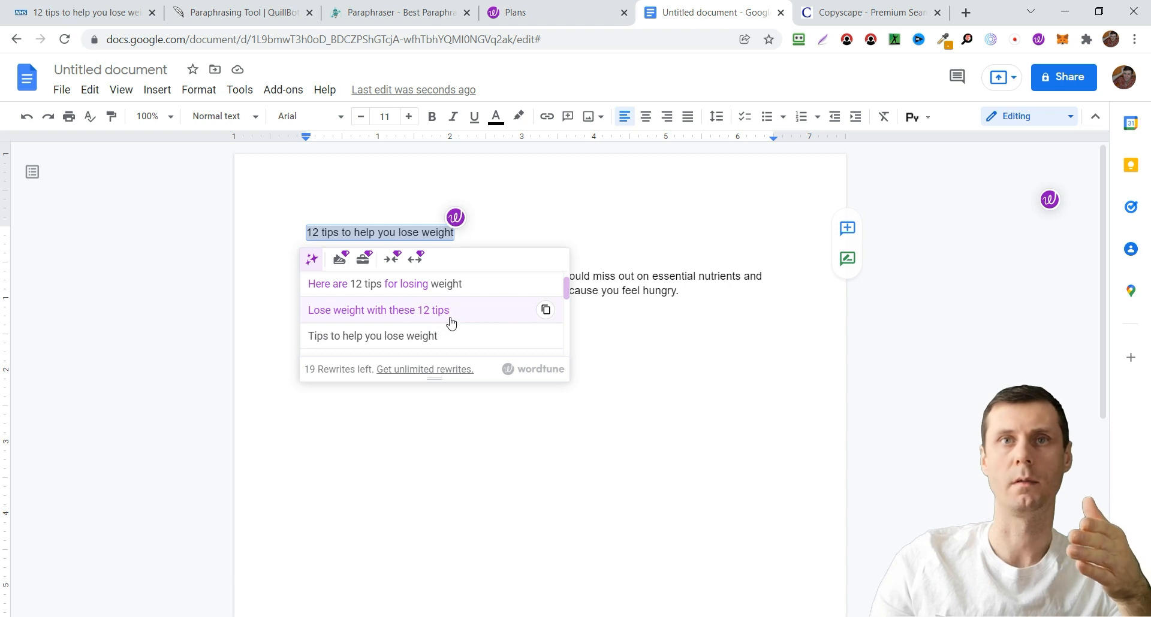
mouse_move(495, 344)
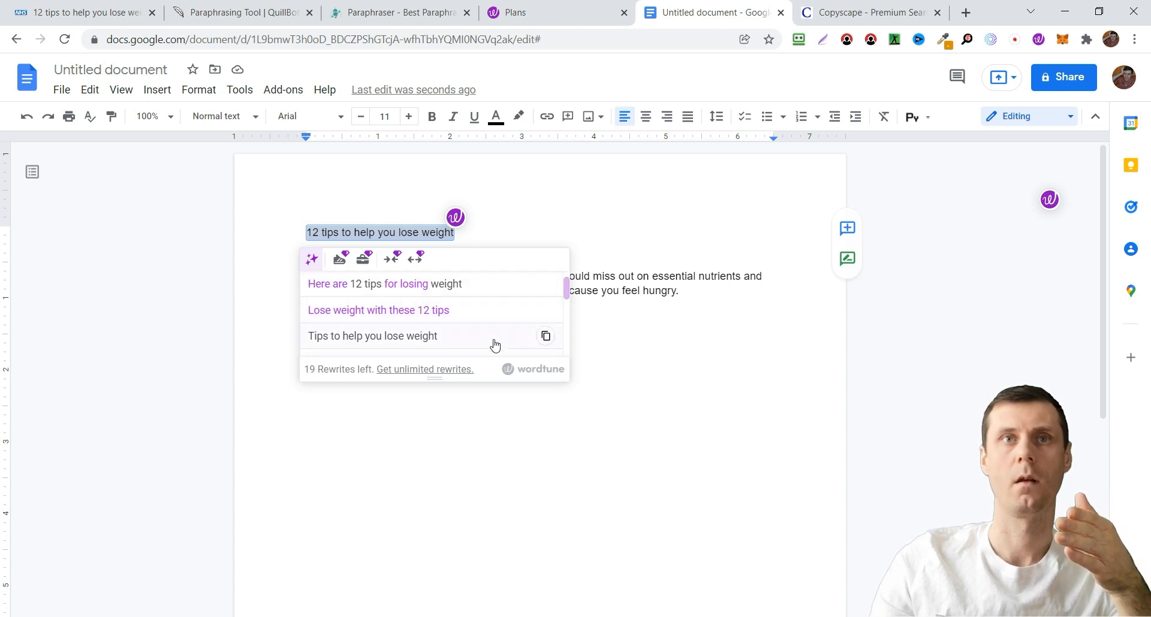
mouse_move(553, 302)
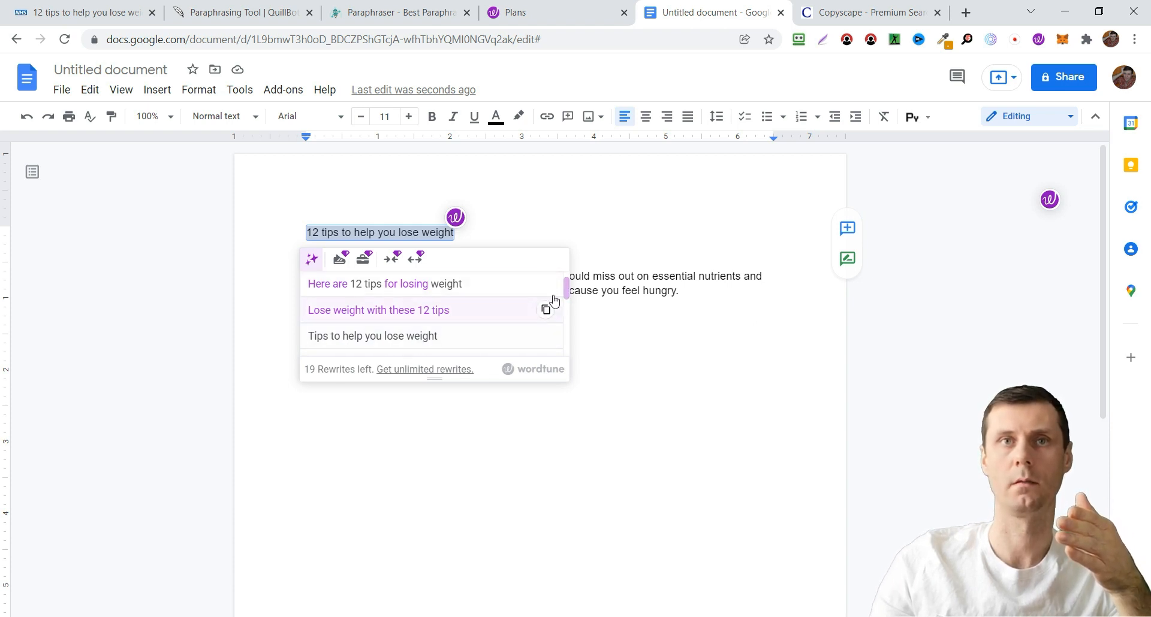
scroll(down, 3)
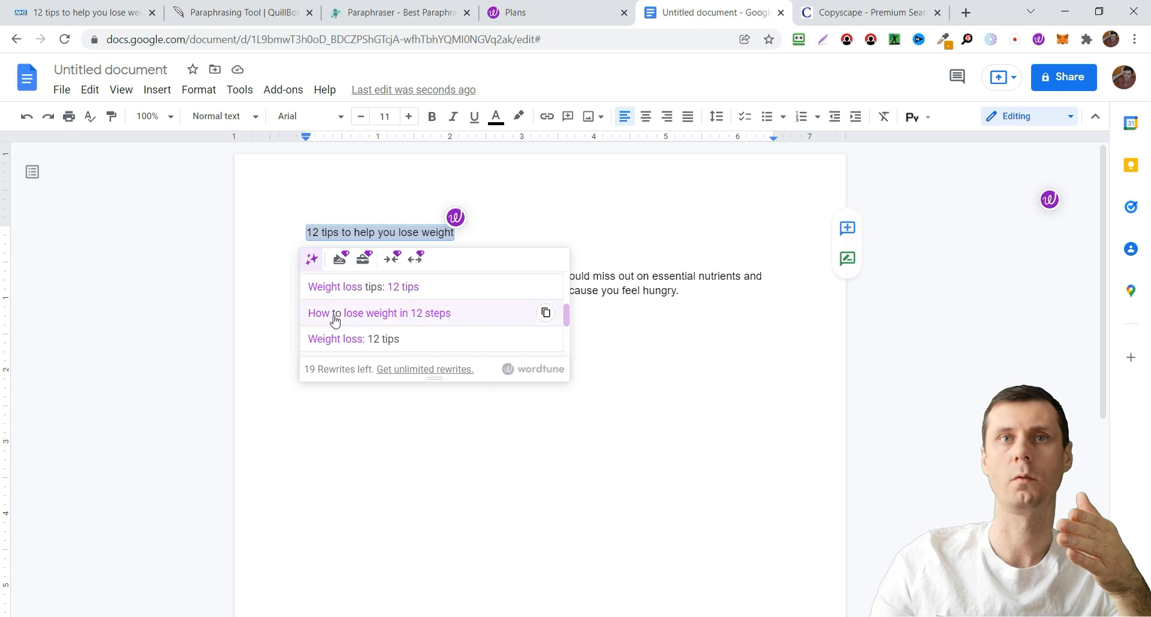
mouse_move(491, 323)
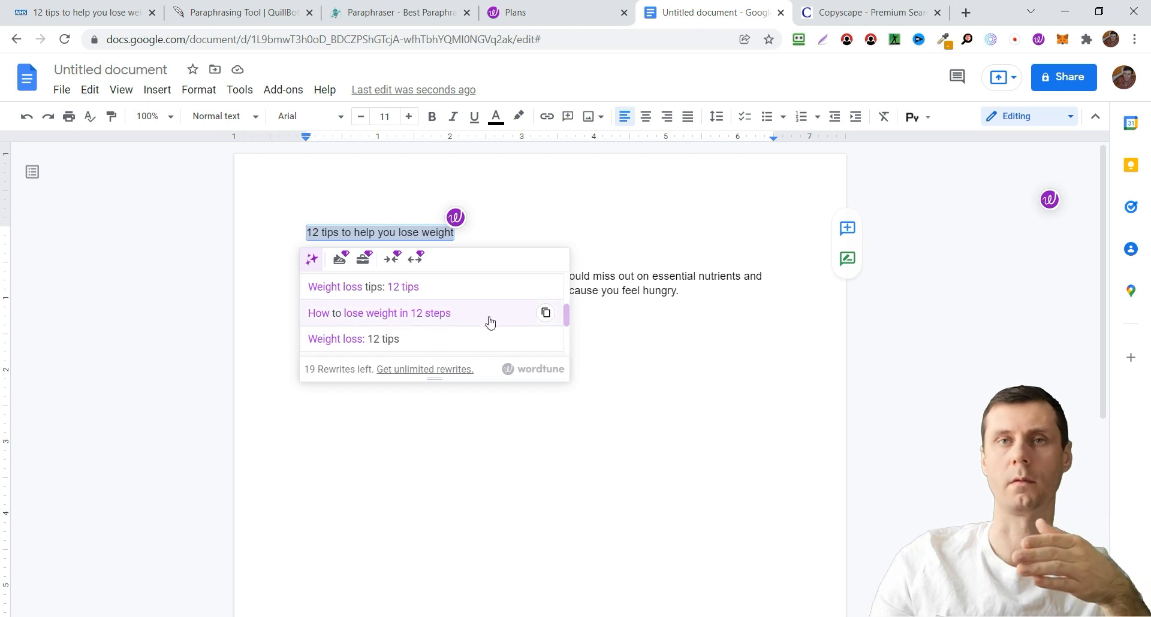
scroll(down, 3)
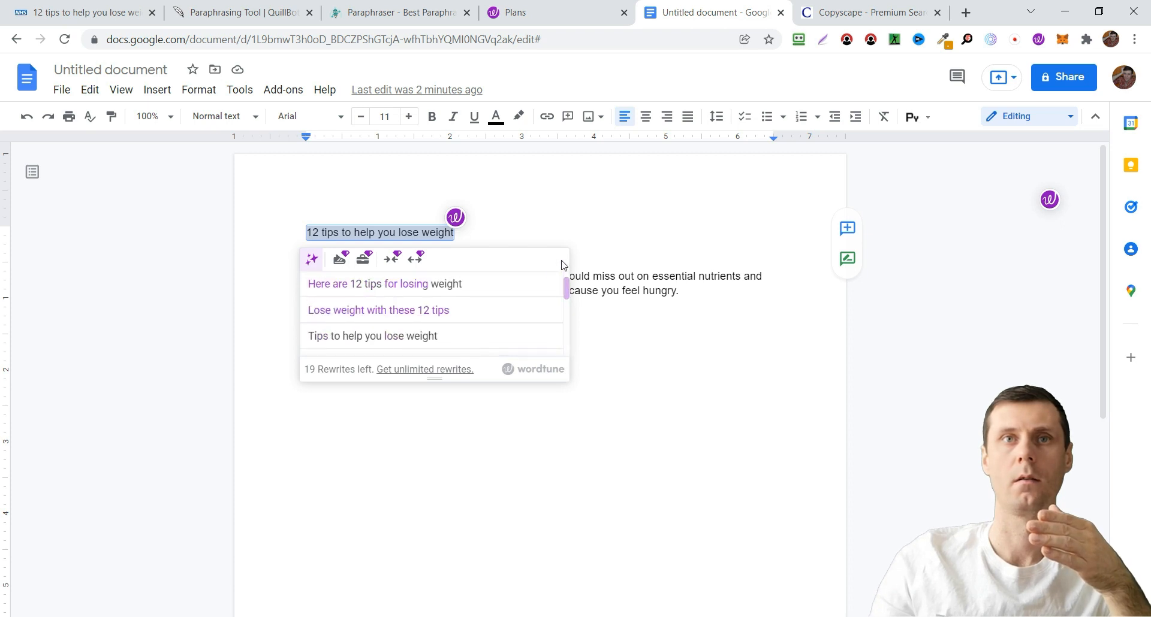
mouse_move(394, 309)
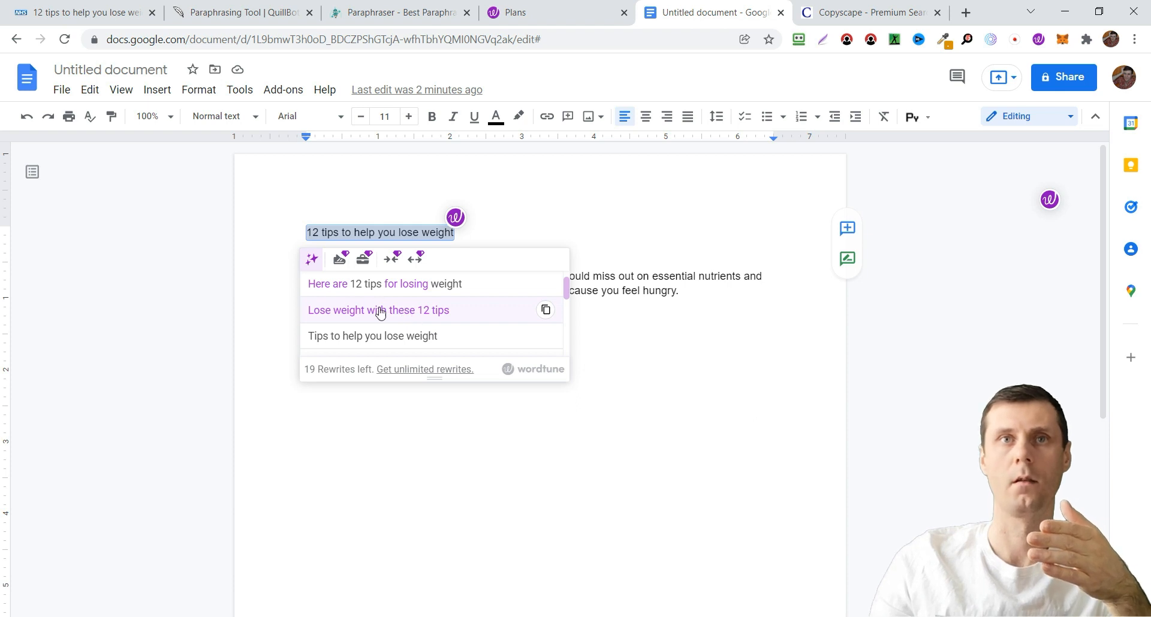
click(379, 310)
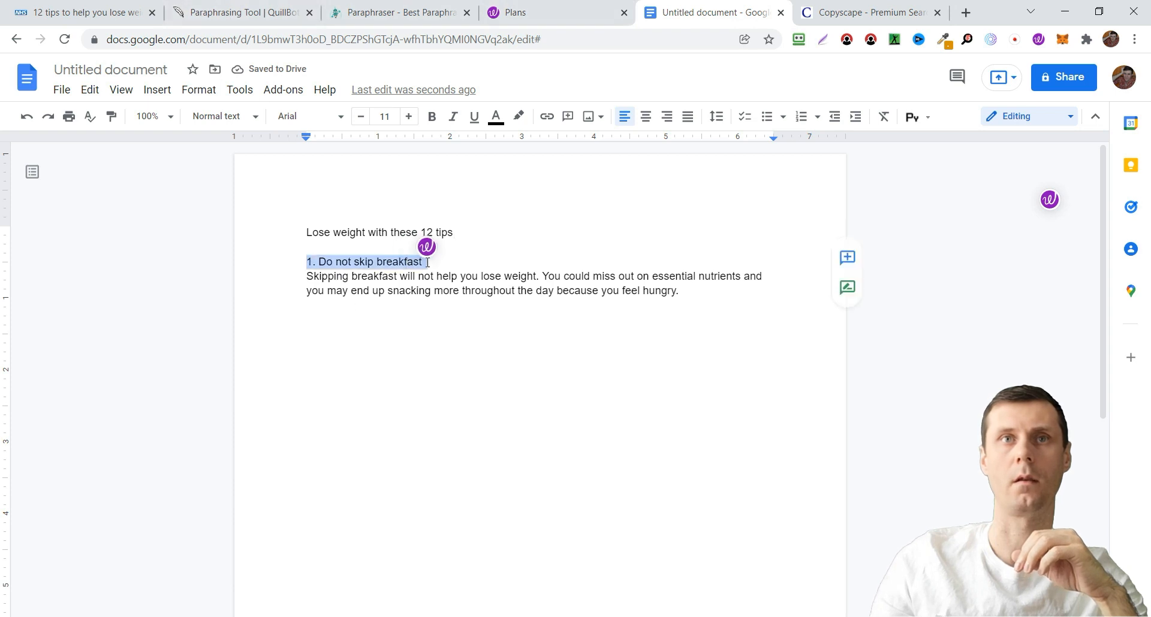
- Select tip 1's skipping-breakfast sentence to get Wordtune rewrites like 'You cannot lose weight by skipping breakfast.'
click(426, 246)
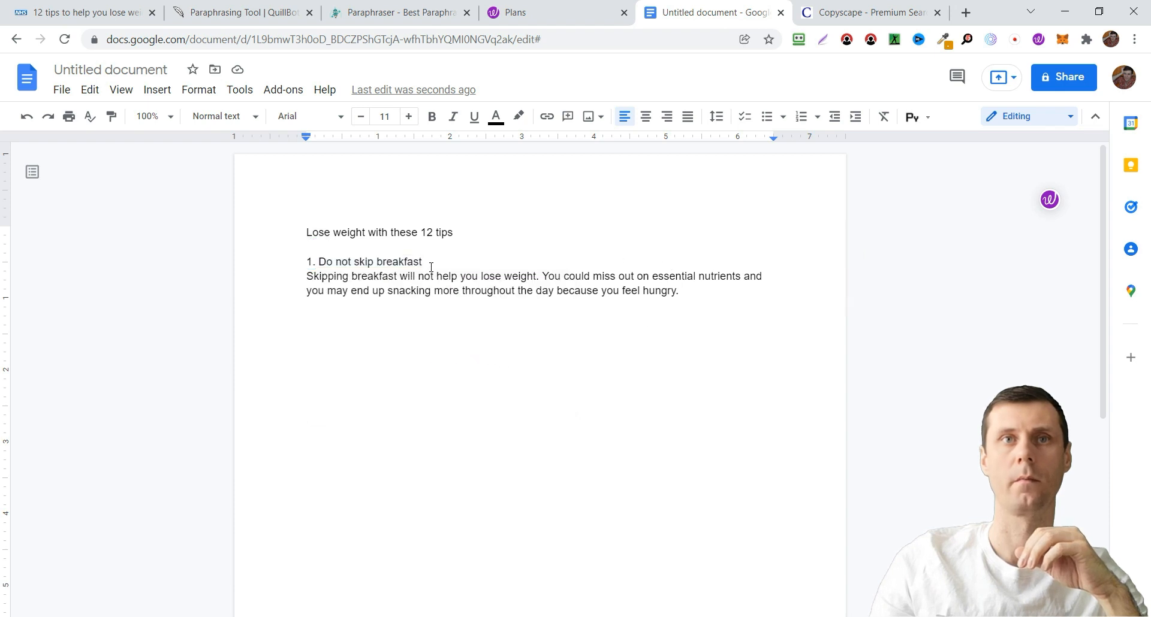
drag(307, 276, 538, 276)
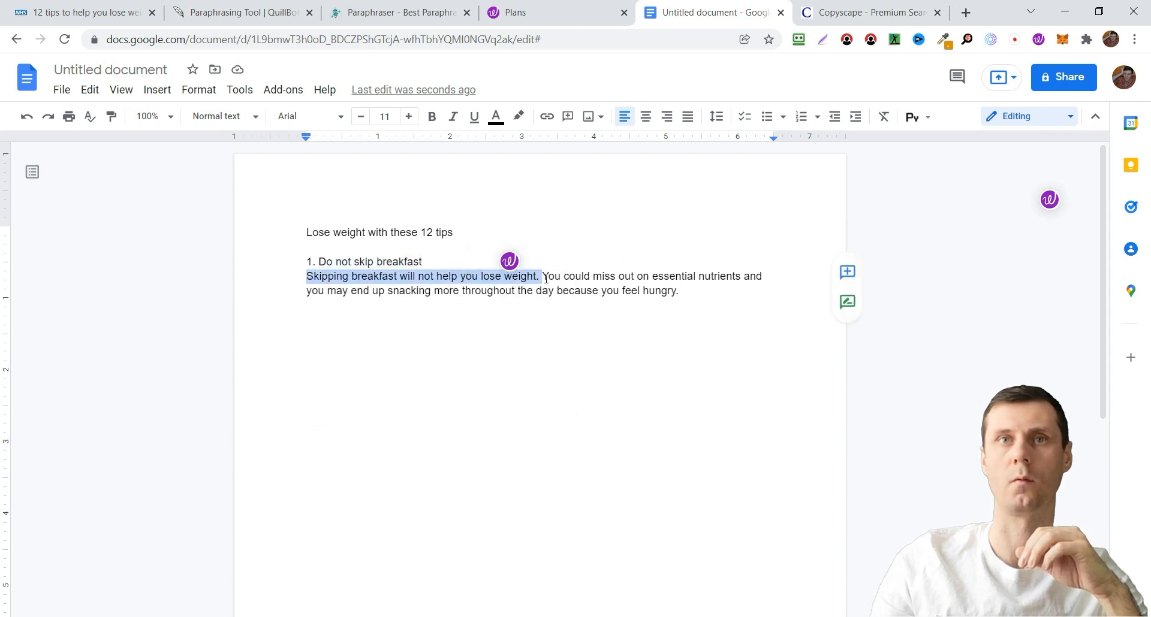
drag(540, 275, 679, 291)
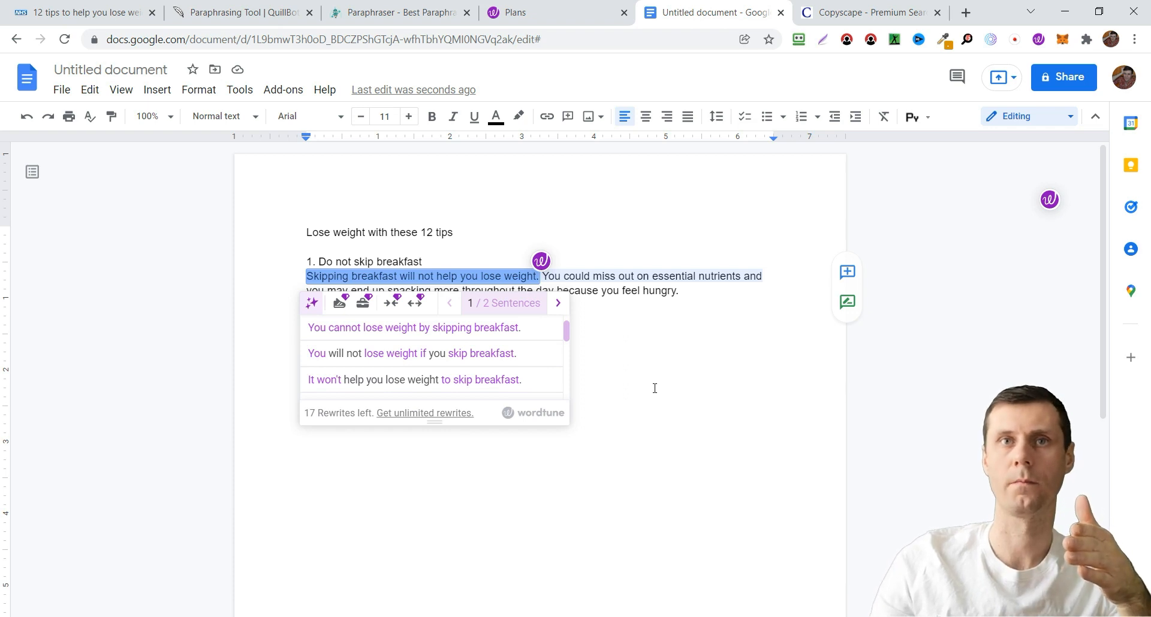
mouse_move(664, 393)
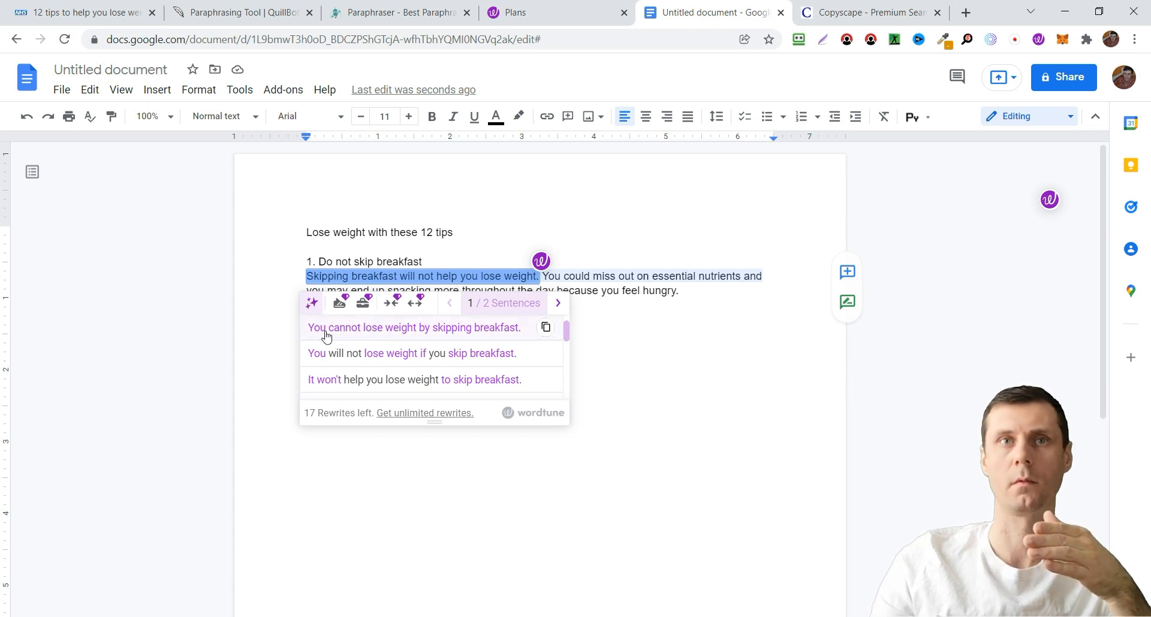
mouse_move(476, 336)
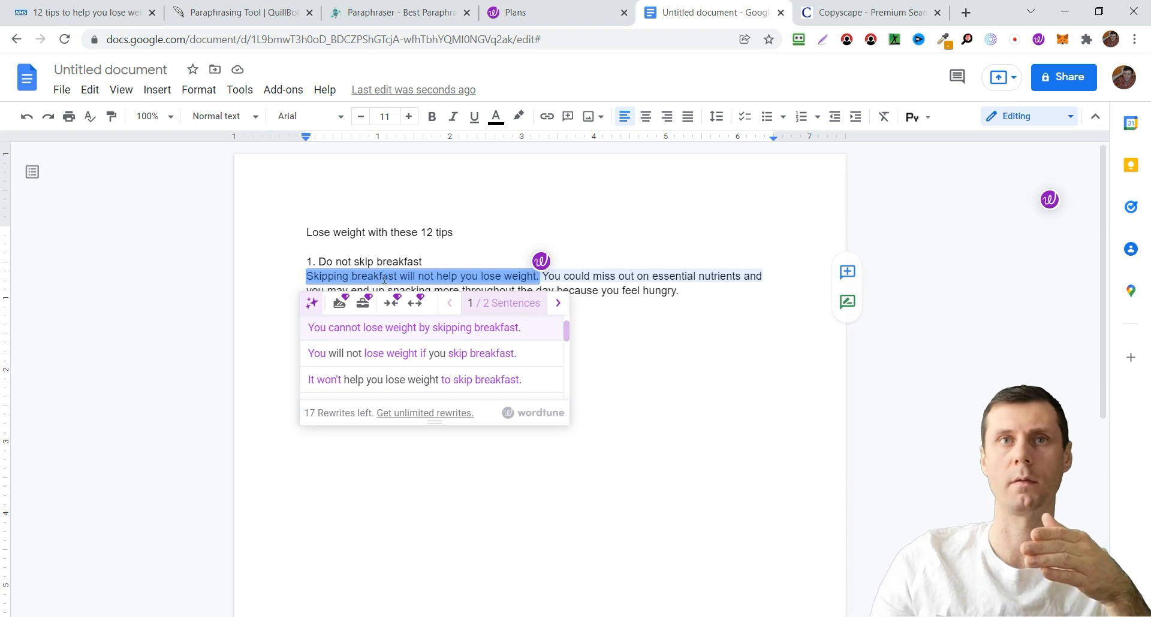
mouse_move(346, 339)
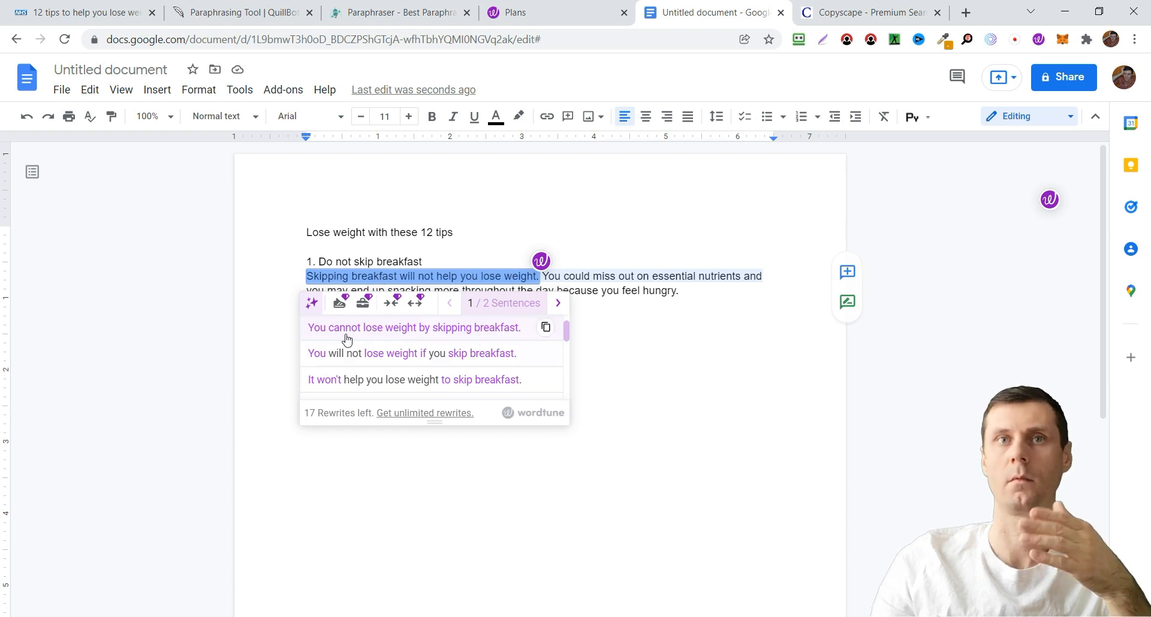
mouse_move(442, 335)
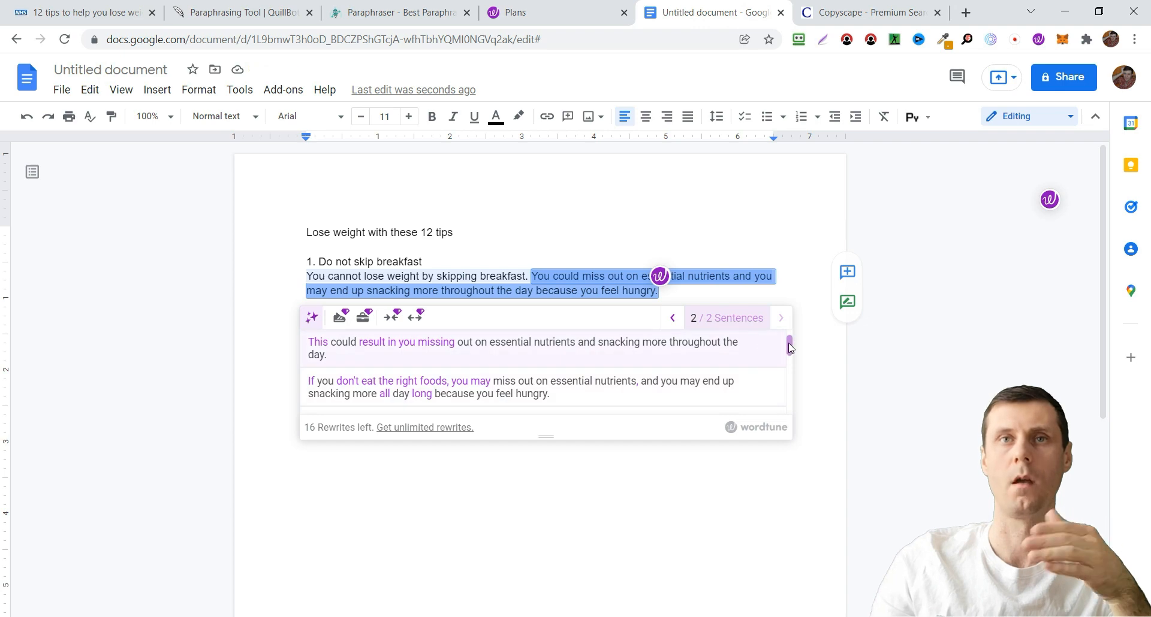
- Browse Wordtune's rewrites for tip 1's second sentence about missing nutrients and snacking
scroll(down, 3)
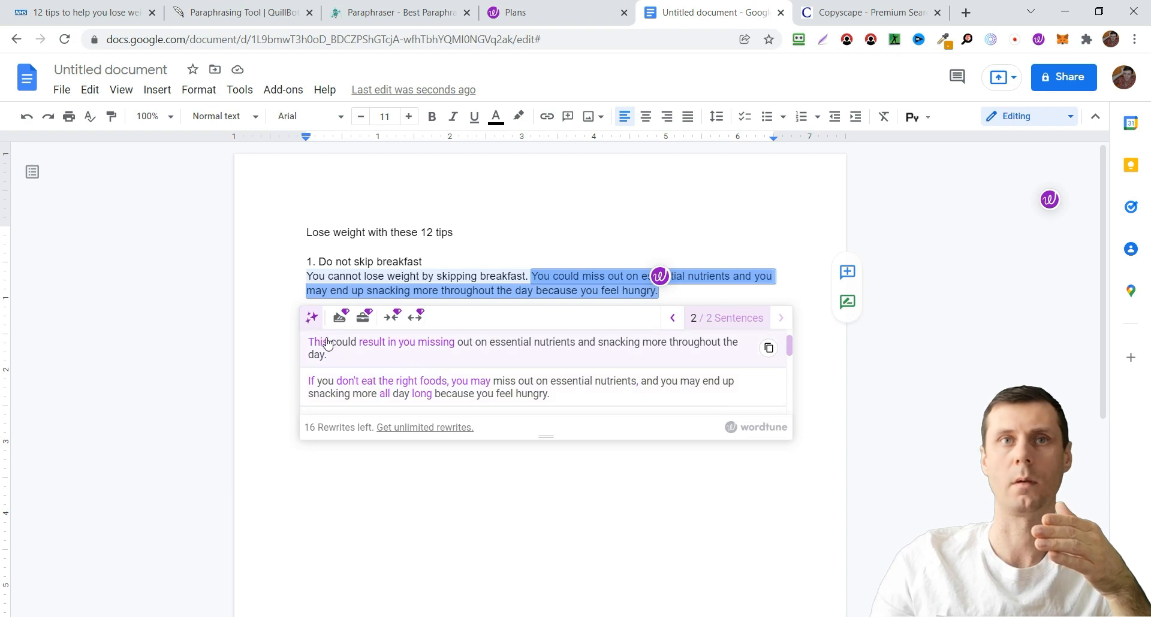
mouse_move(480, 360)
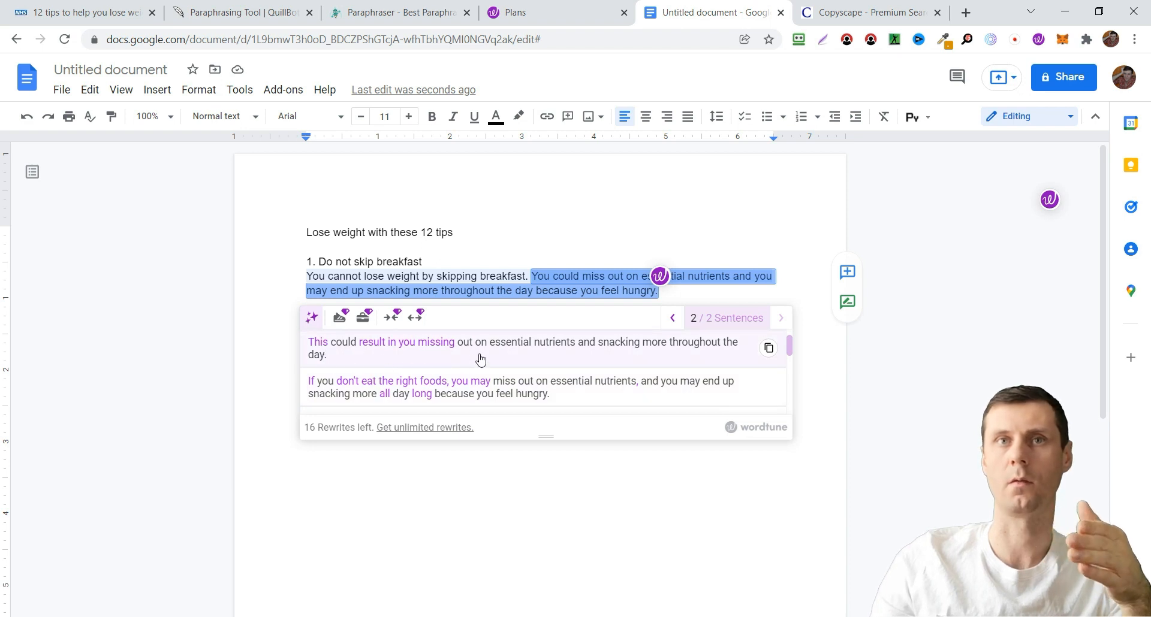
mouse_move(631, 354)
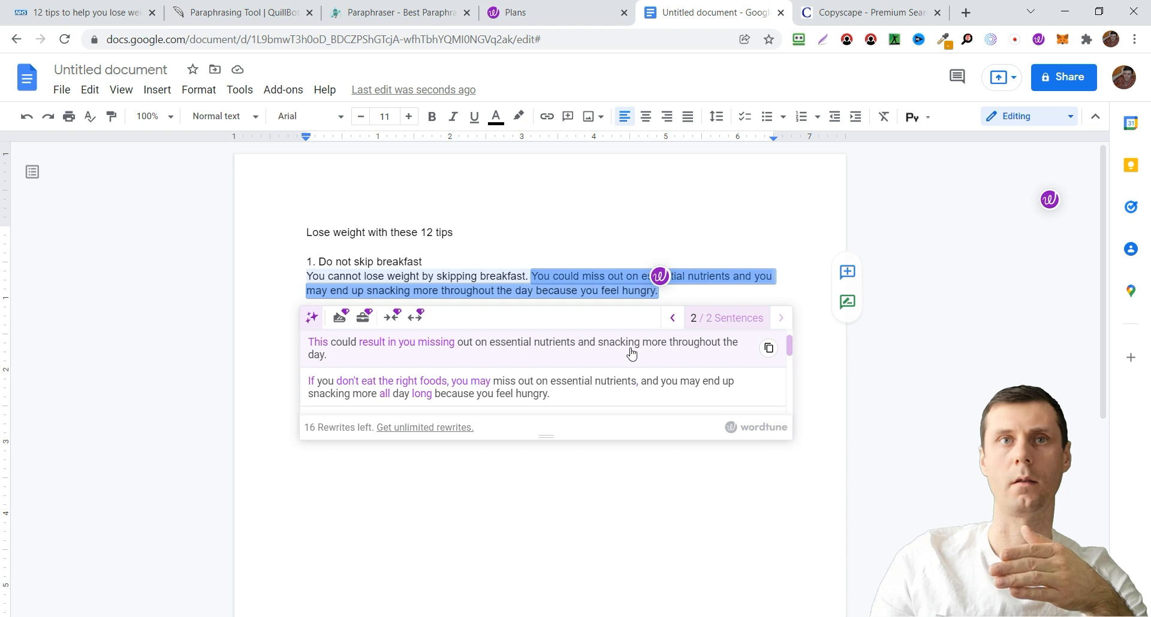
mouse_move(649, 357)
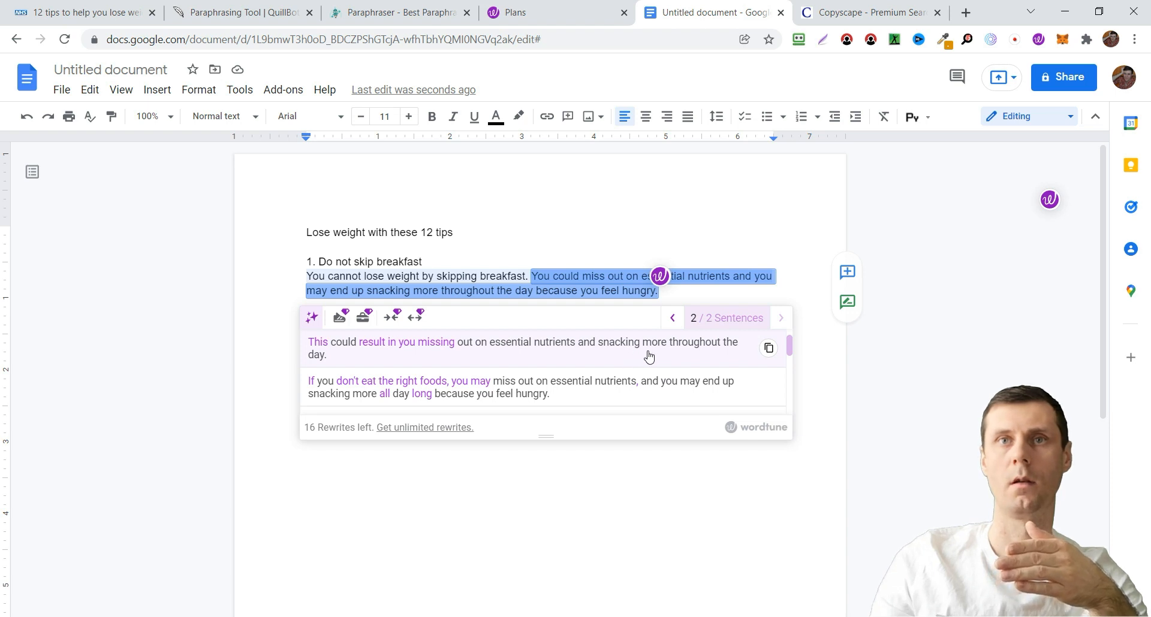
mouse_move(732, 357)
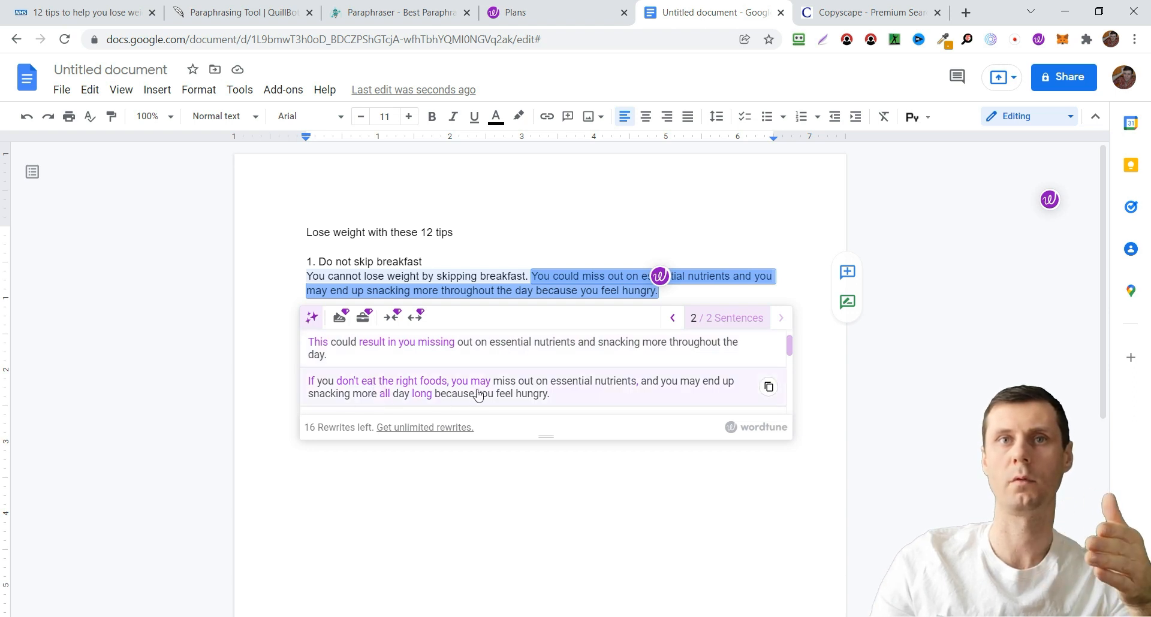
mouse_move(506, 389)
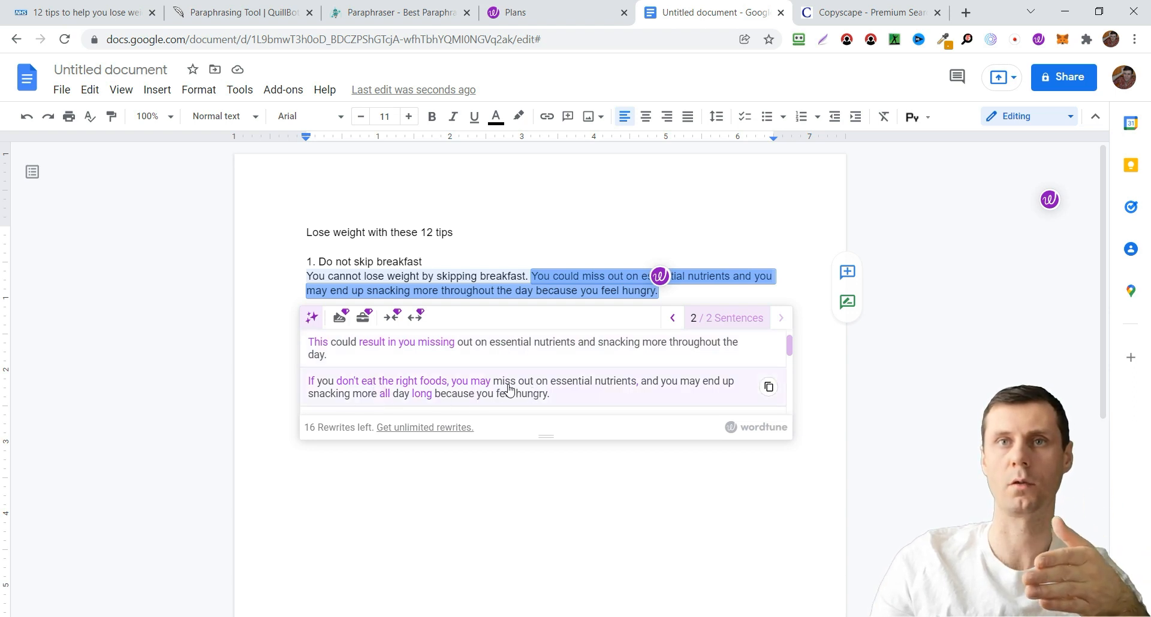
mouse_move(376, 404)
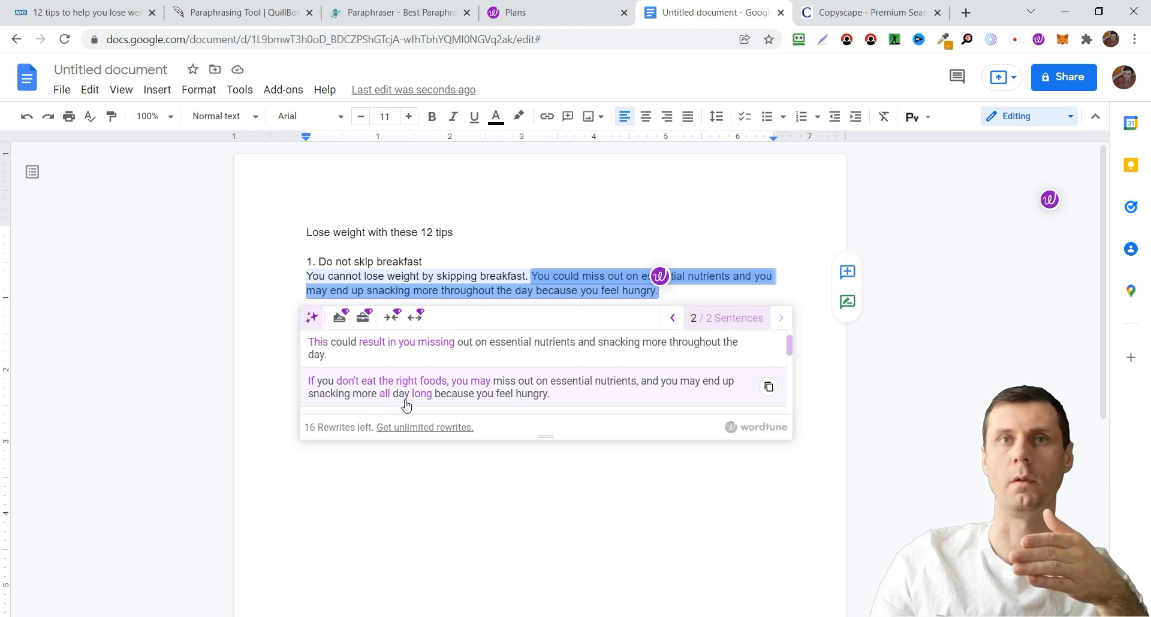
mouse_move(495, 348)
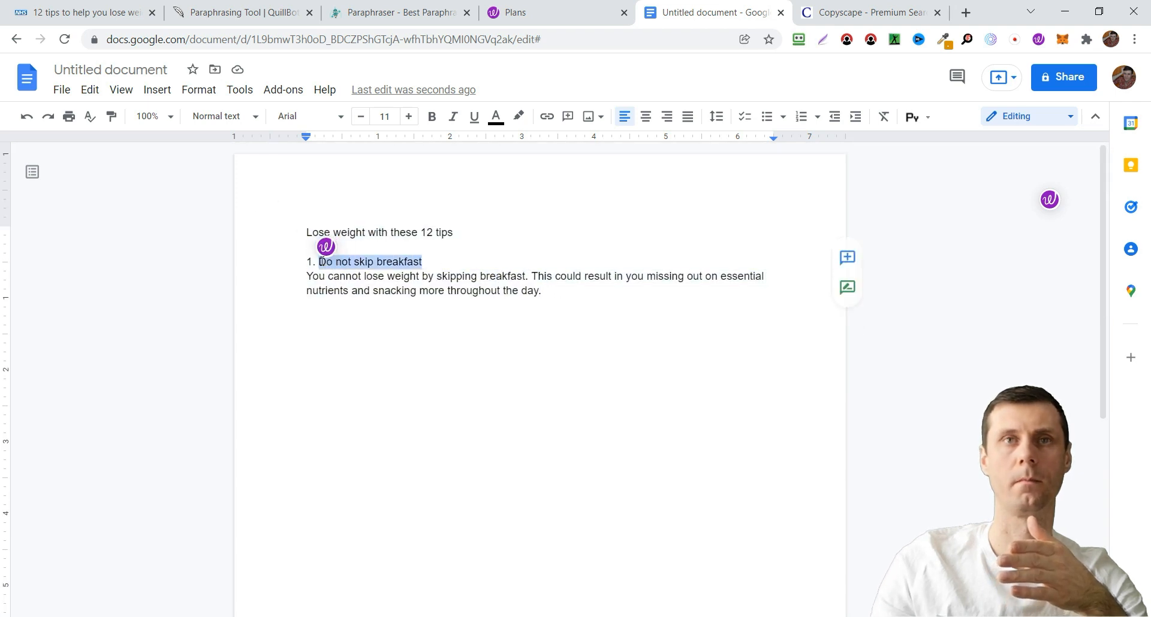
- Reword the tip 1 heading to Wordtune's suggestion 'Eat breakfast every day'
click(324, 247)
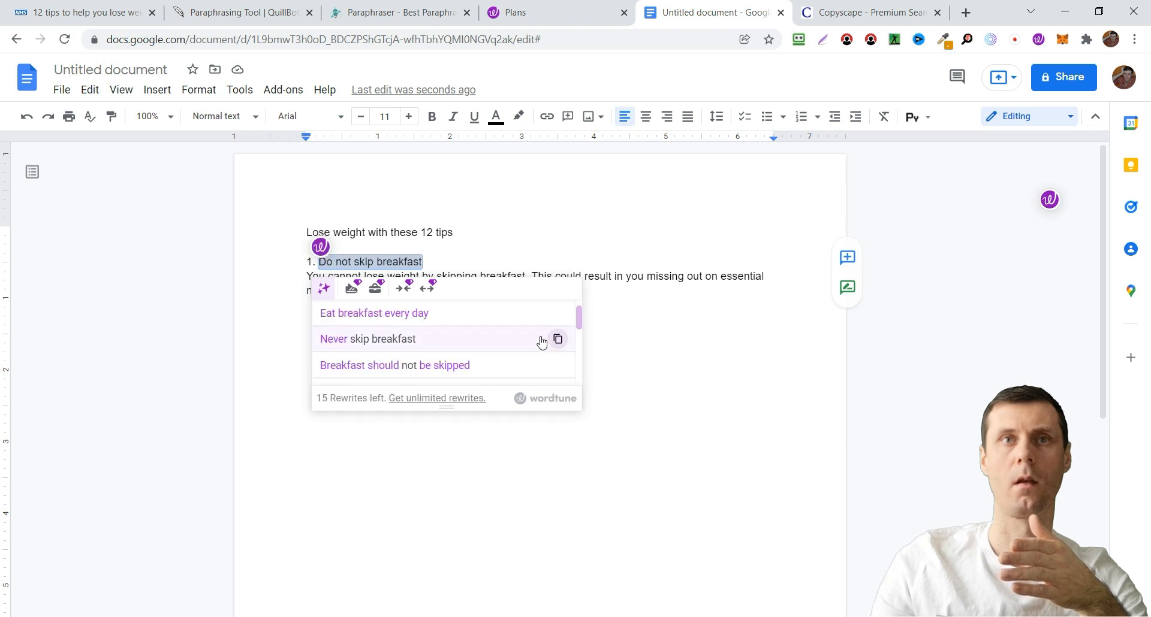
mouse_move(374, 313)
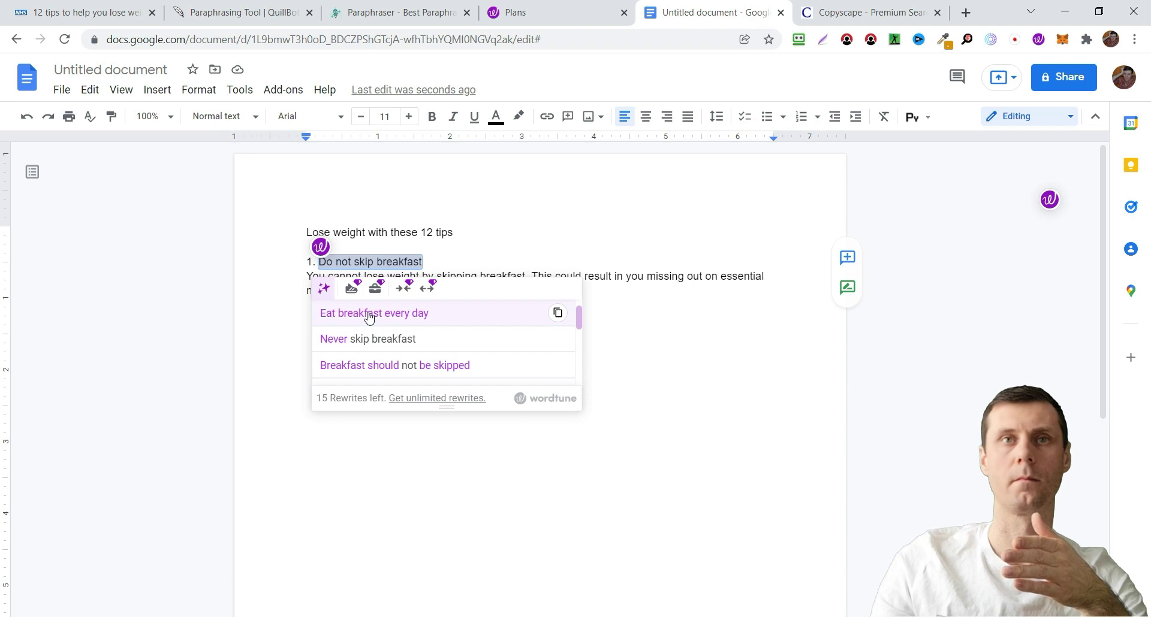
click(374, 313)
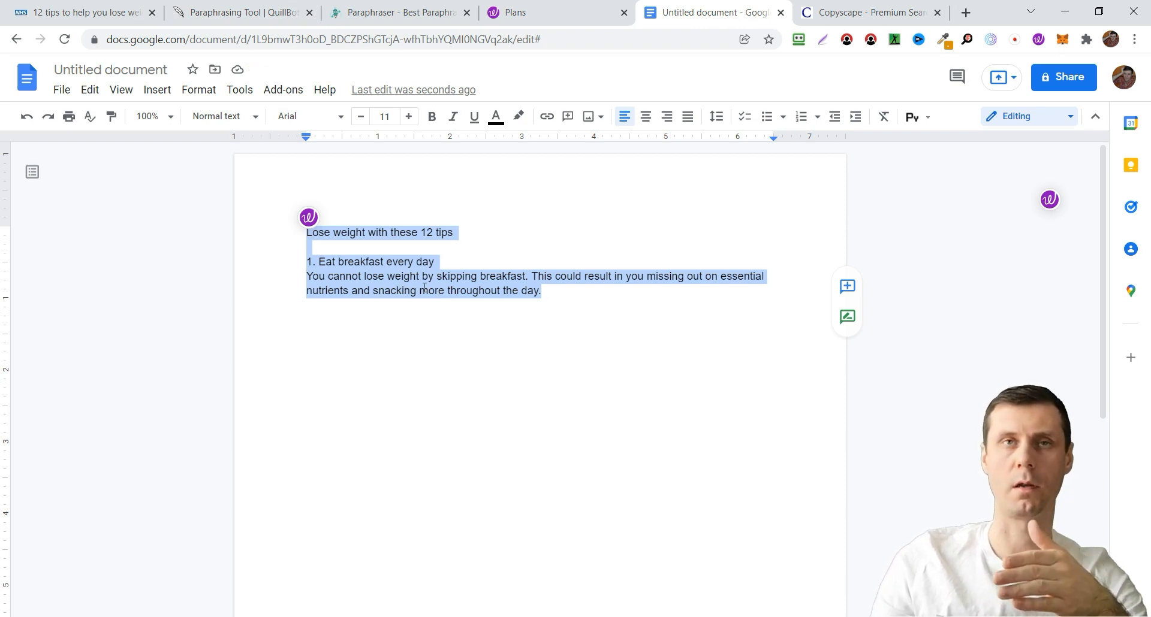
click(243, 12)
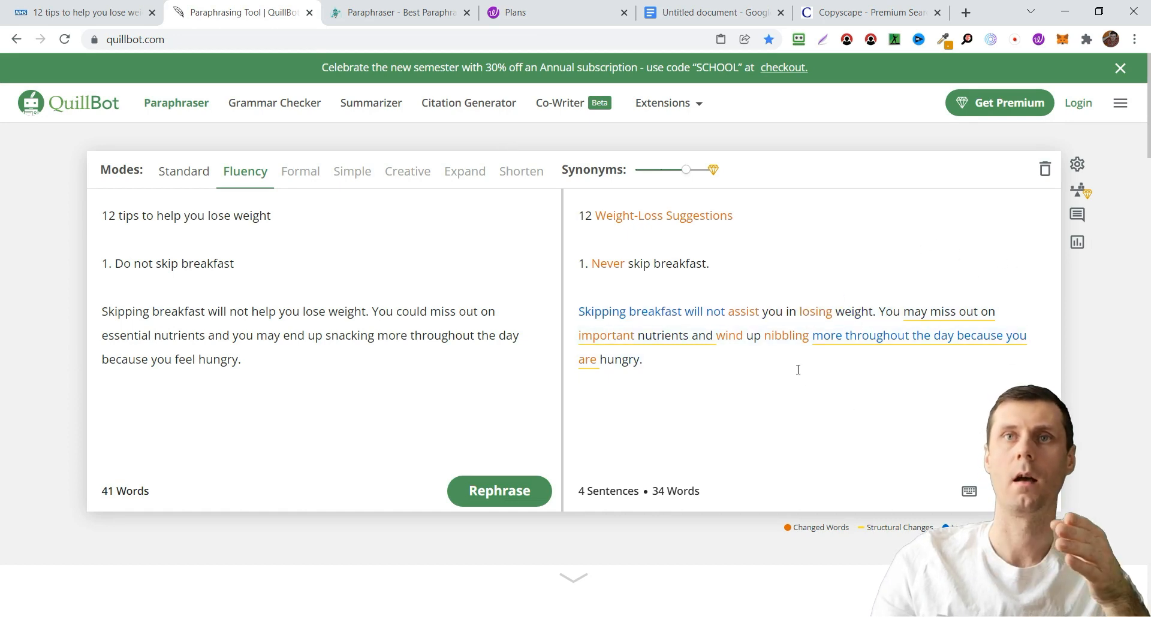
mouse_move(312, 61)
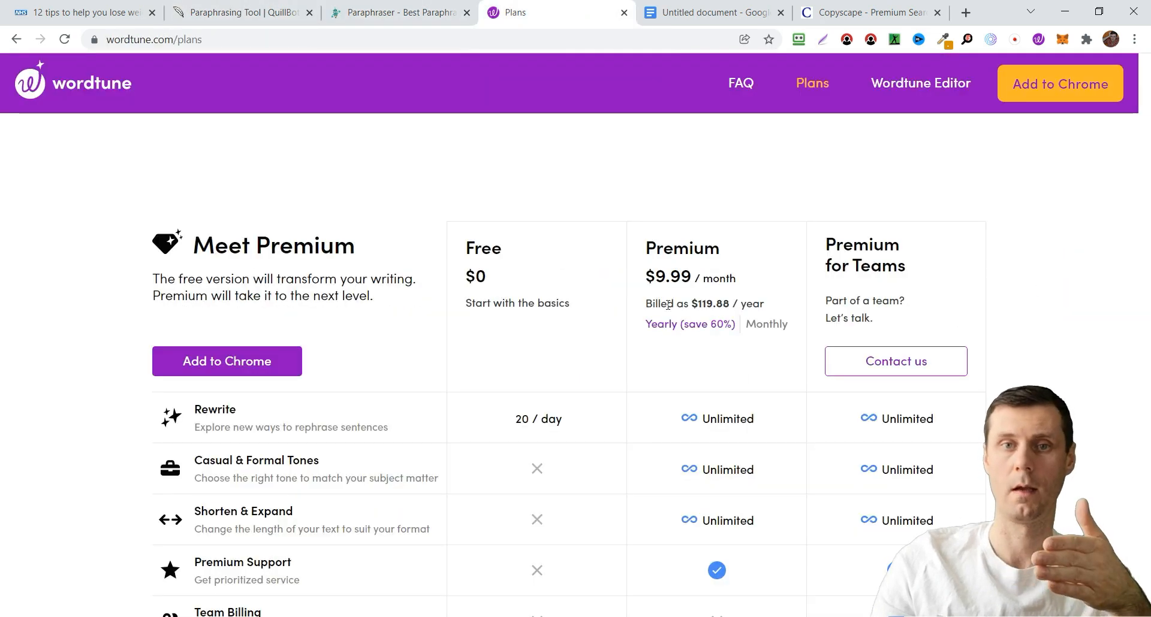
mouse_move(712, 6)
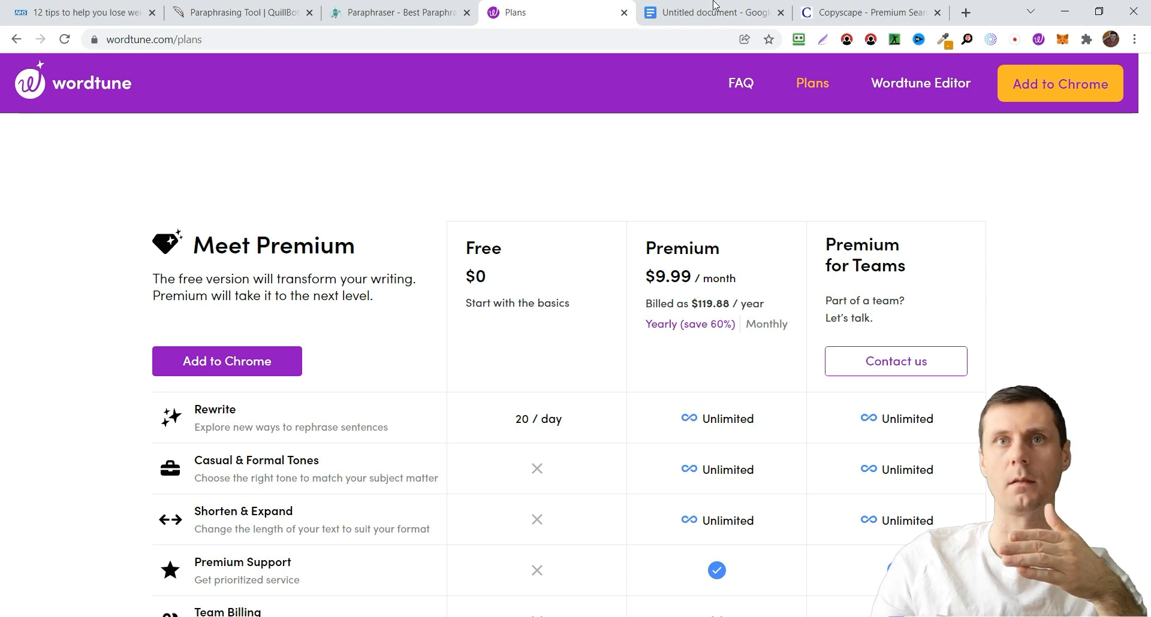
click(712, 12)
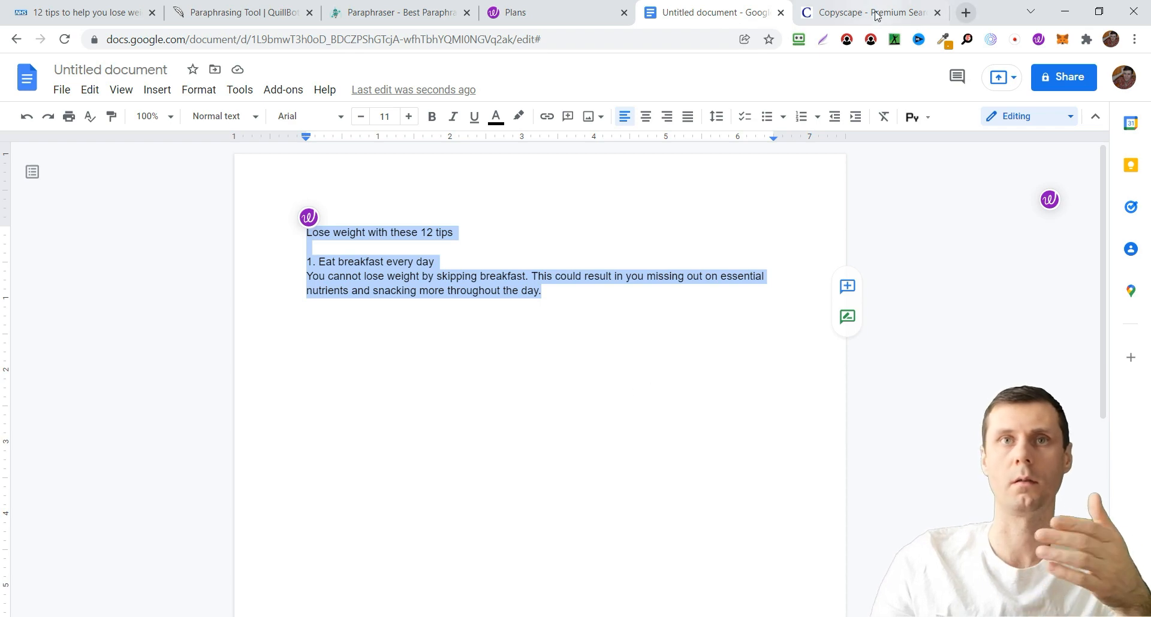
- Run Copyscape's Premium Search on the draft, find no results, and return to Google Docs
click(866, 12)
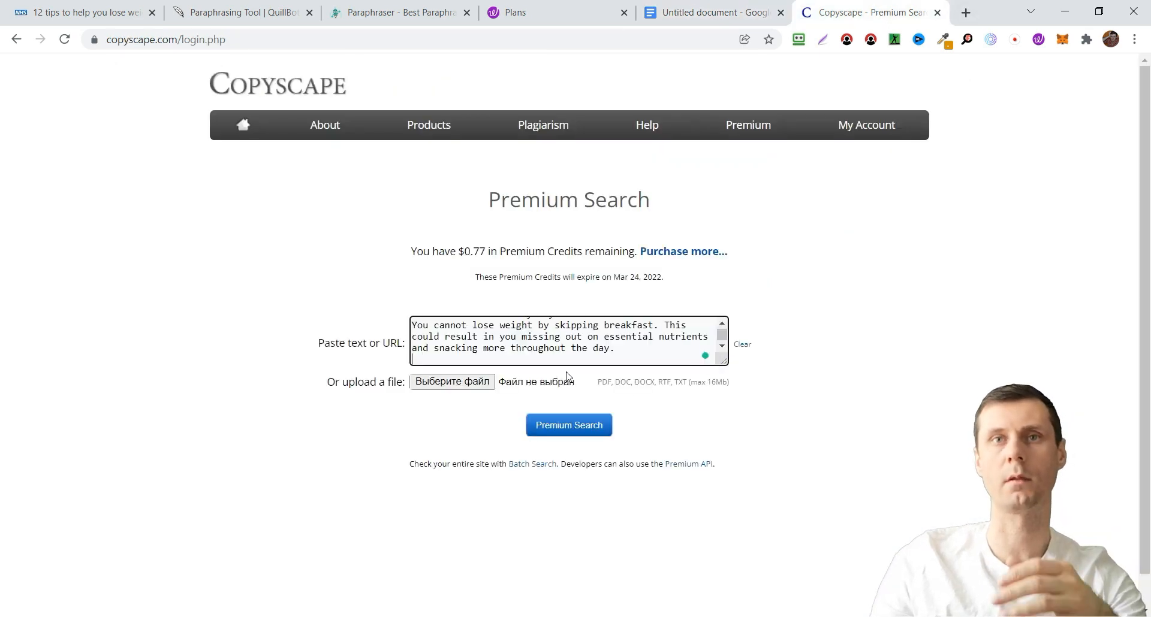
click(568, 426)
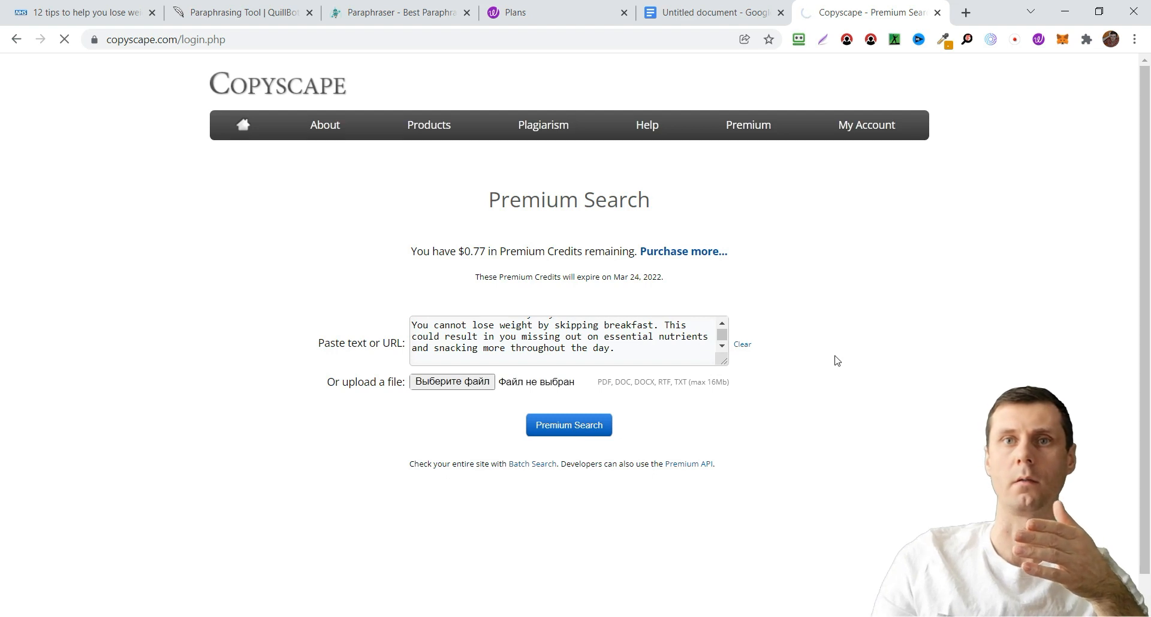
click(568, 426)
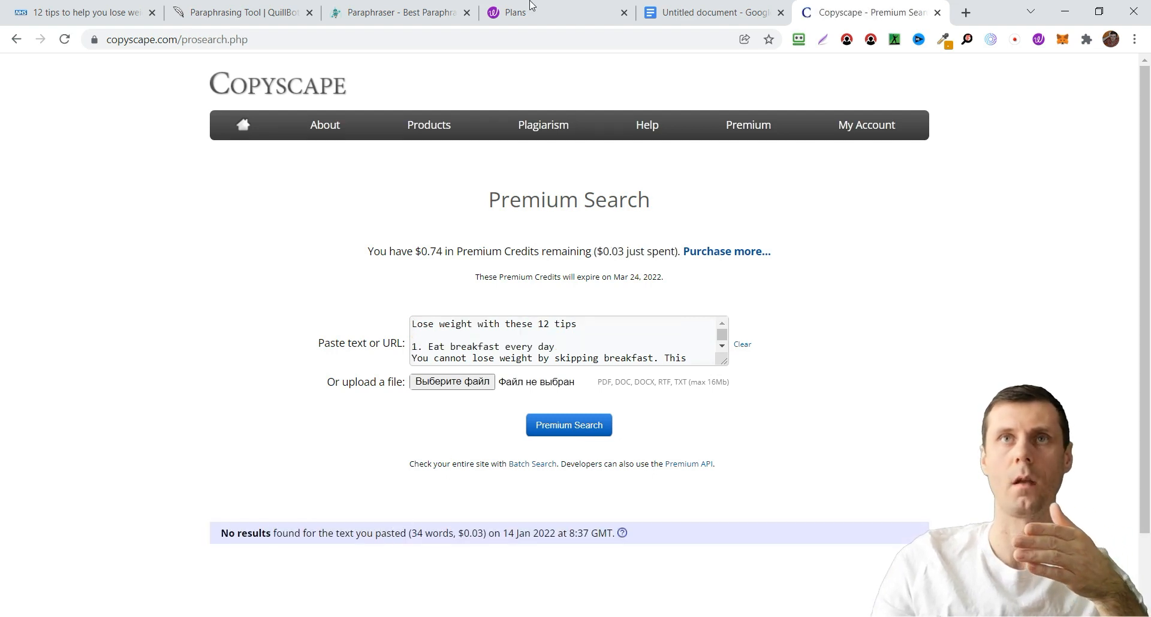
click(712, 12)
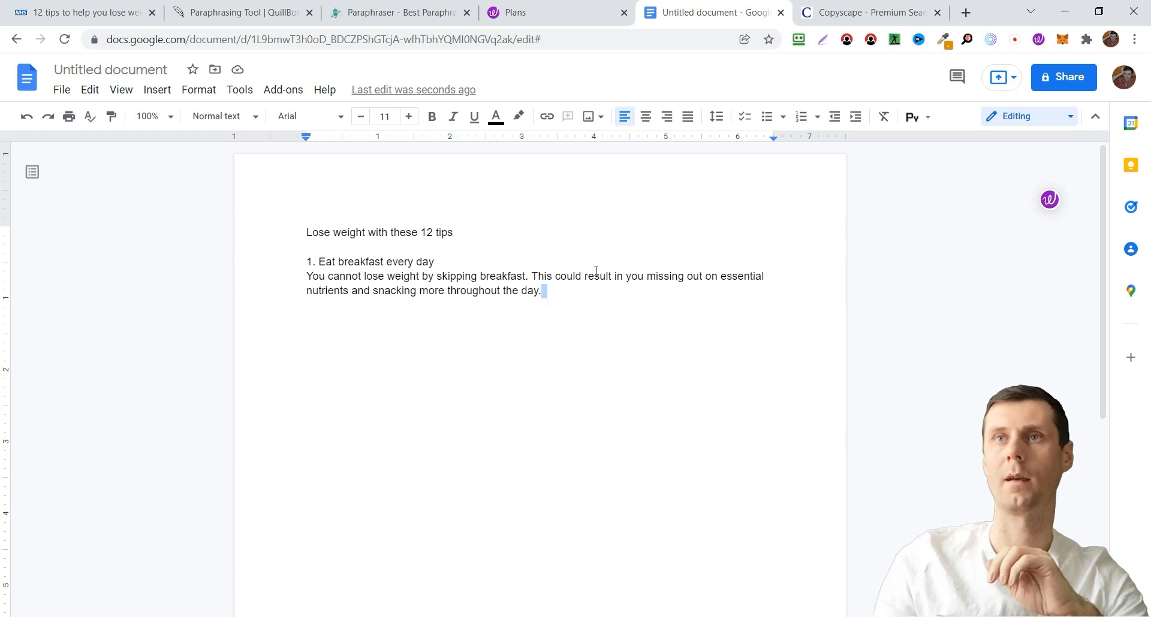
mouse_move(1050, 200)
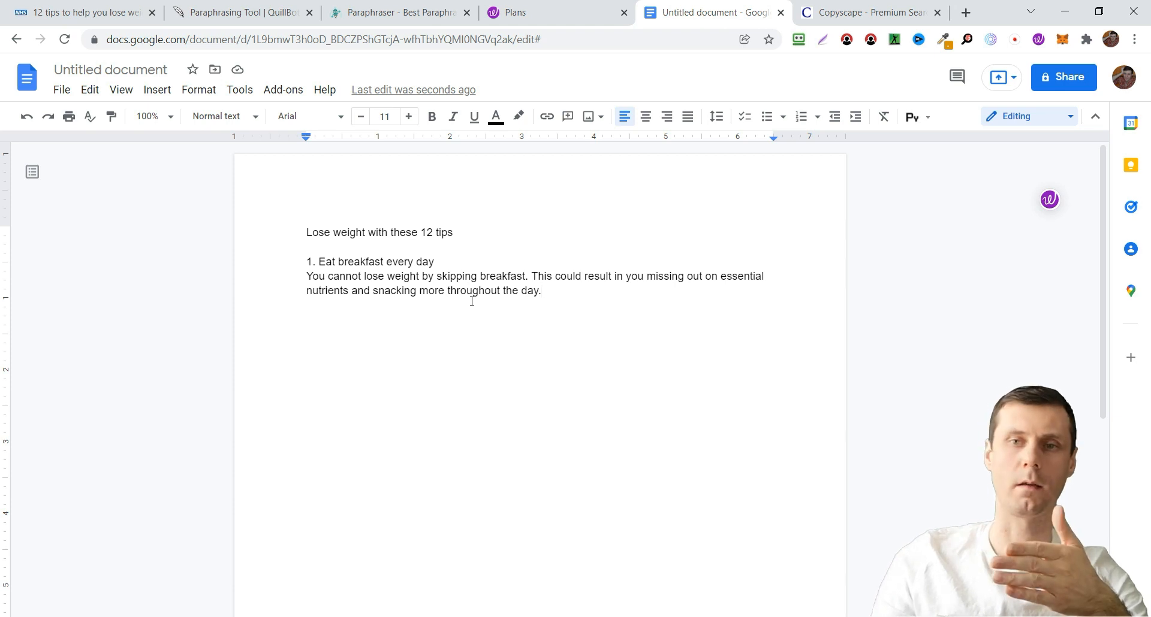
mouse_move(550, 312)
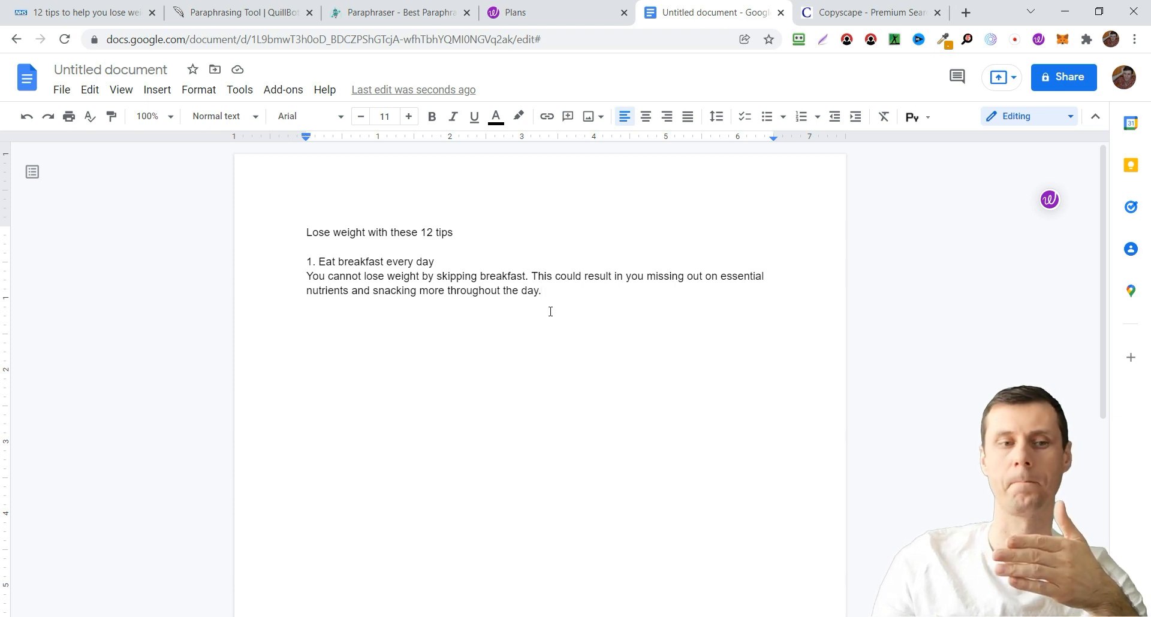